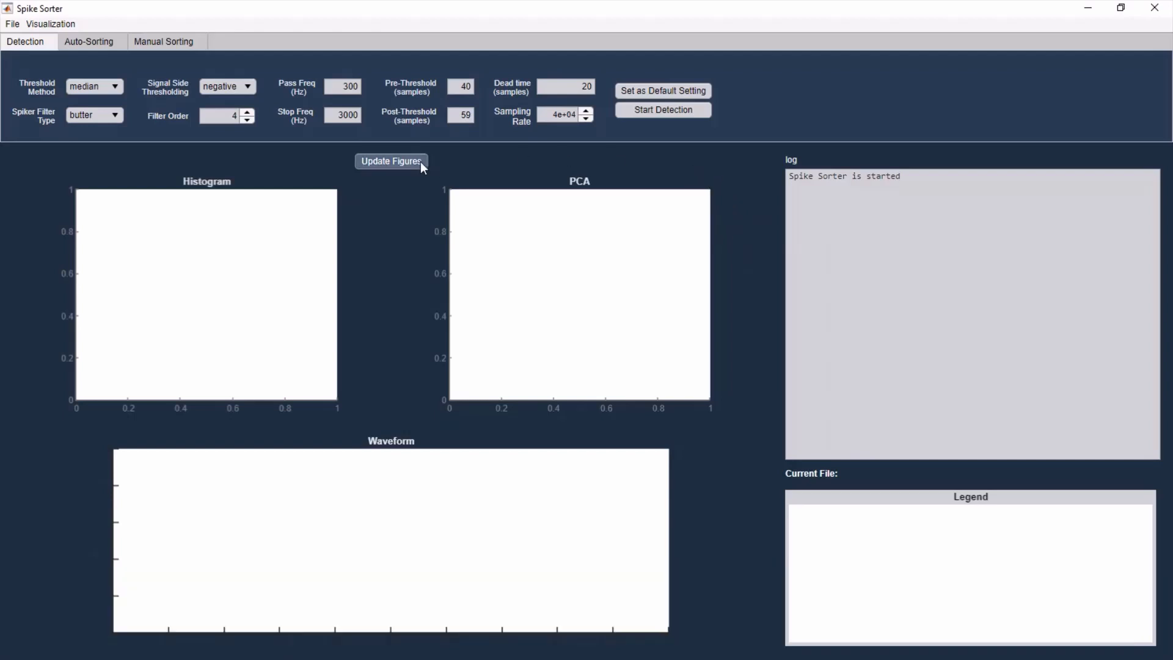
# - Load test.mat via File > Open > mat-file, reaching the raw data variable prompt
pyautogui.click(12, 24)
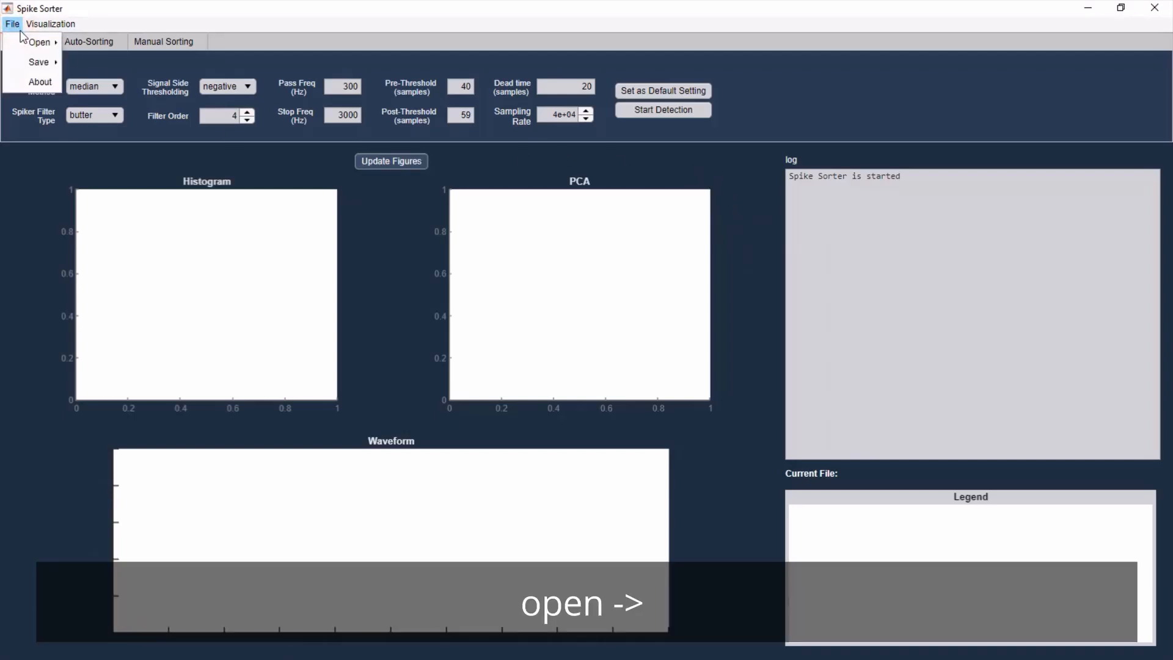
pyautogui.click(39, 41)
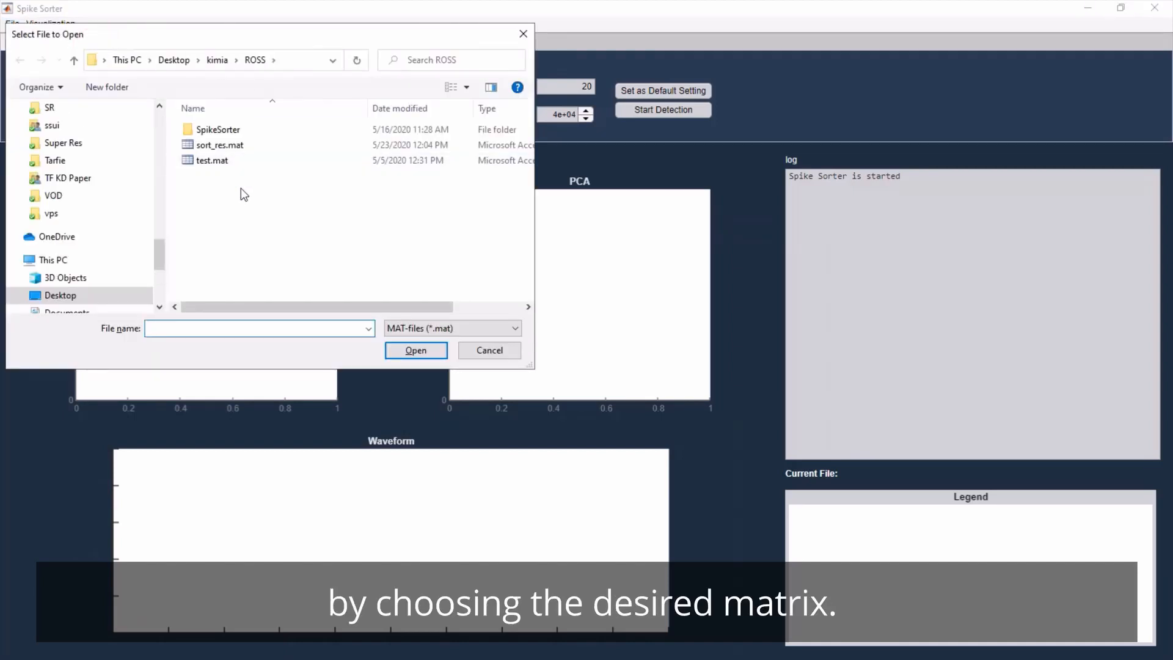
pyautogui.click(212, 160)
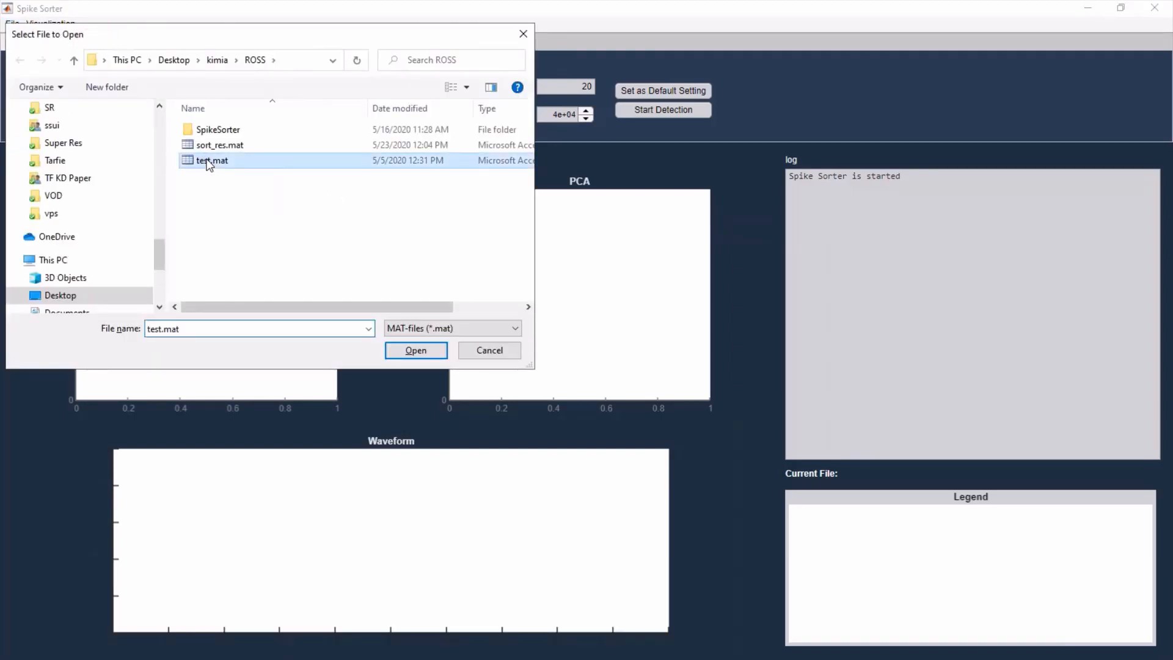
pyautogui.click(416, 351)
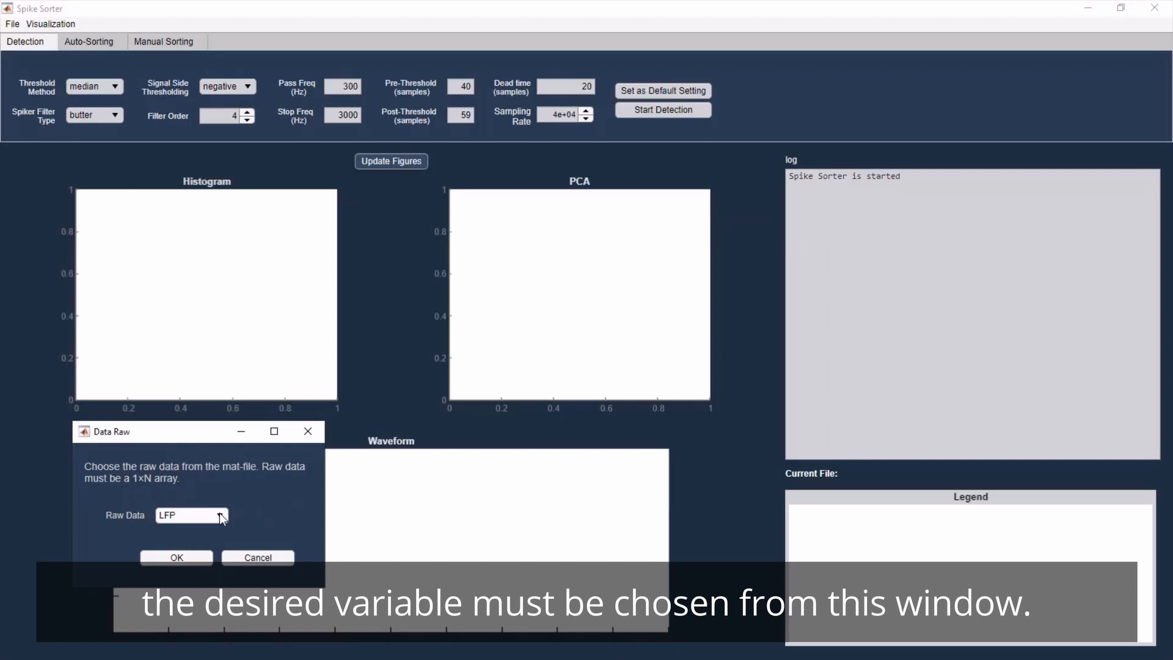
# - Choose the Spike variable as raw data and confirm, loading 64,880,000 samples
pyautogui.click(221, 515)
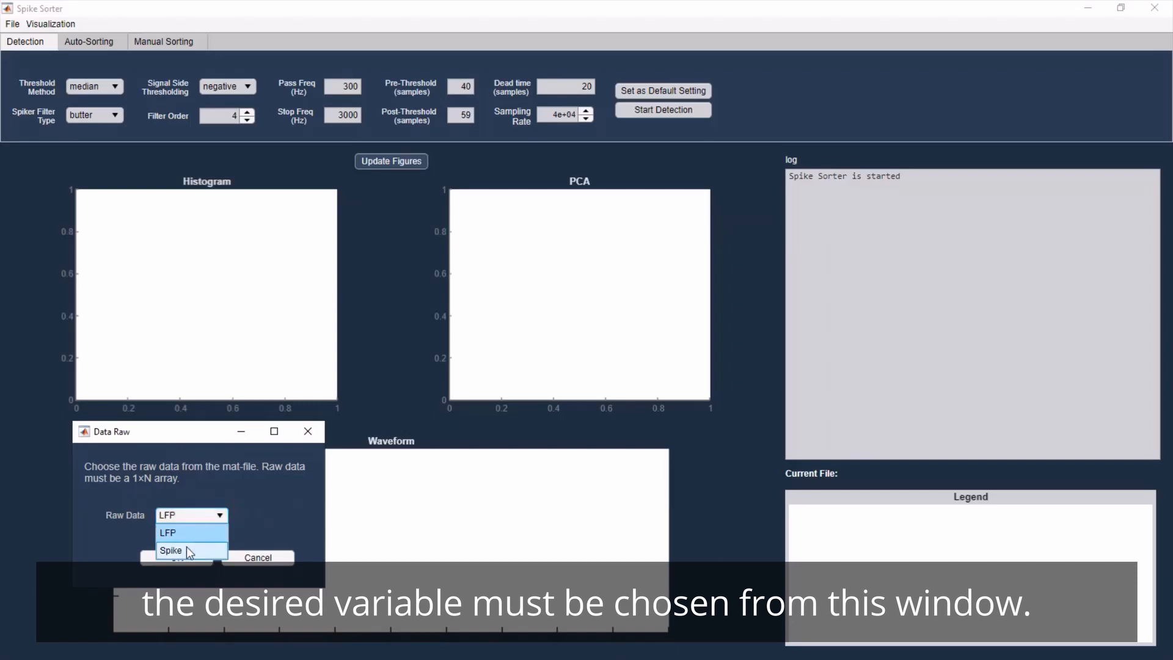
pyautogui.click(172, 551)
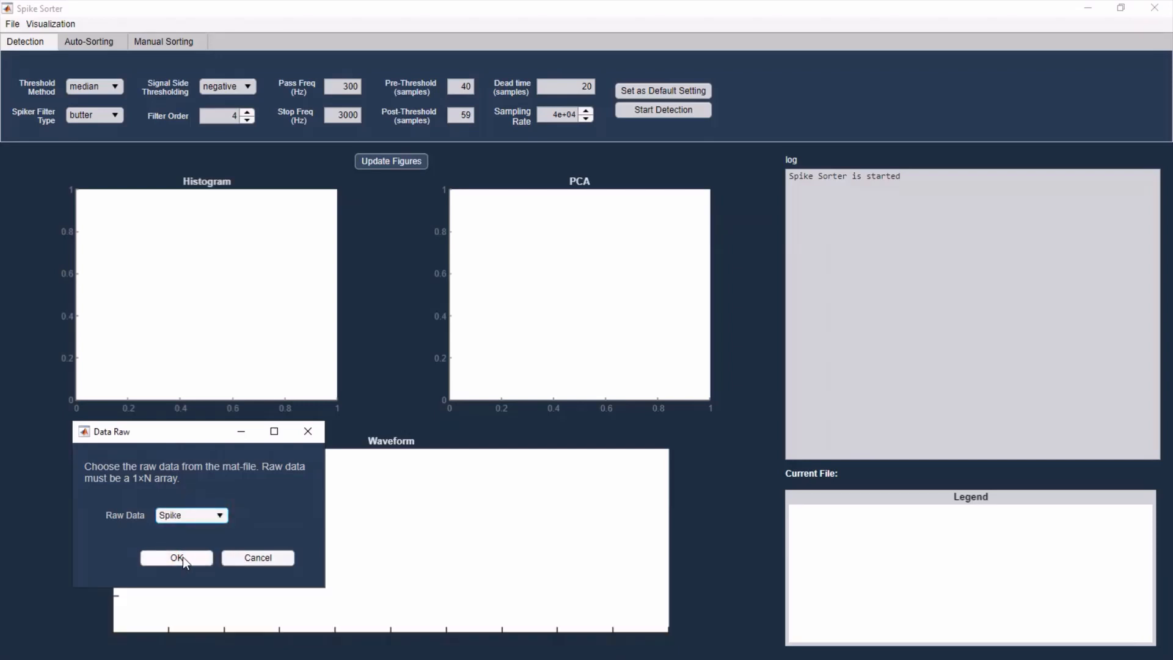
pyautogui.click(176, 558)
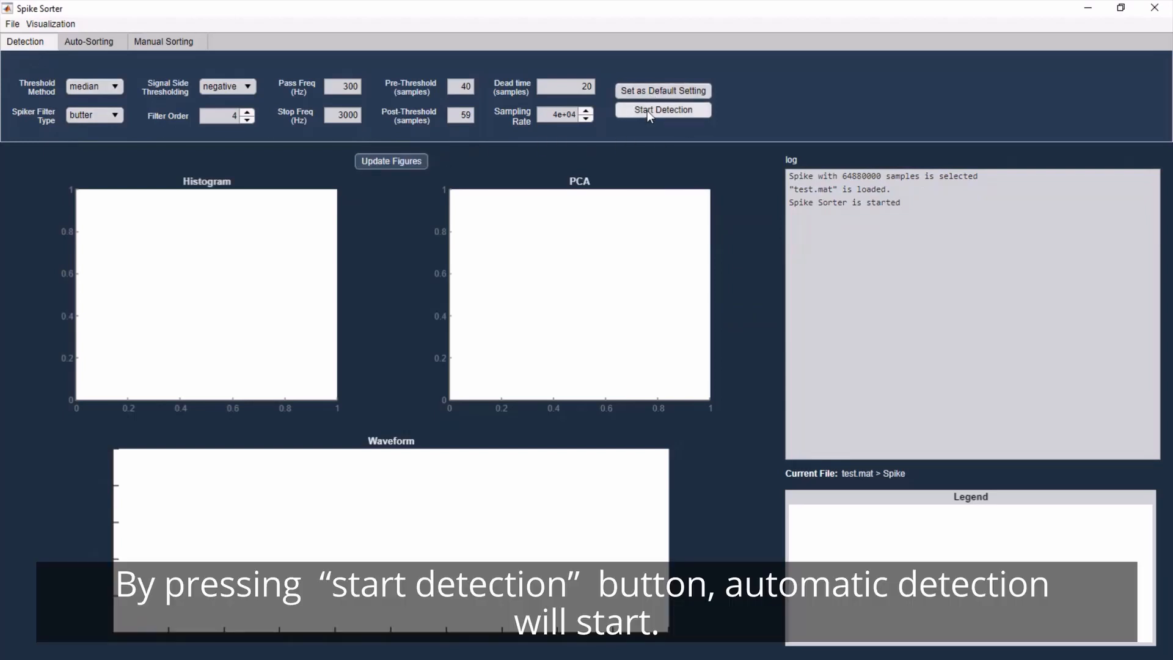
# - Start spike detection on the loaded Spike signal from the Detection tab
pyautogui.click(662, 110)
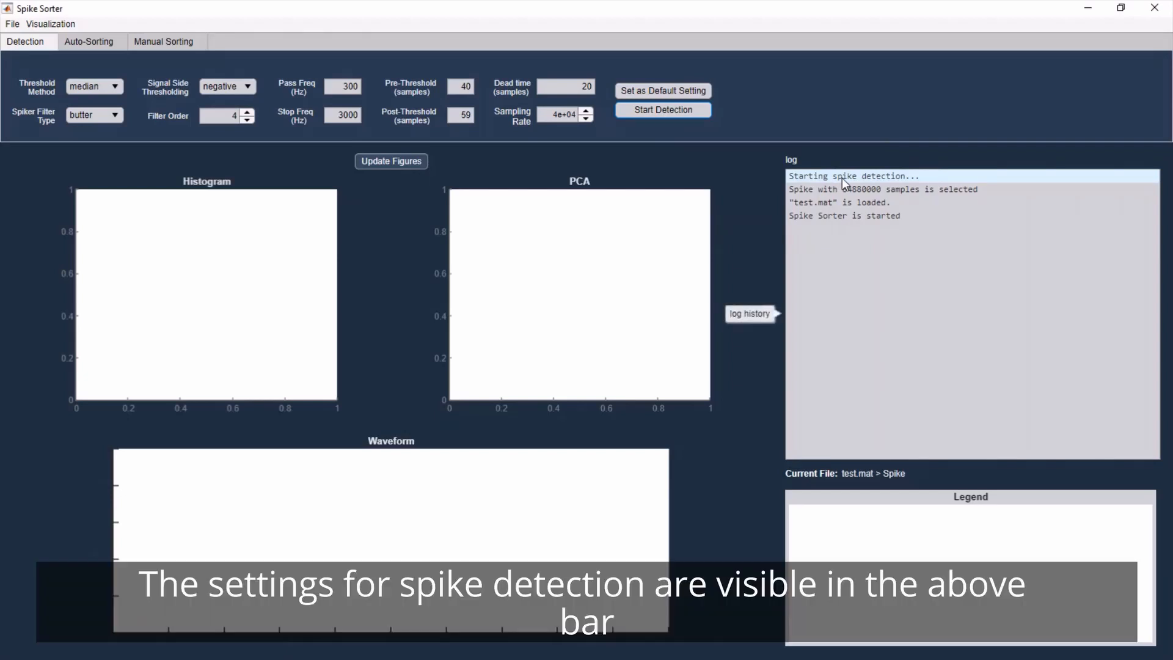
pyautogui.click(663, 110)
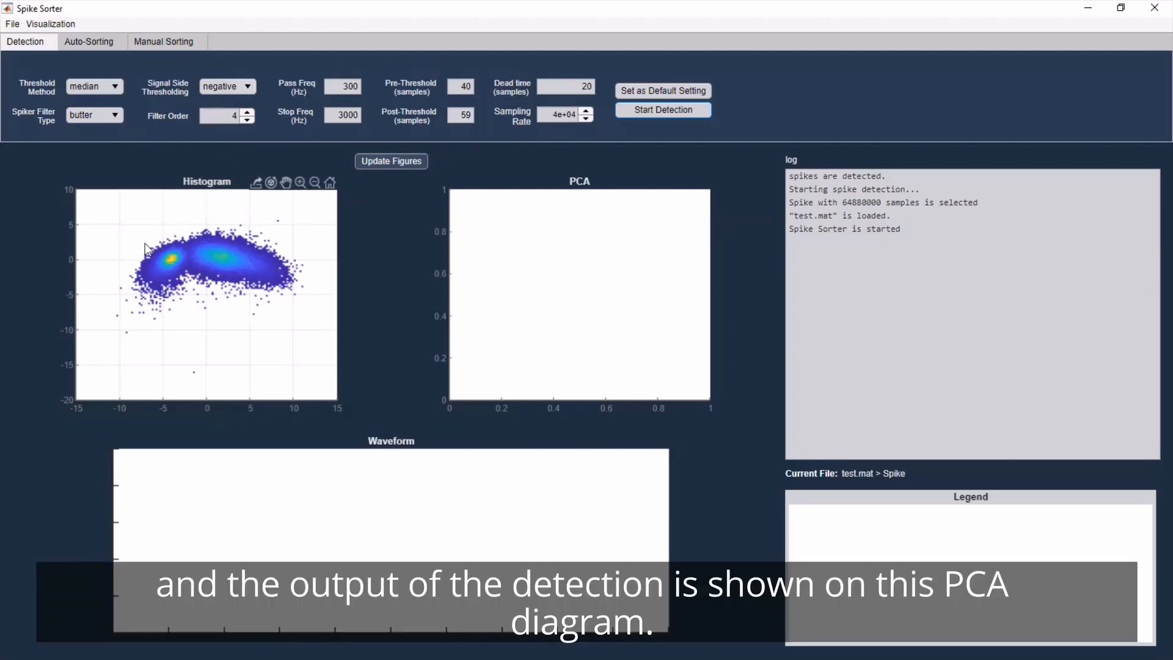
pyautogui.moveTo(149, 266)
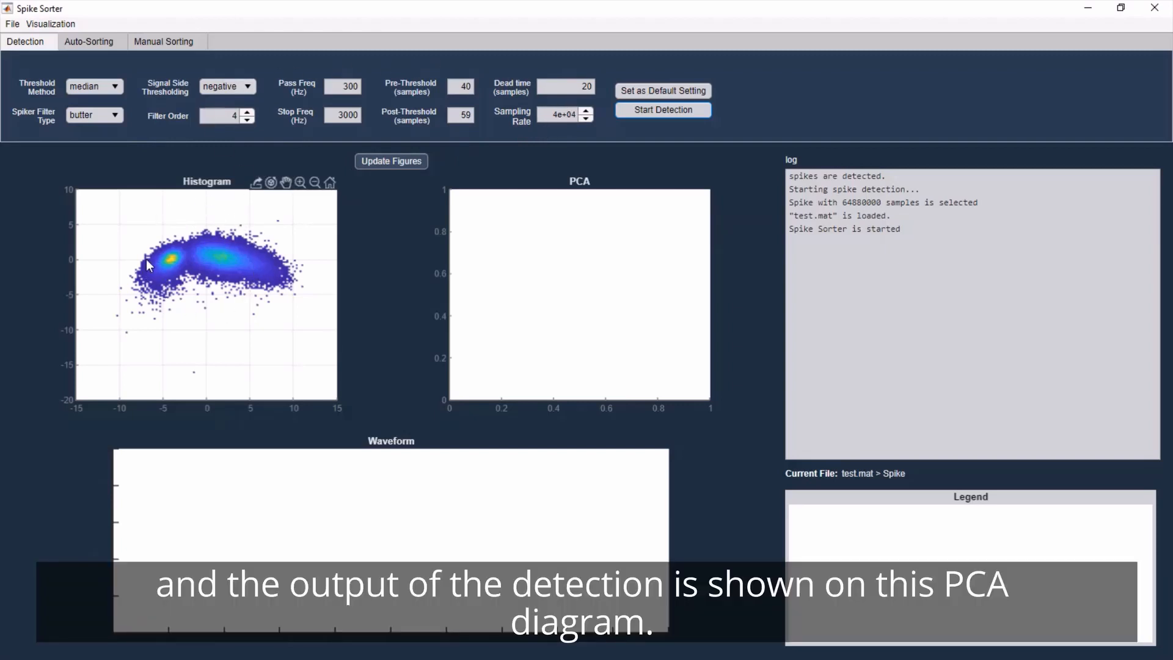
pyautogui.moveTo(173, 274)
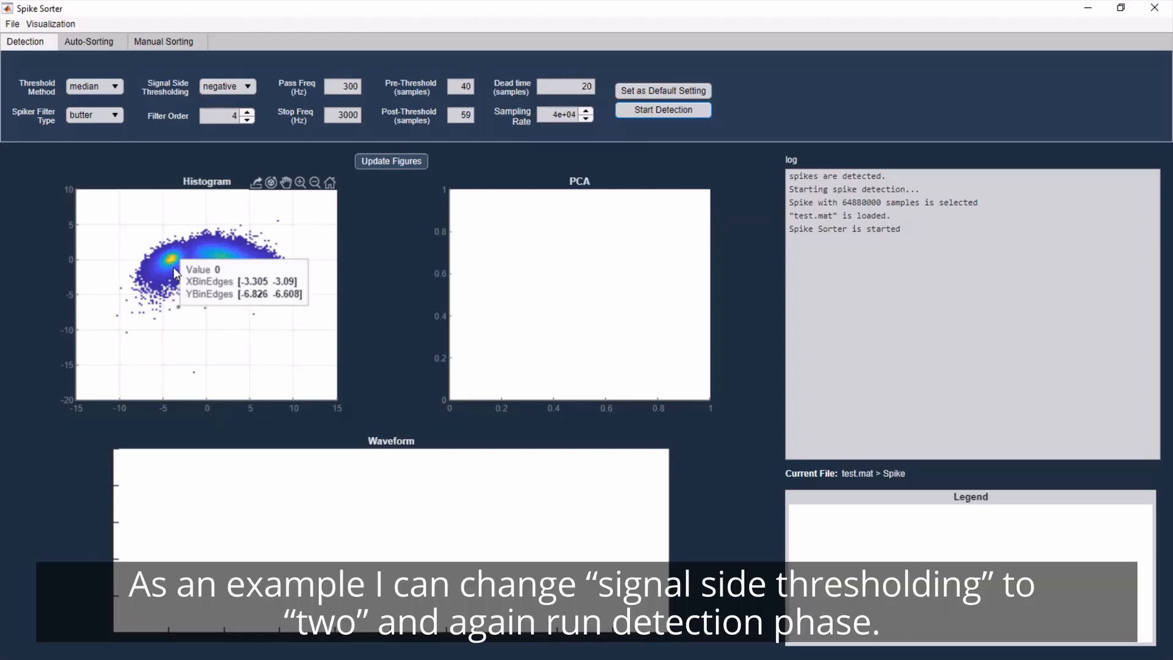
# - Set Signal Side Thresholding to 'two' and rerun spike detection
pyautogui.click(247, 86)
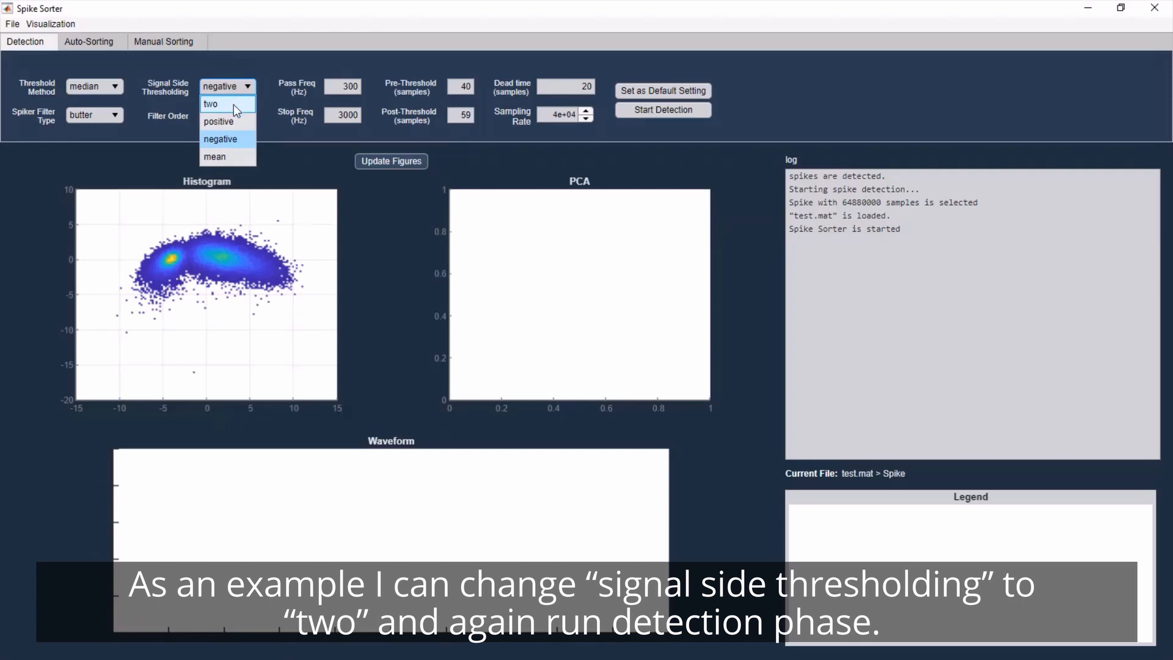
pyautogui.click(210, 103)
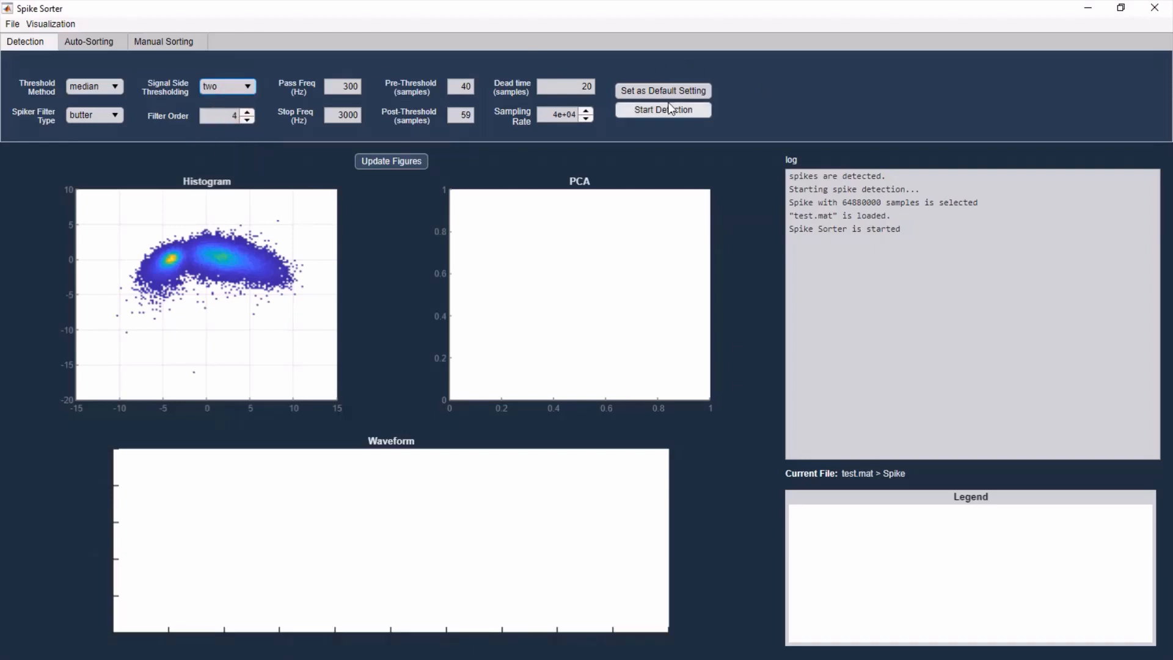
pyautogui.click(662, 108)
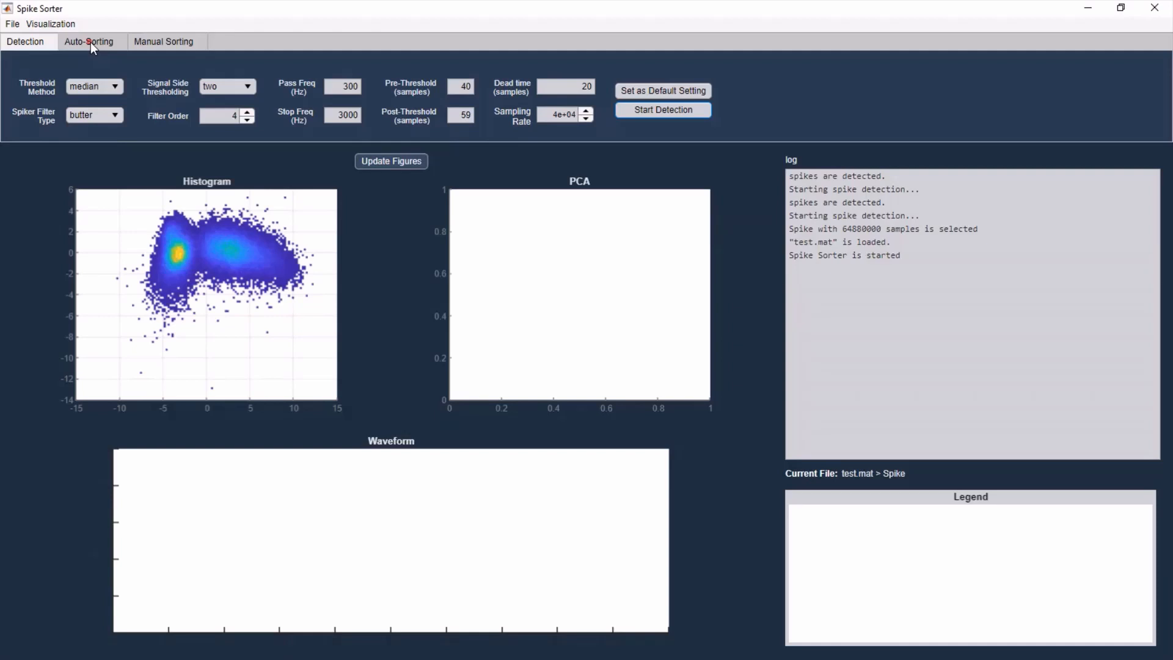
# - Start automatic sorting with Sorting Type t dist on the Auto-Sorting tab
pyautogui.click(88, 42)
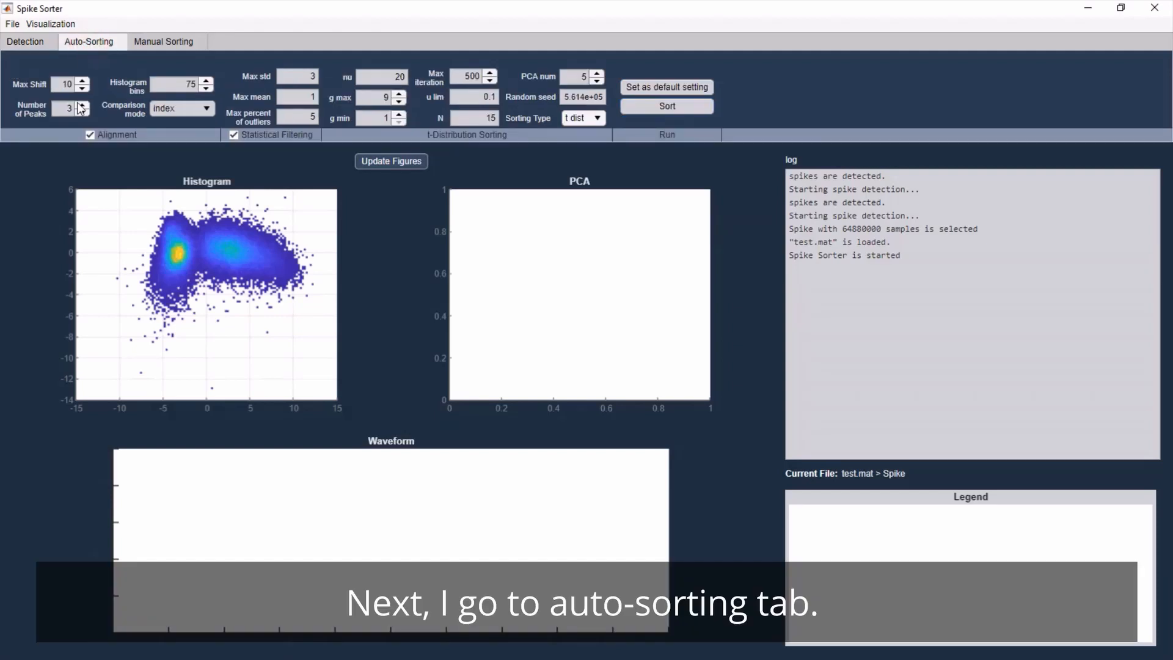
pyautogui.click(665, 107)
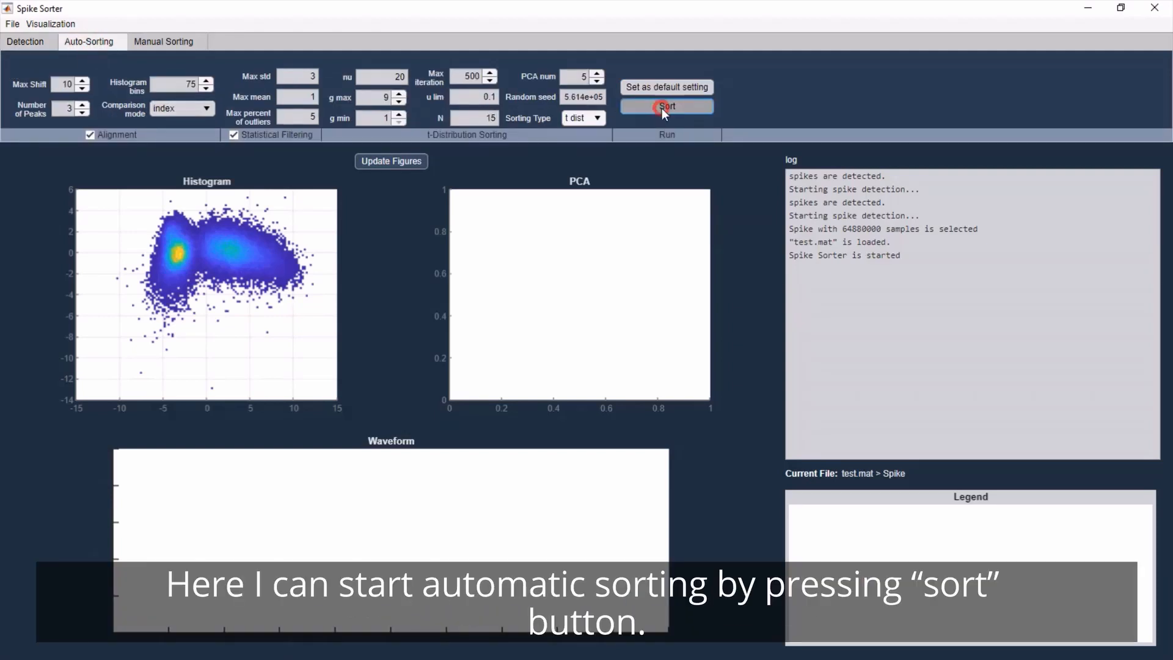
pyautogui.click(666, 105)
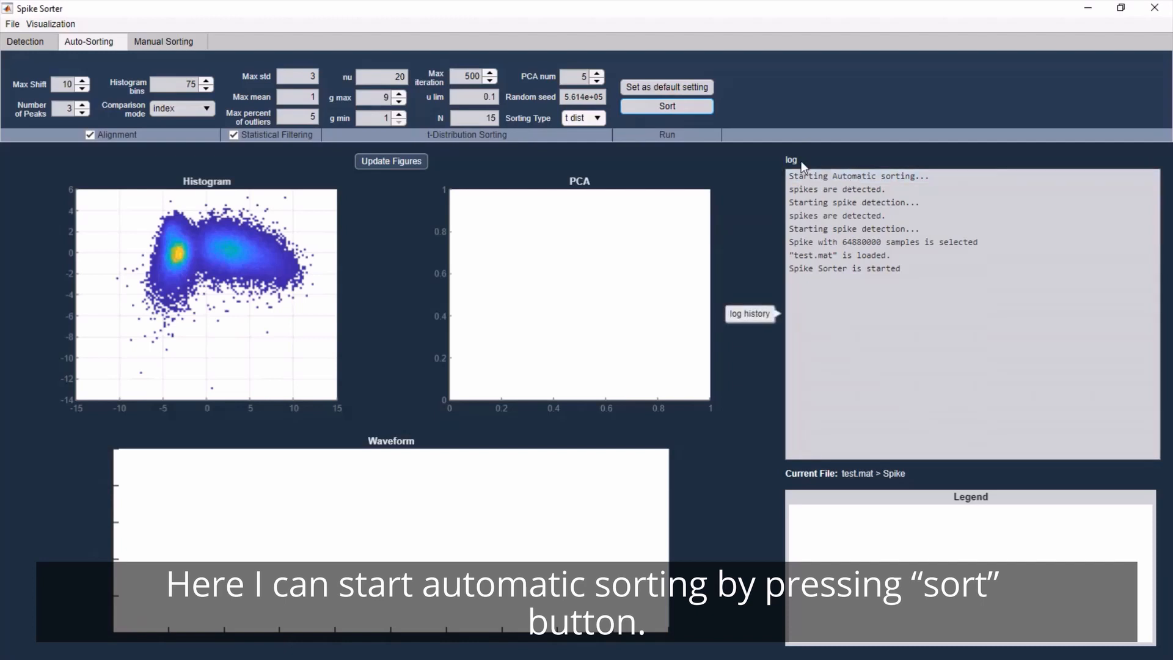
pyautogui.moveTo(474, 157)
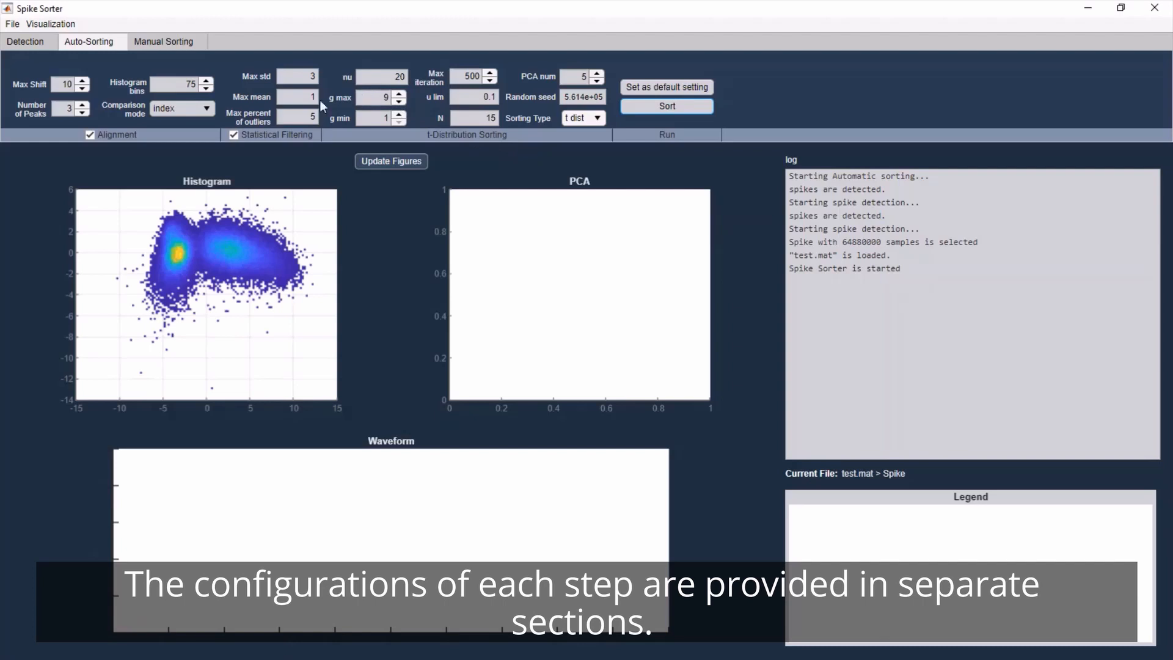
pyautogui.moveTo(327, 131)
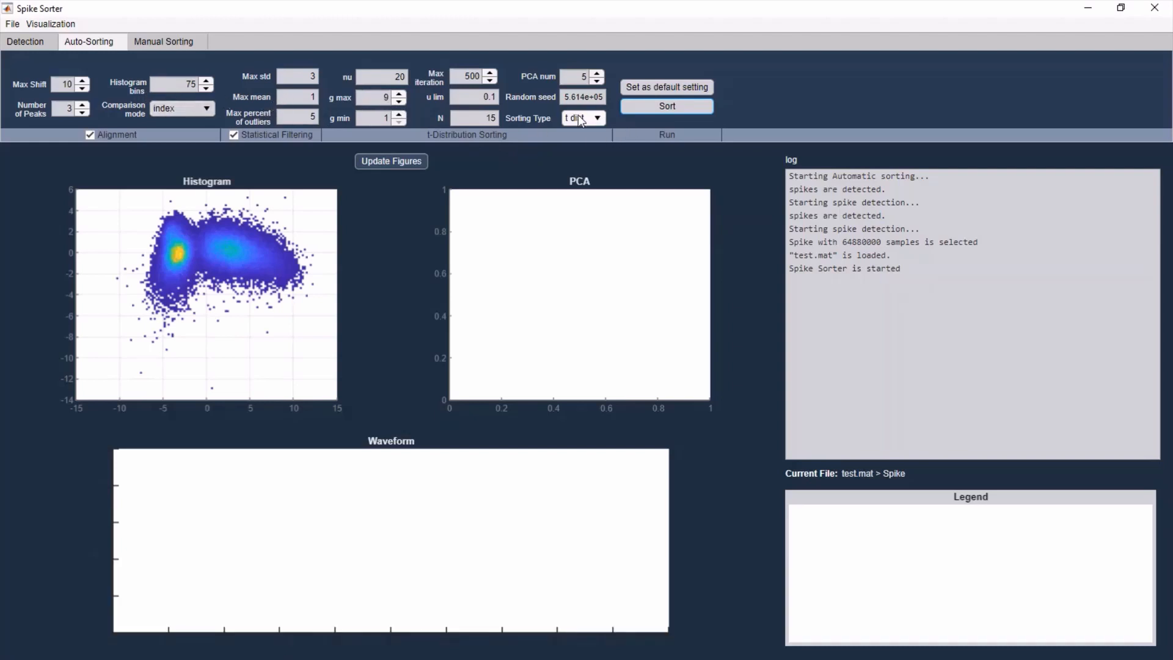
pyautogui.click(665, 105)
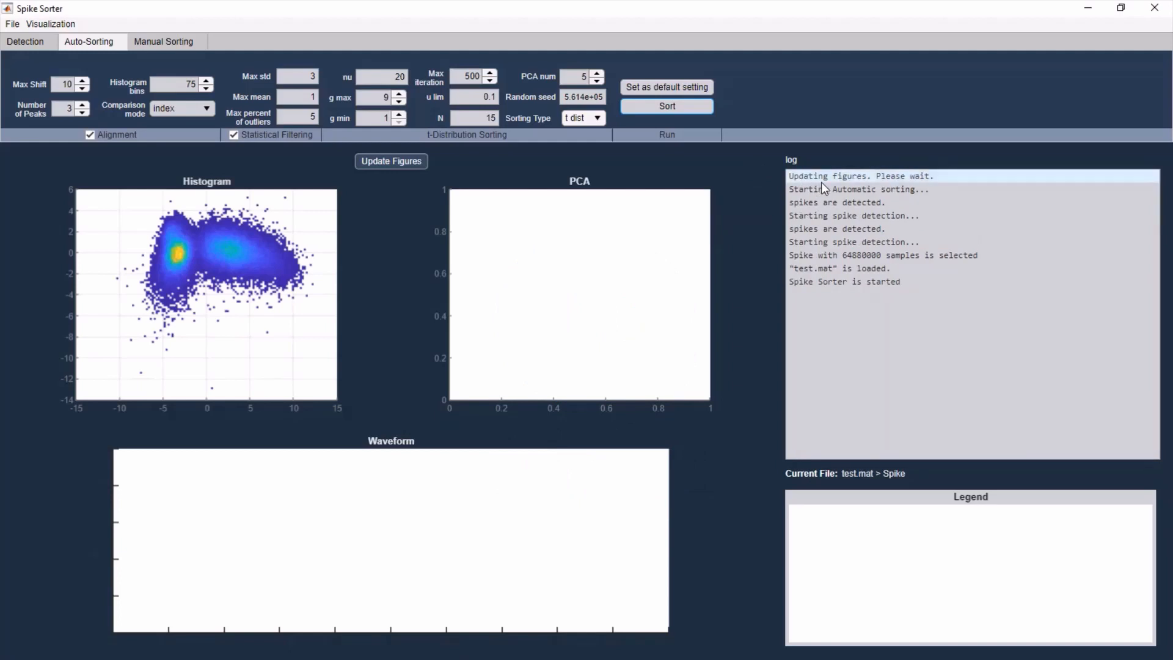
# - Let automatic sorting finish, showing colour-coded clusters on PCA and waveform plots
pyautogui.click(665, 105)
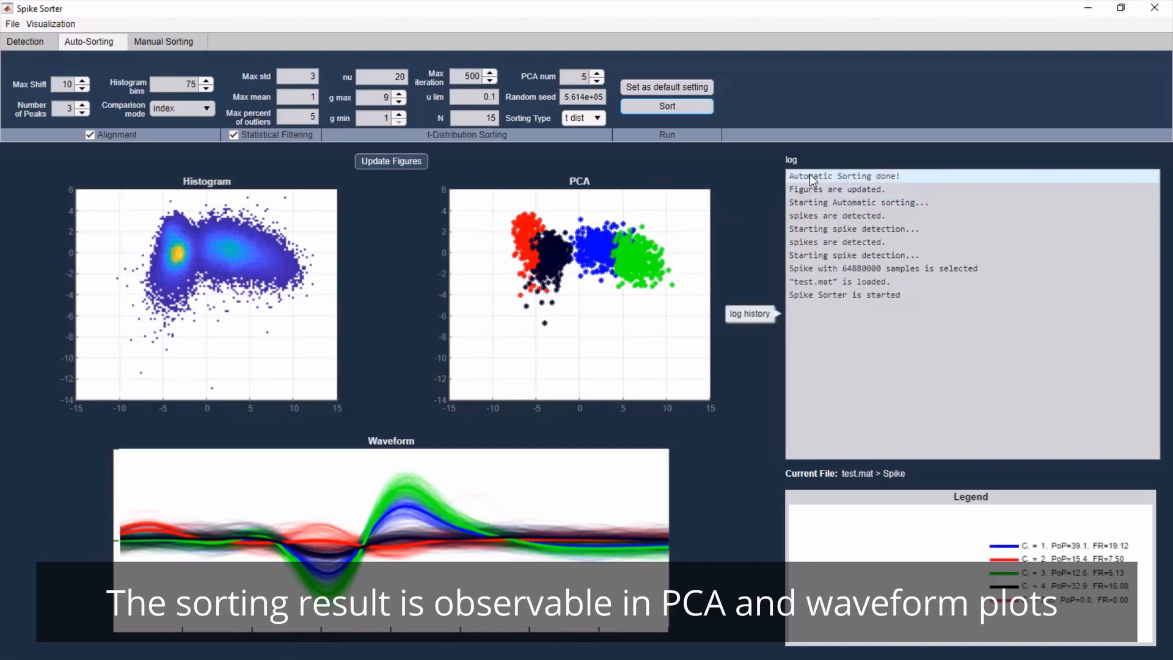
pyautogui.moveTo(635, 318)
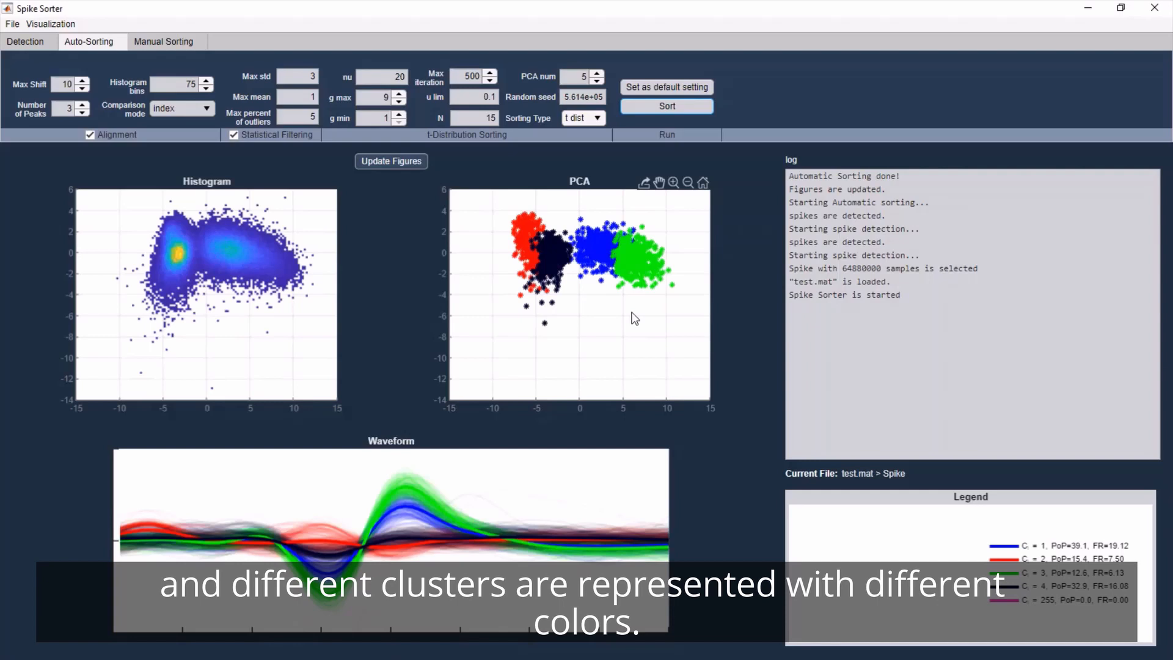
pyautogui.moveTo(507, 483)
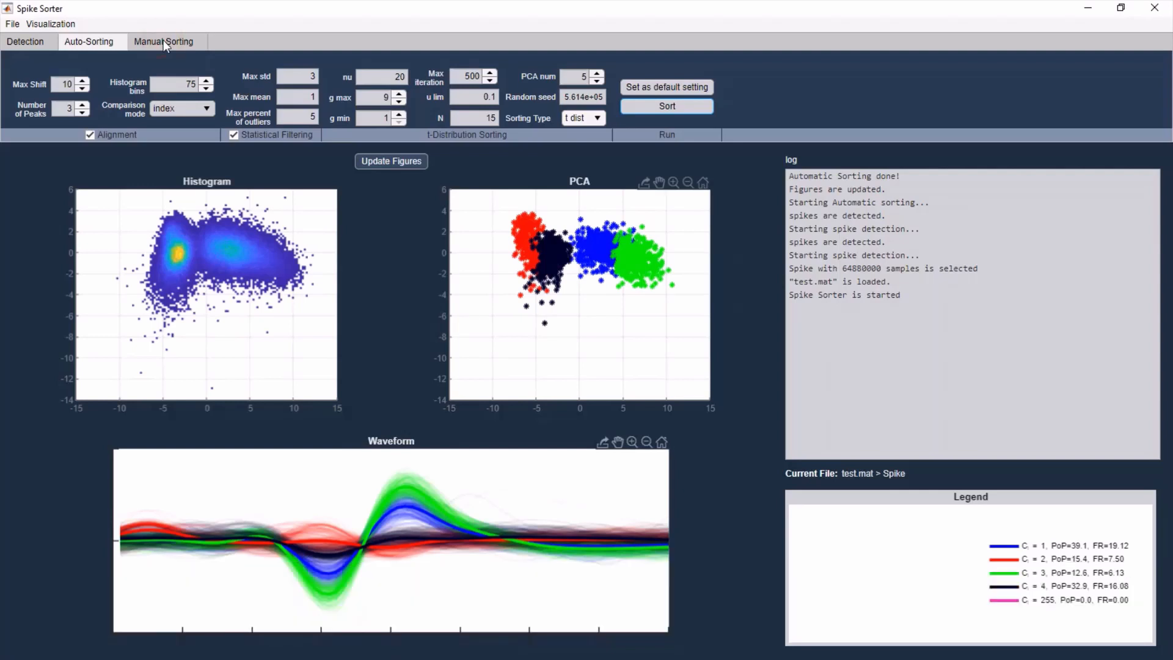
# - Switch to the Manual Sorting tab with merge, remove, denoise and resort tools
pyautogui.click(163, 42)
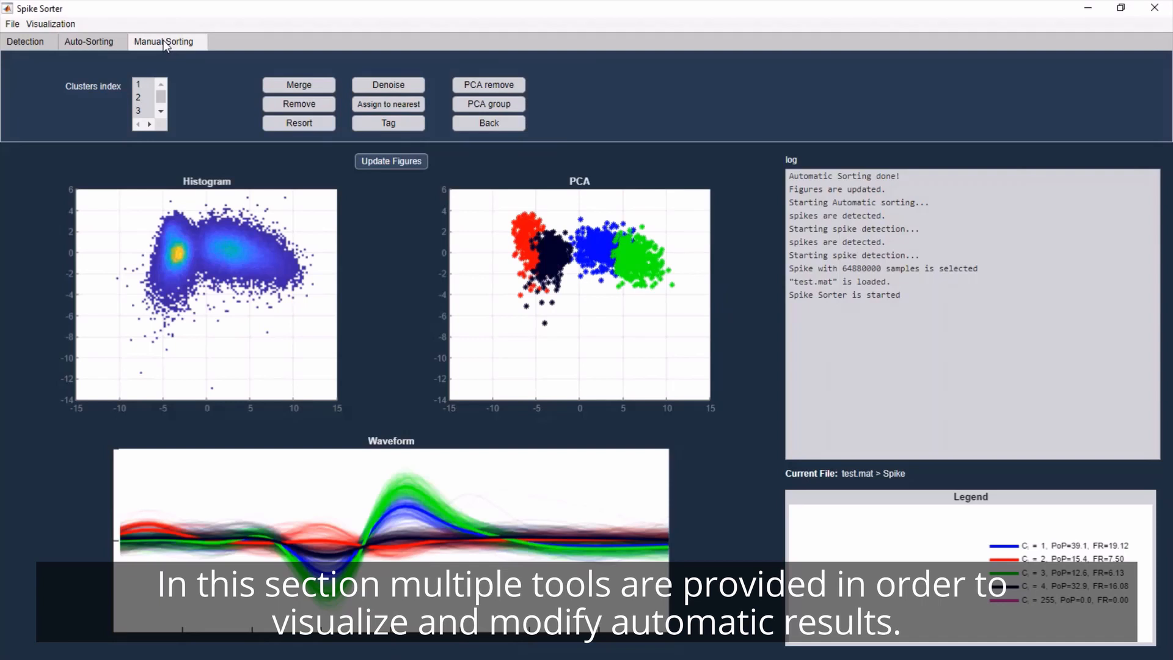
pyautogui.moveTo(461, 152)
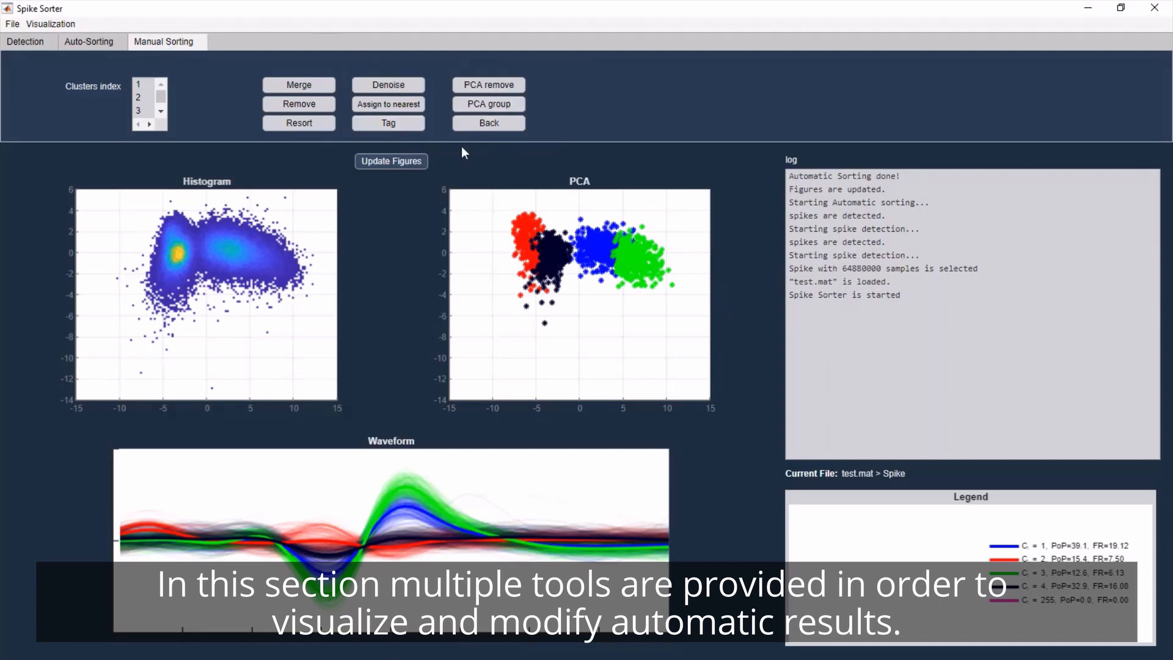
pyautogui.moveTo(424, 220)
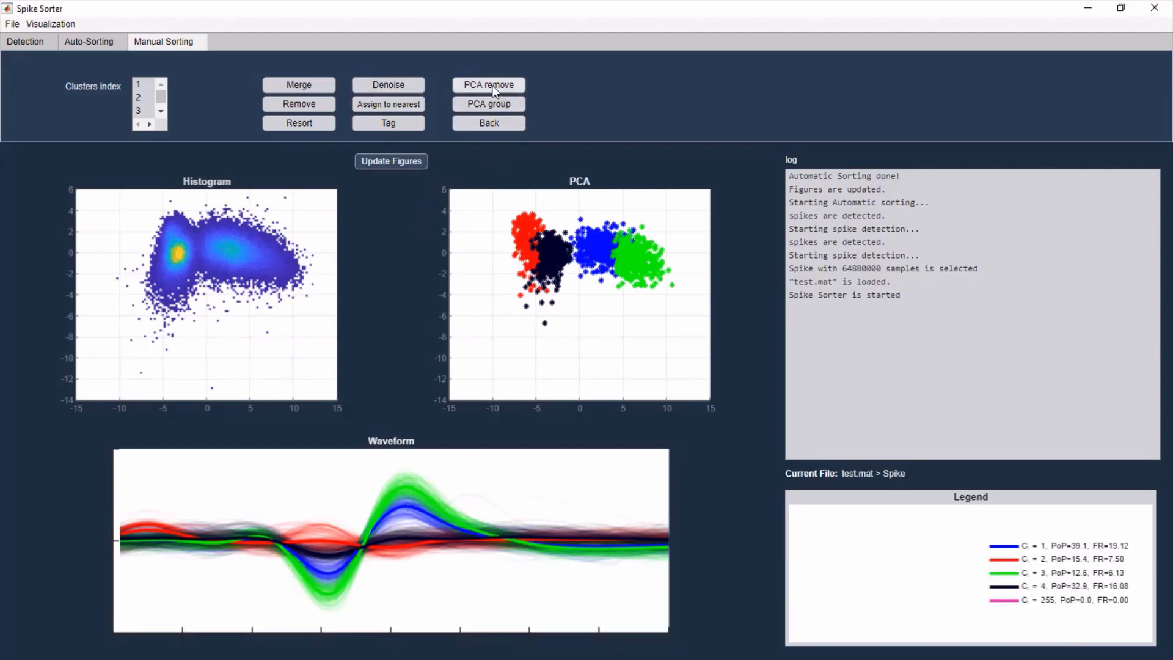
pyautogui.moveTo(378, 135)
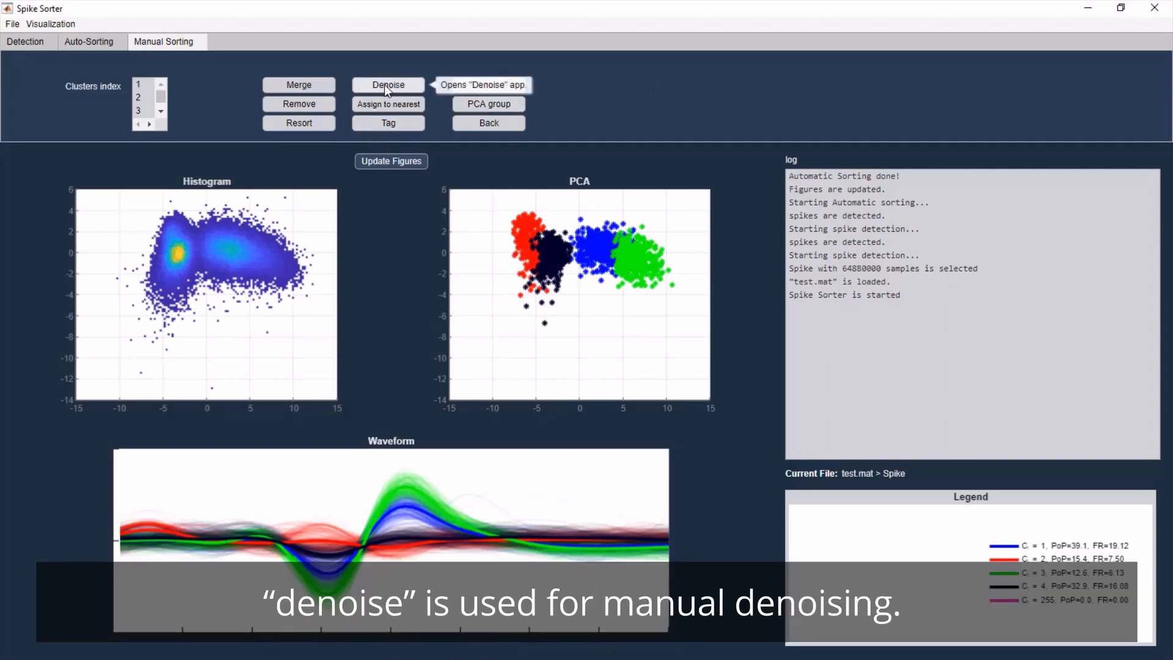
# - In the Denoising window set Data Plot Percentage 80, threshold about 90, cluster index 4
pyautogui.click(389, 84)
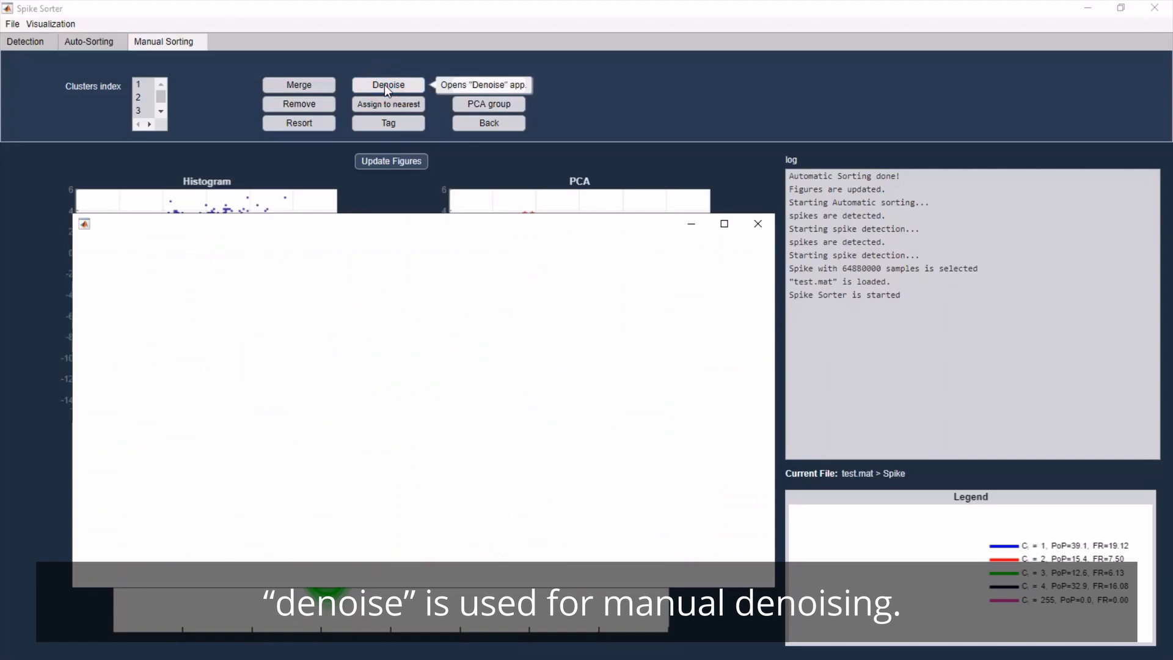
pyautogui.click(387, 84)
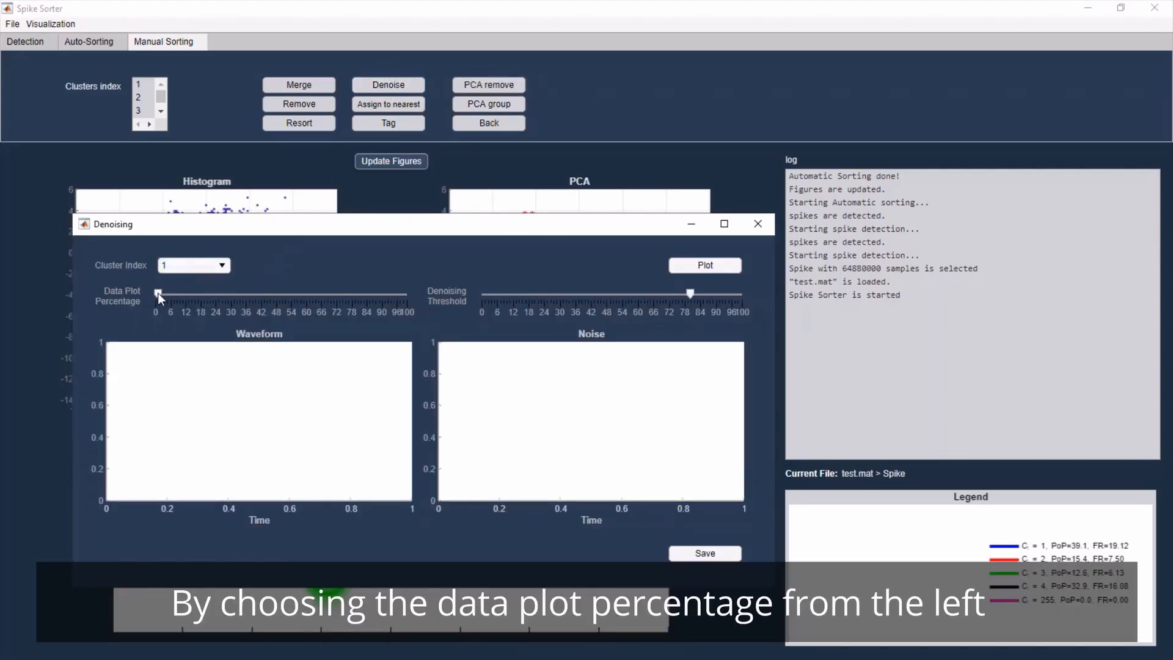
pyautogui.moveTo(158, 293); pyautogui.dragTo(230, 294)
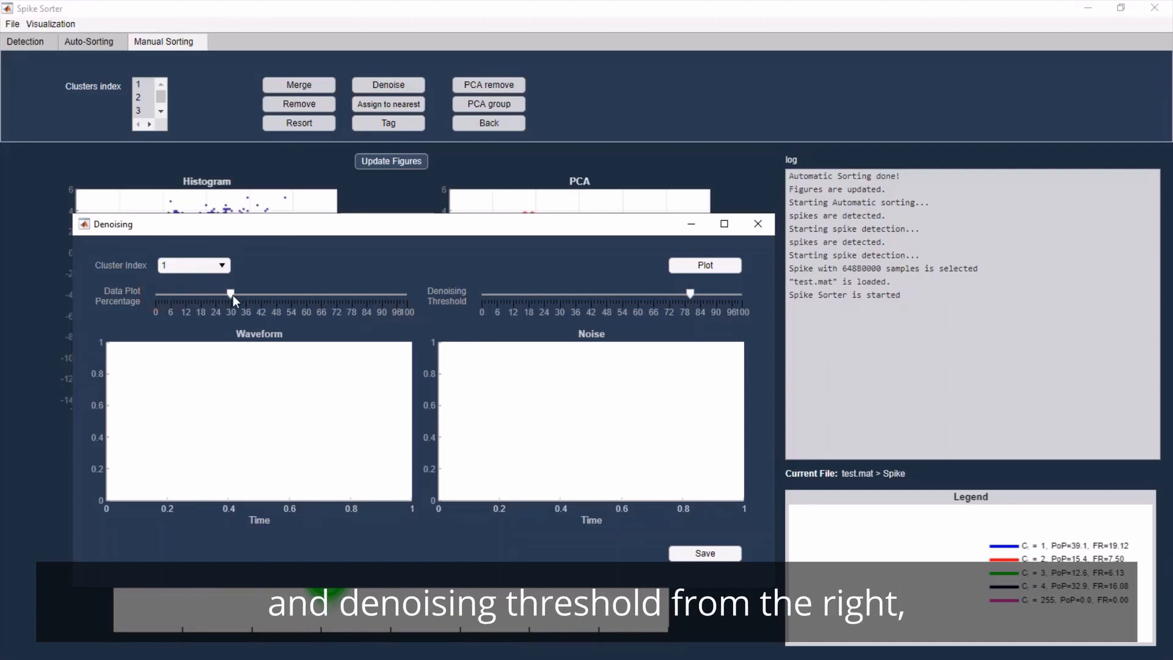
pyautogui.moveTo(231, 292); pyautogui.dragTo(355, 292)
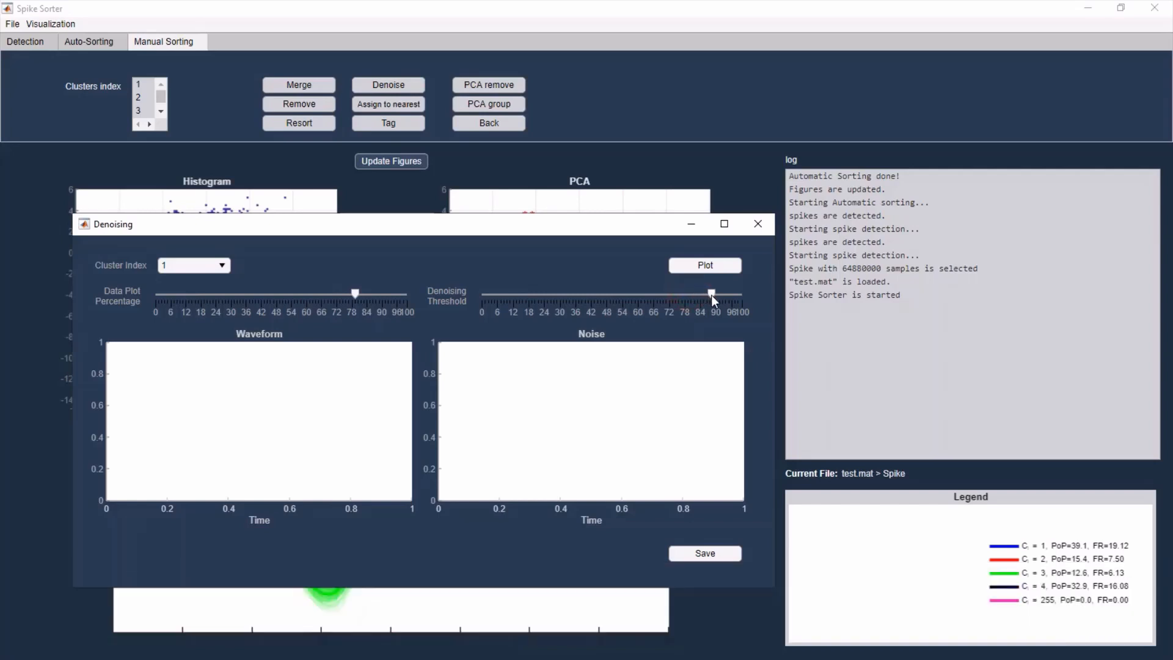
pyautogui.click(220, 265)
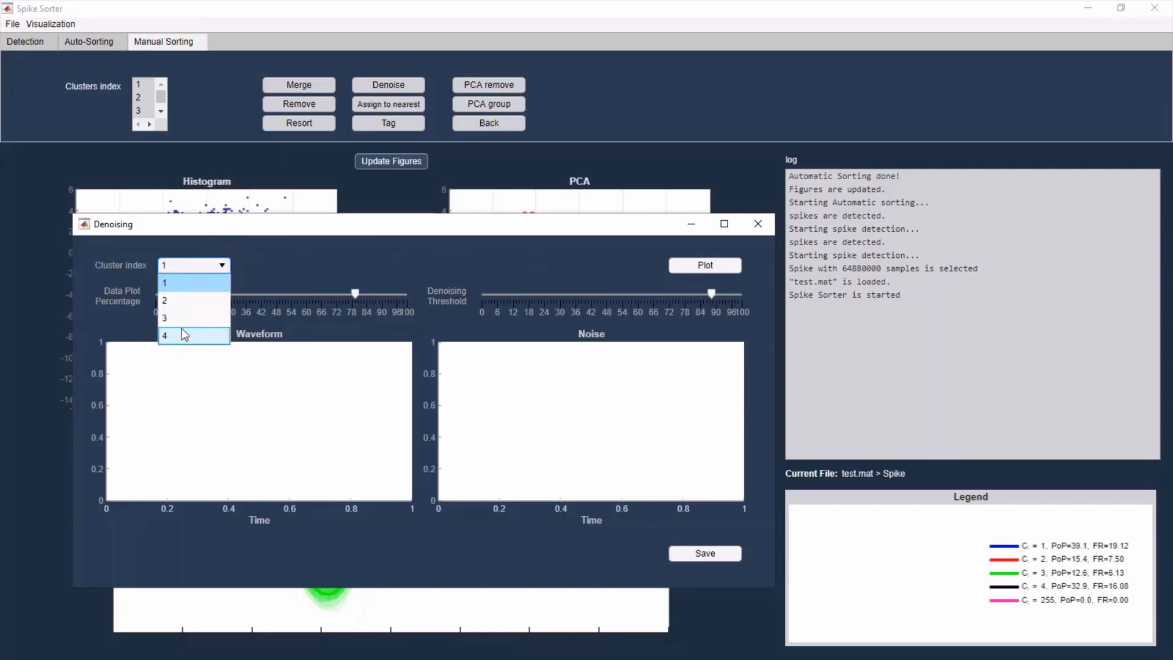
pyautogui.click(164, 335)
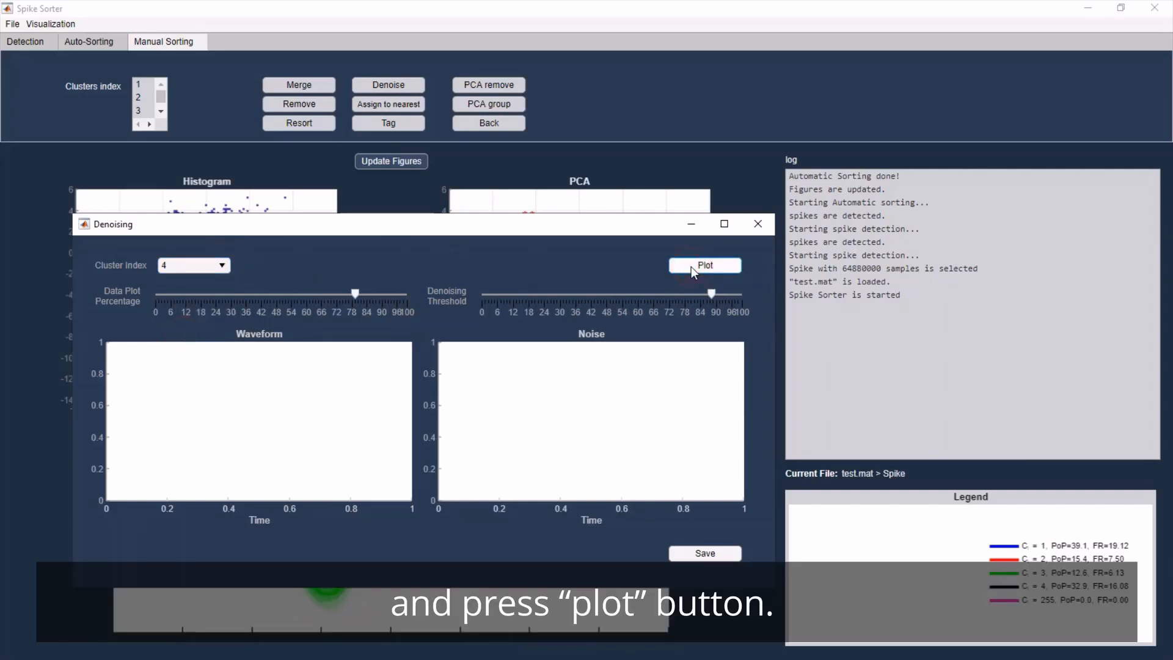
# - Plot cluster 4, save it without its two outlier spikes, and close the Denoising window
pyautogui.click(704, 265)
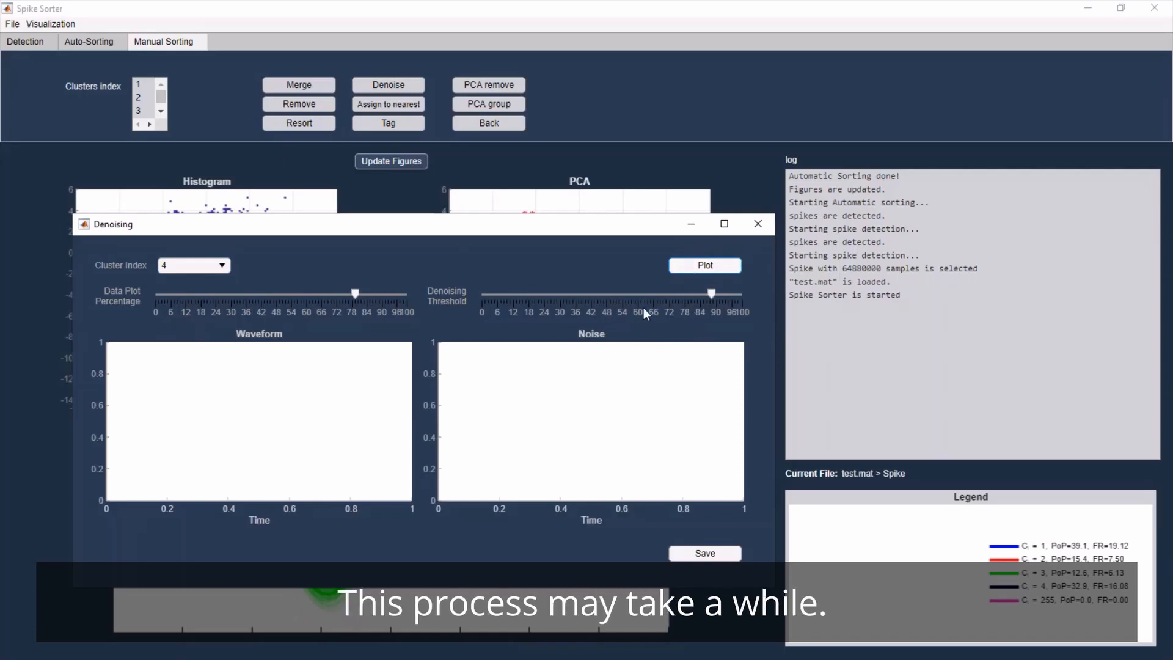
pyautogui.moveTo(645, 329)
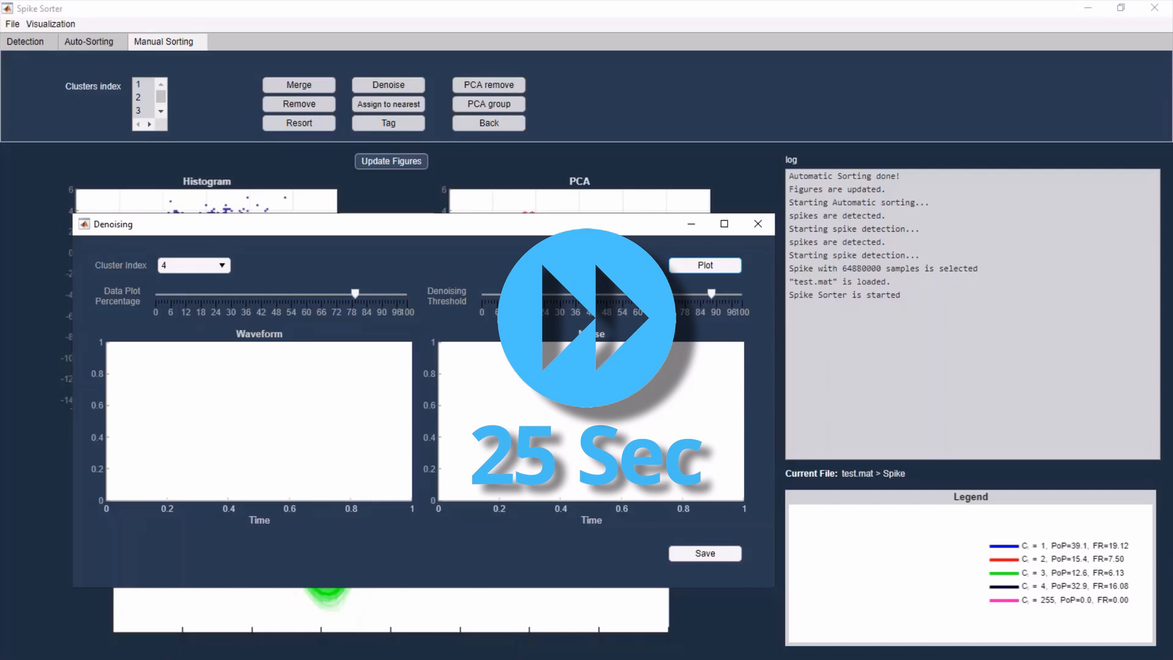
pyautogui.click(704, 265)
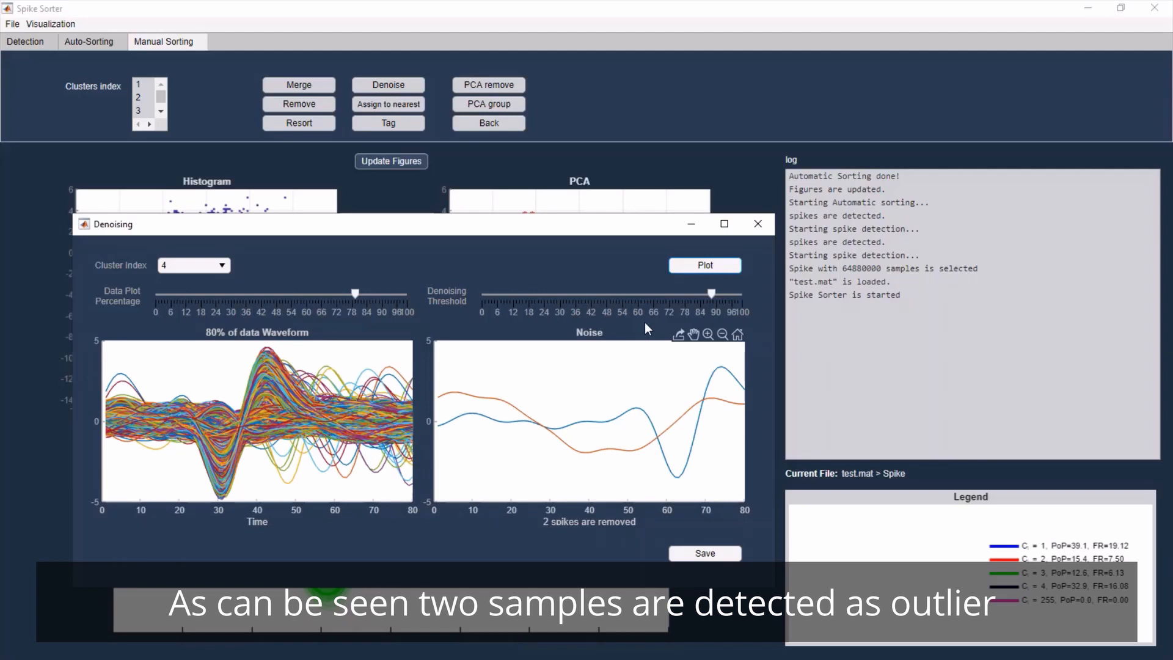
pyautogui.moveTo(605, 428)
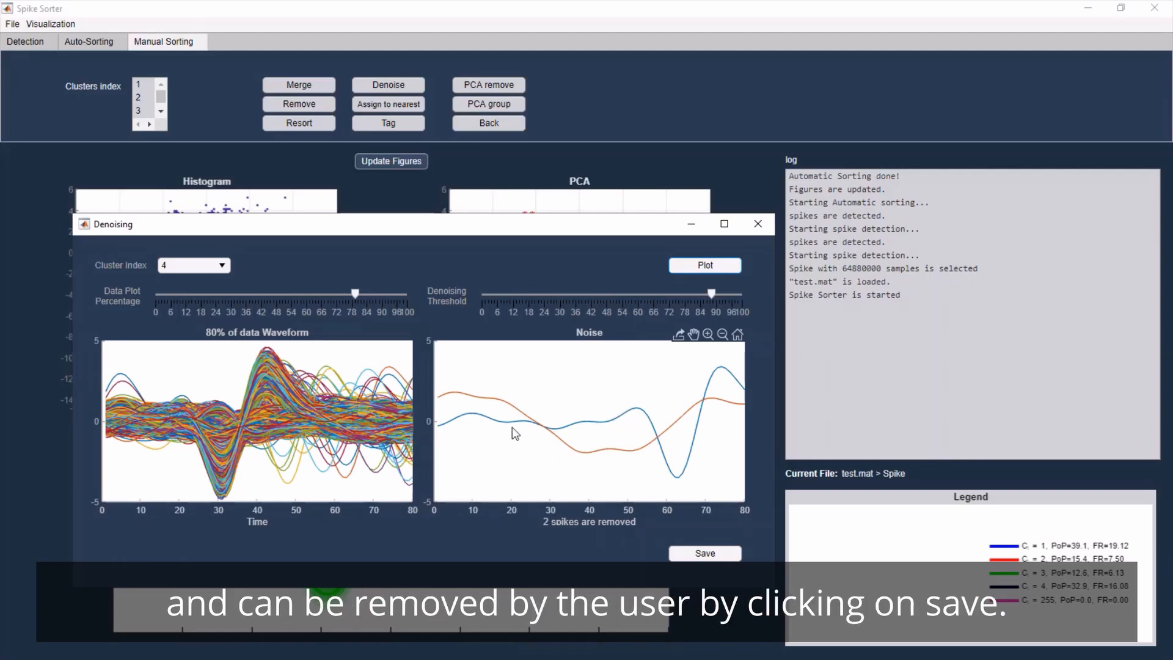
pyautogui.moveTo(583, 444)
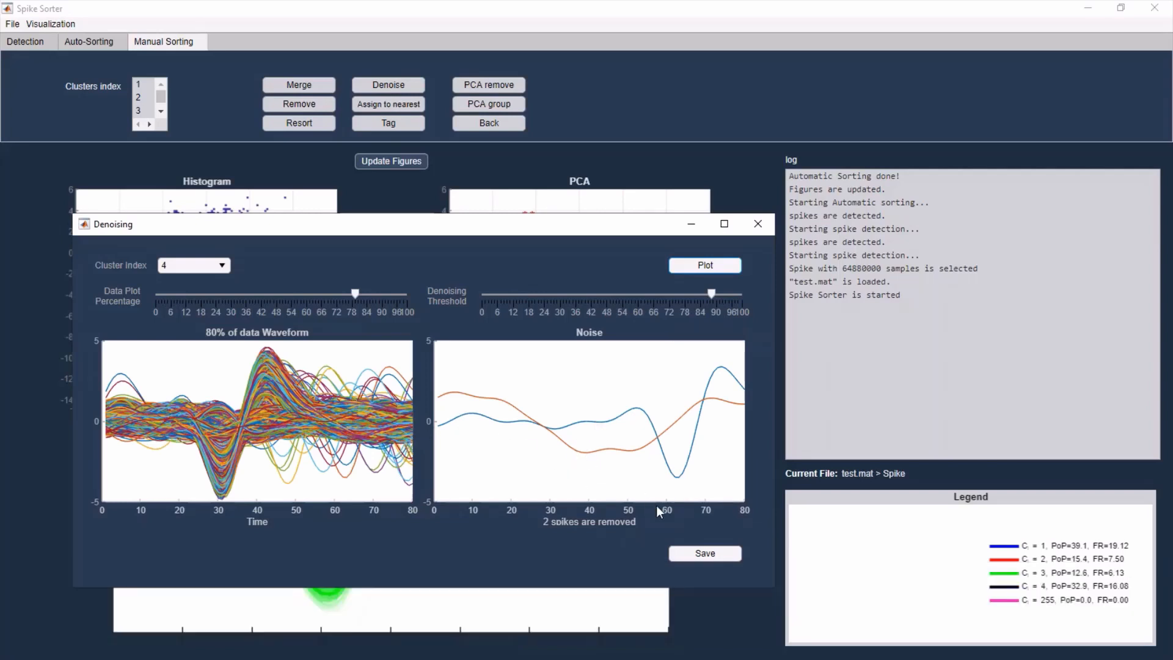
pyautogui.moveTo(696, 465)
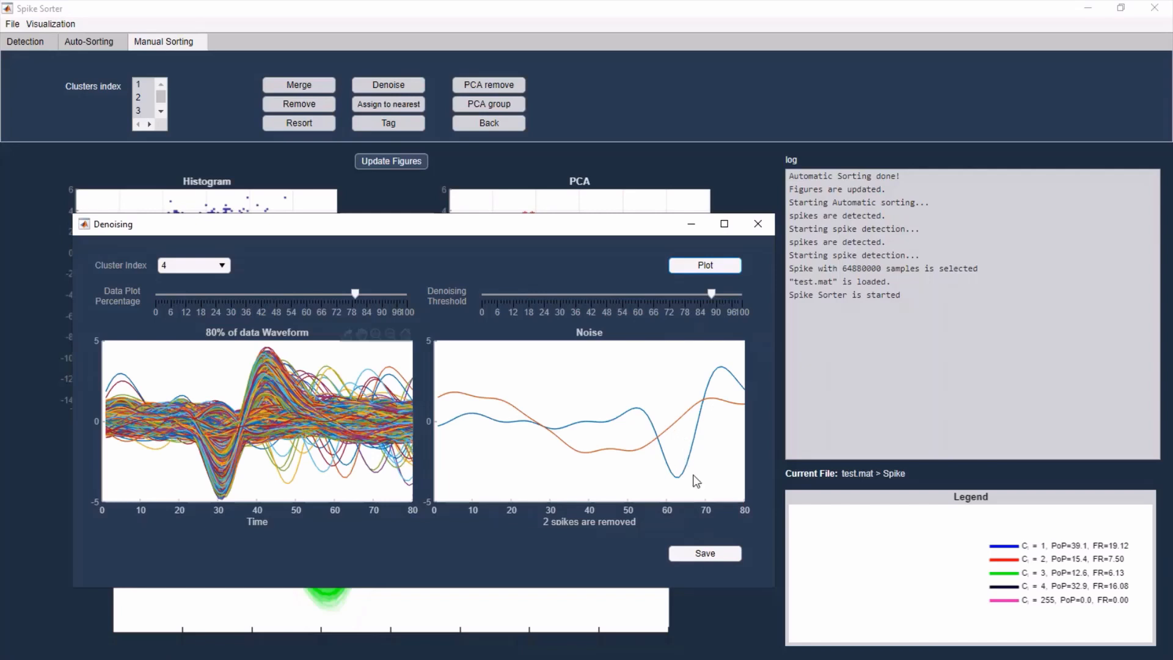
pyautogui.click(704, 553)
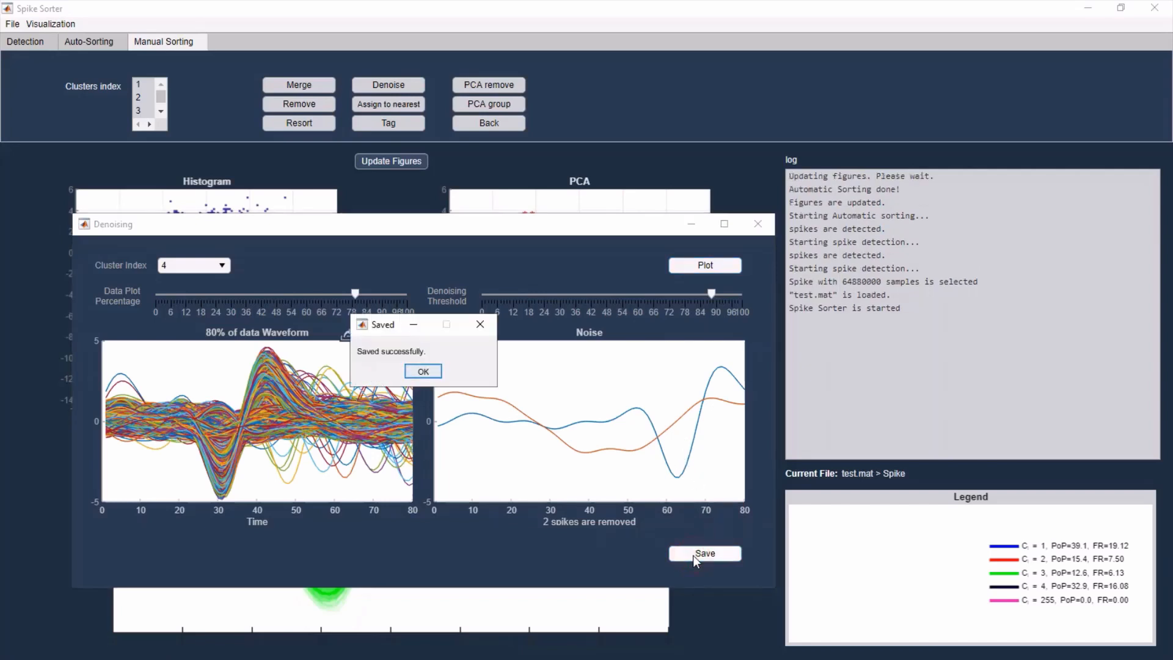
pyautogui.click(421, 371)
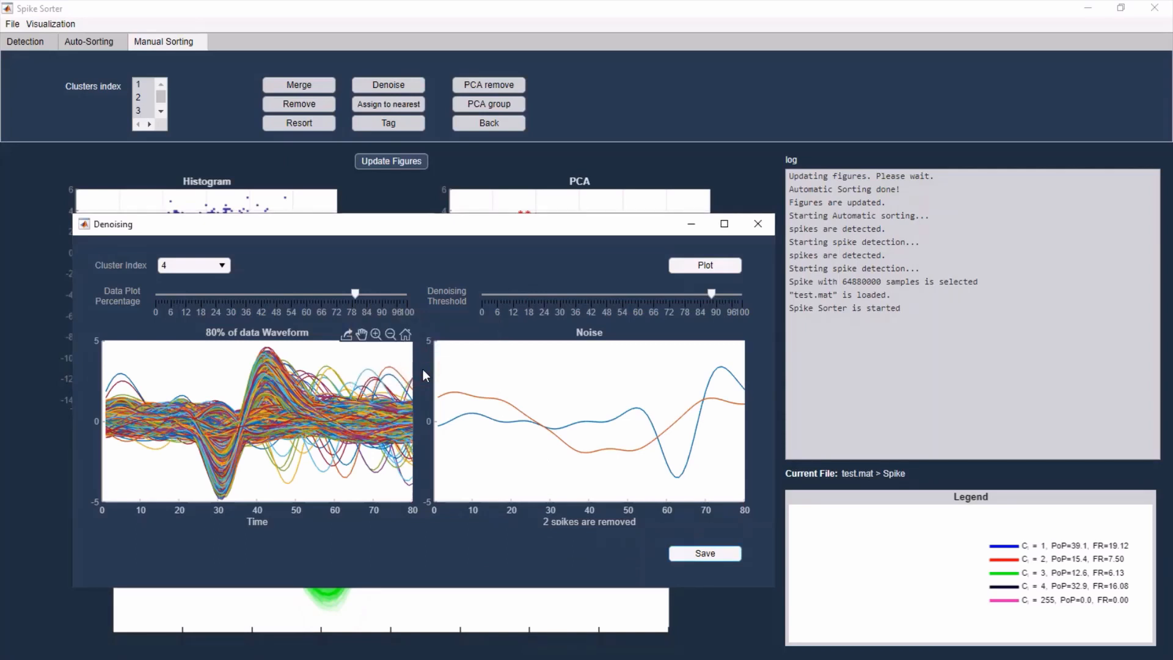
pyautogui.click(703, 553)
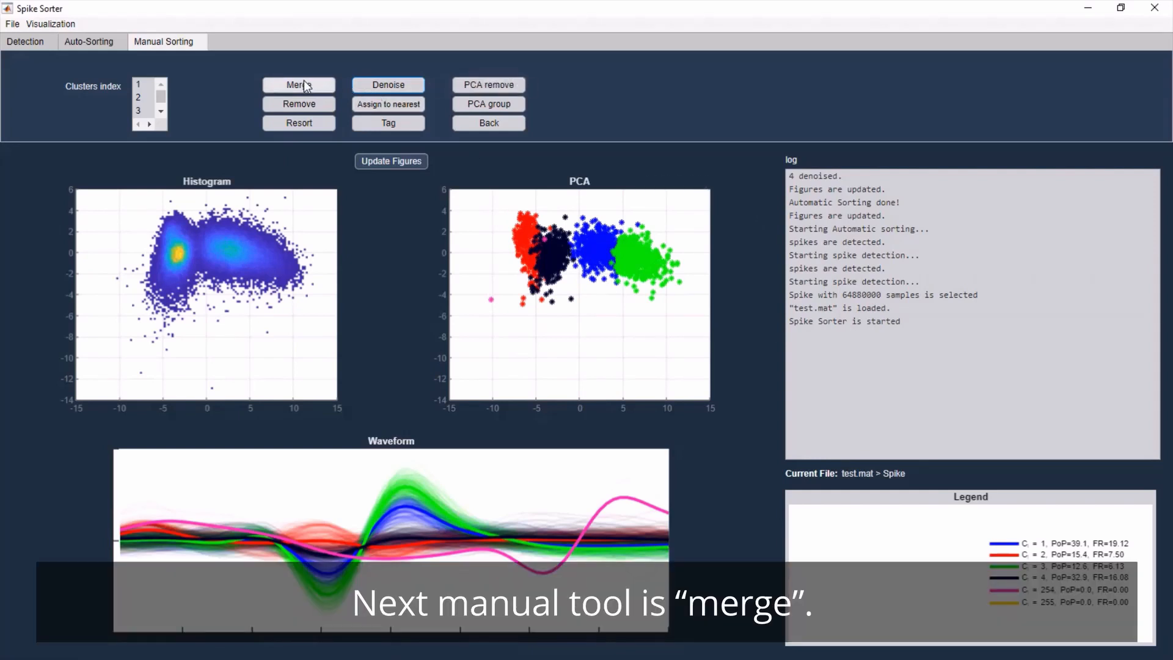
pyautogui.moveTo(298, 84)
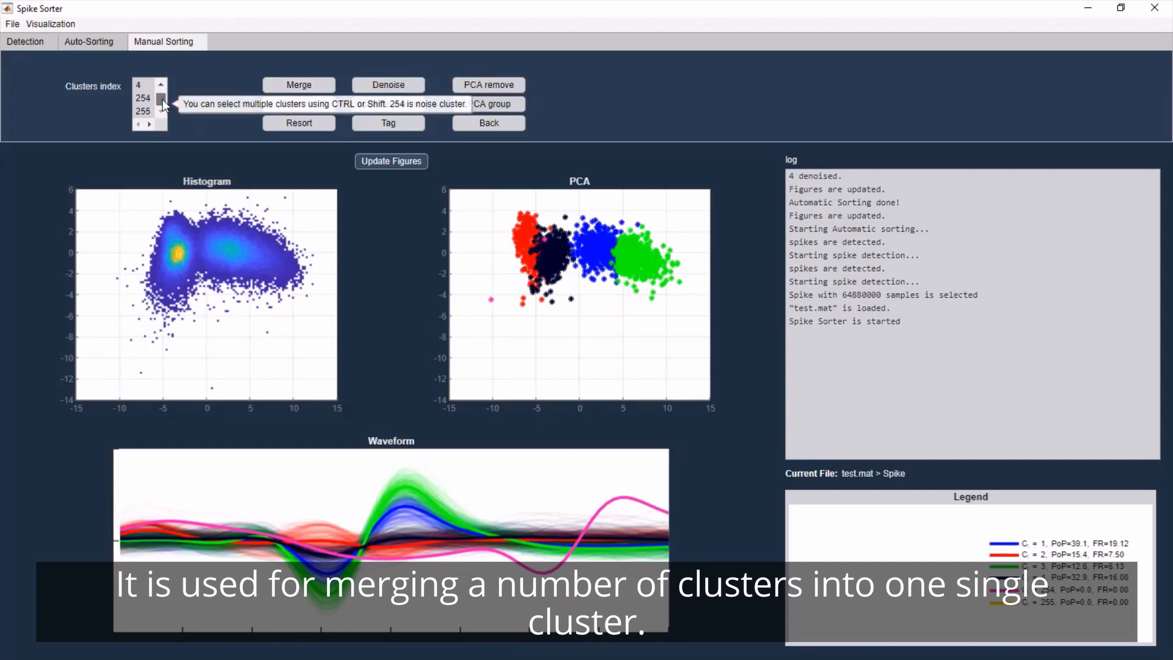
# - Select clusters 3 and 4 in the Clusters index and merge them into one
pyautogui.click(159, 84)
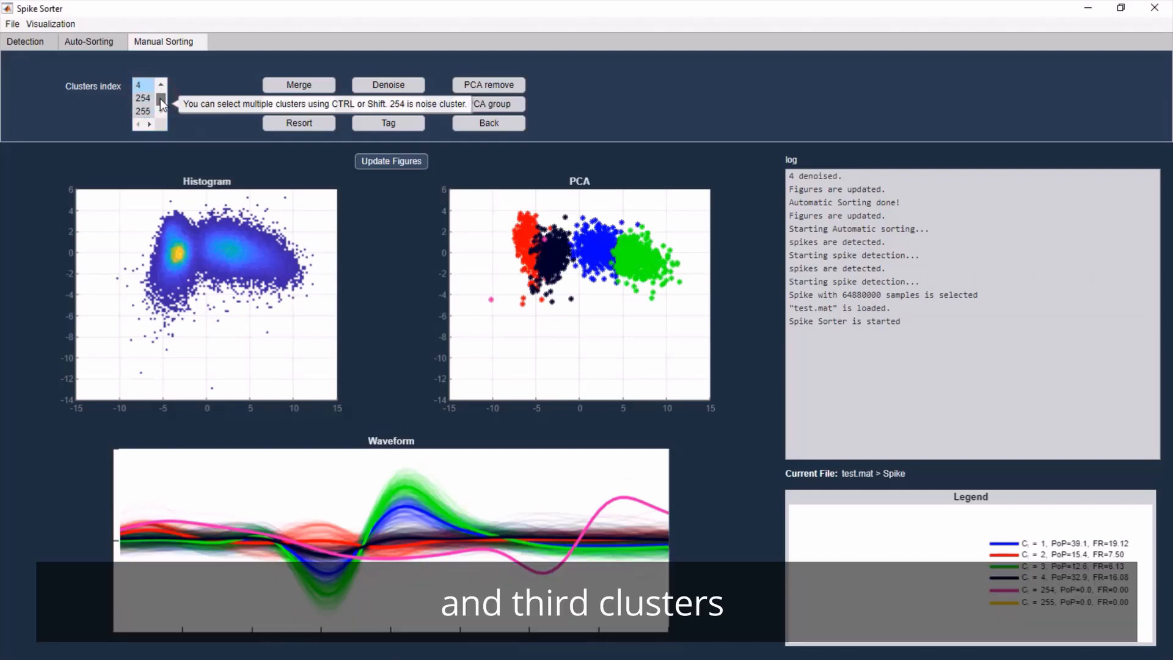
pyautogui.click(158, 101)
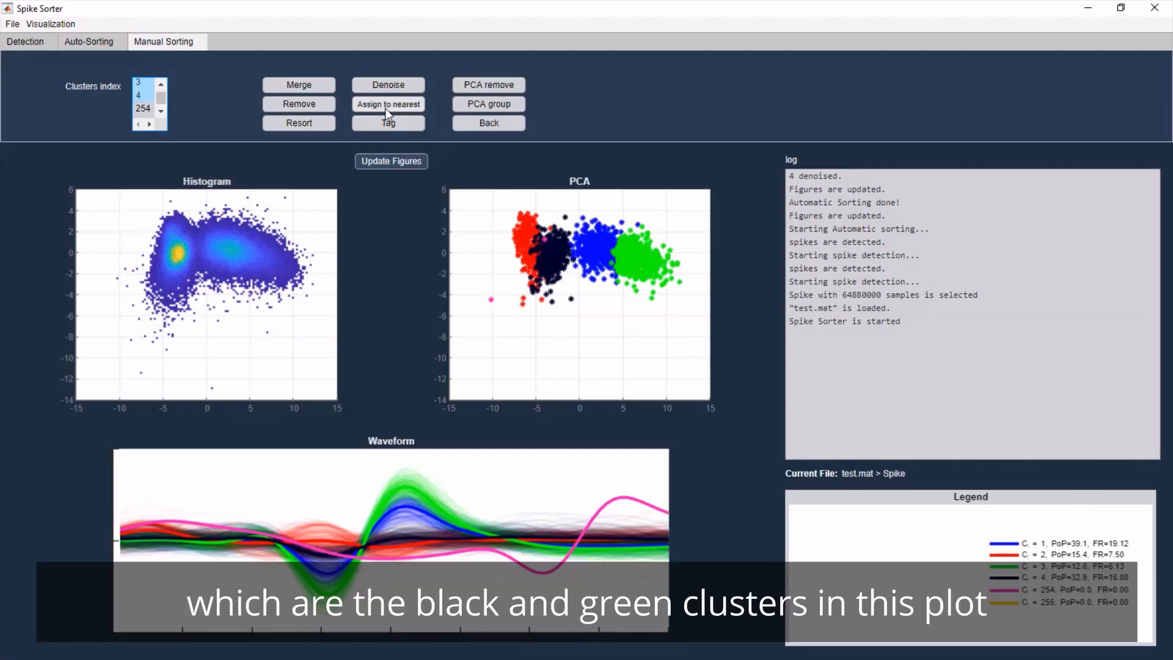
pyautogui.click(298, 84)
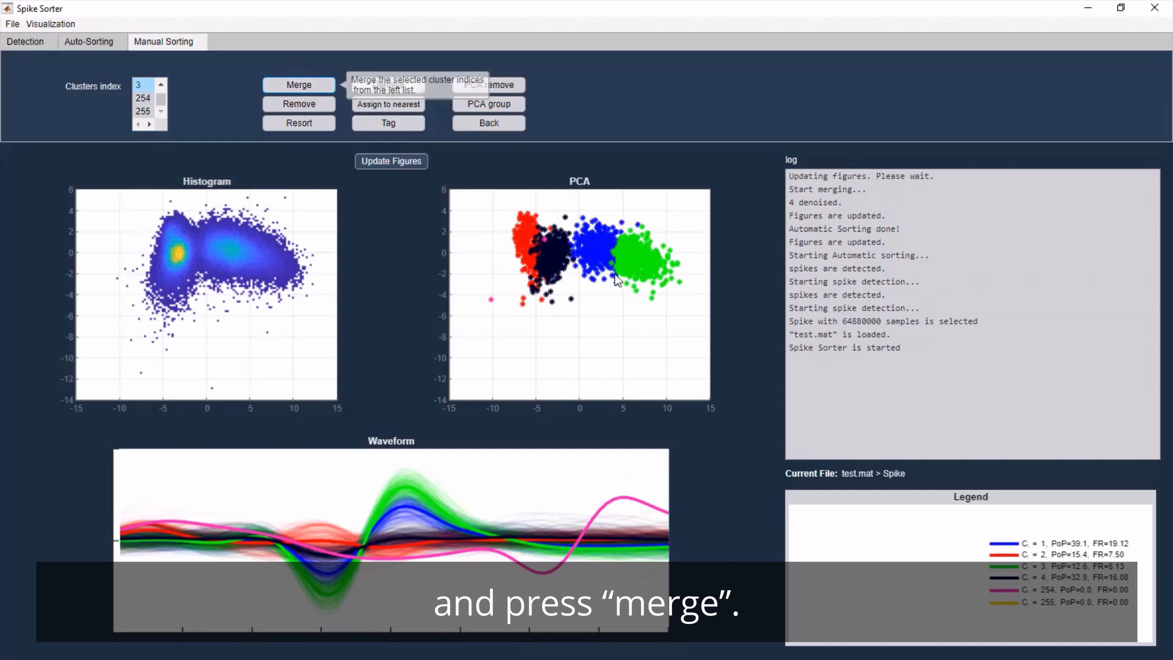
pyautogui.click(298, 84)
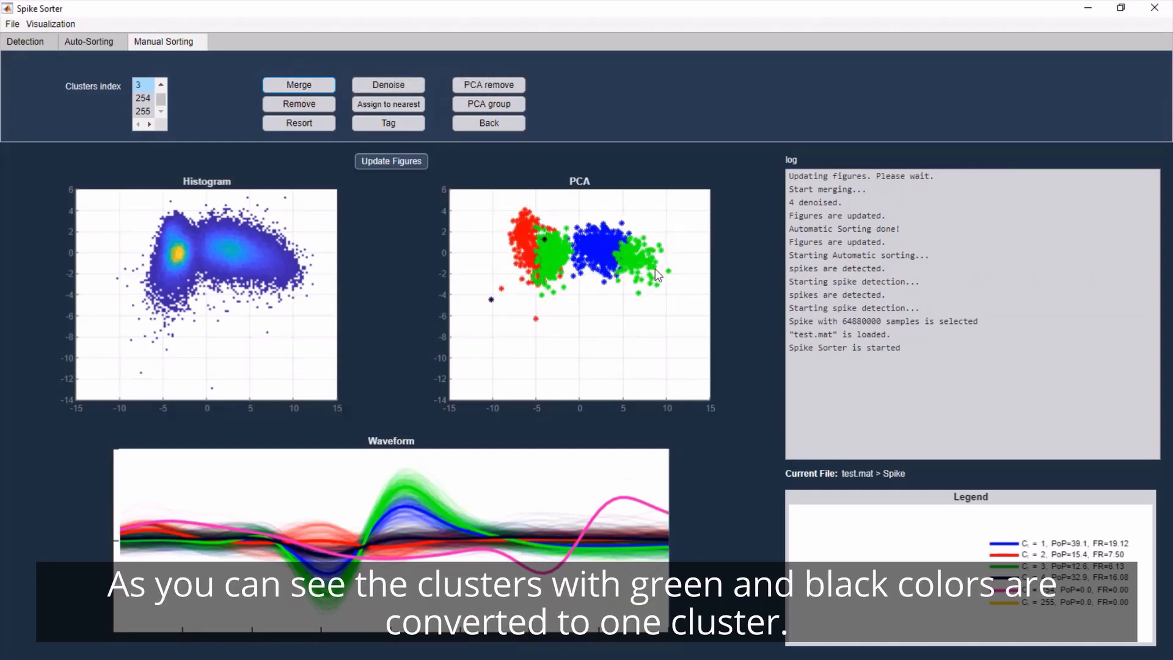
pyautogui.click(298, 84)
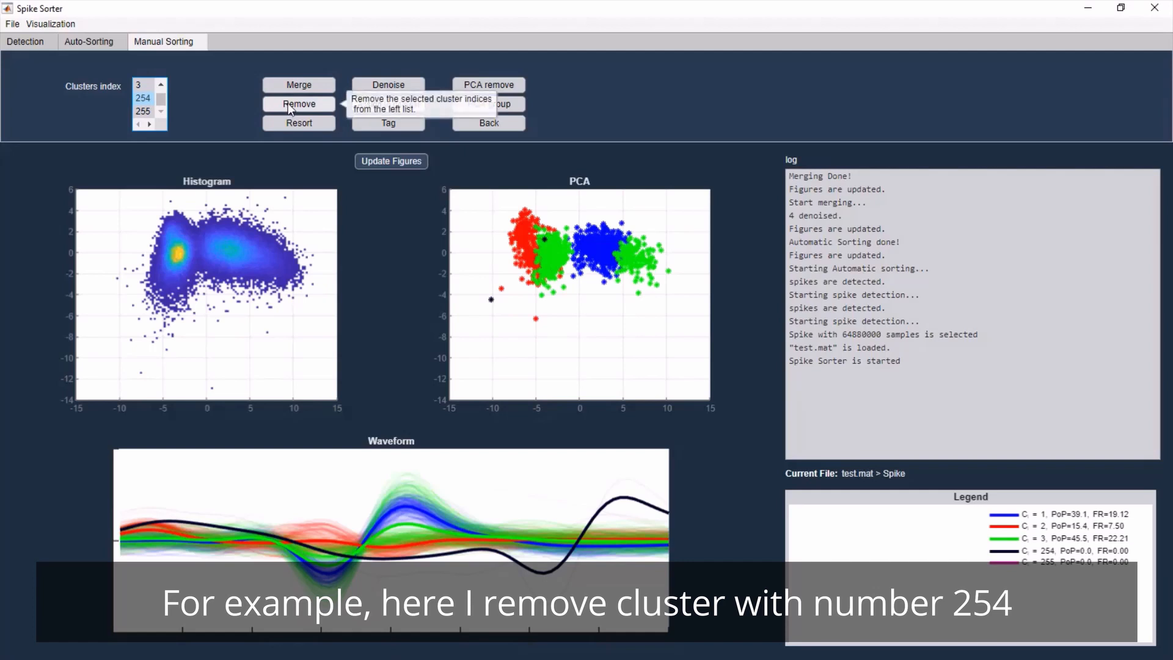
# - Remove cluster 254, leaving clusters 1, 2, 3 and 255
pyautogui.click(298, 104)
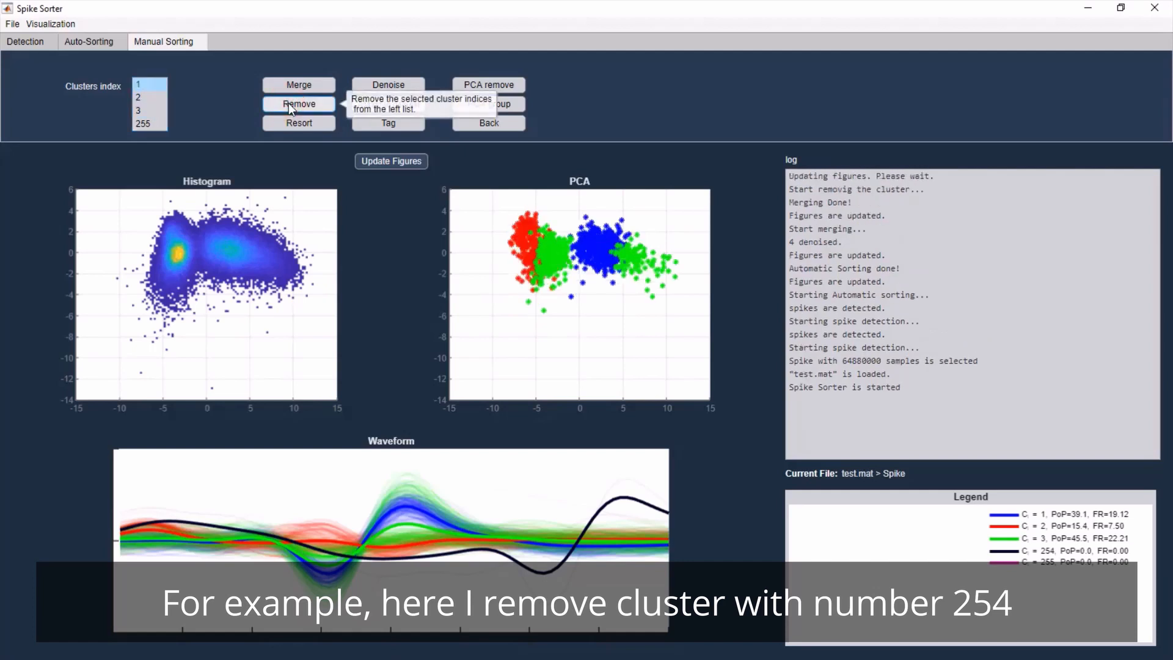
pyautogui.click(299, 104)
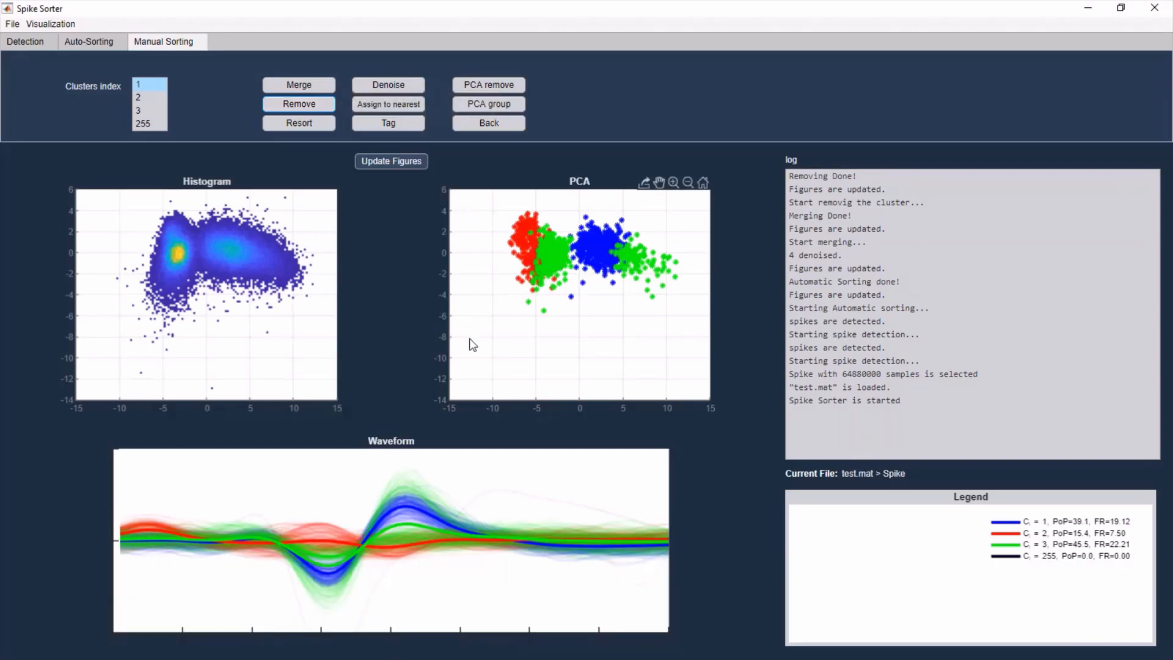
pyautogui.moveTo(314, 219)
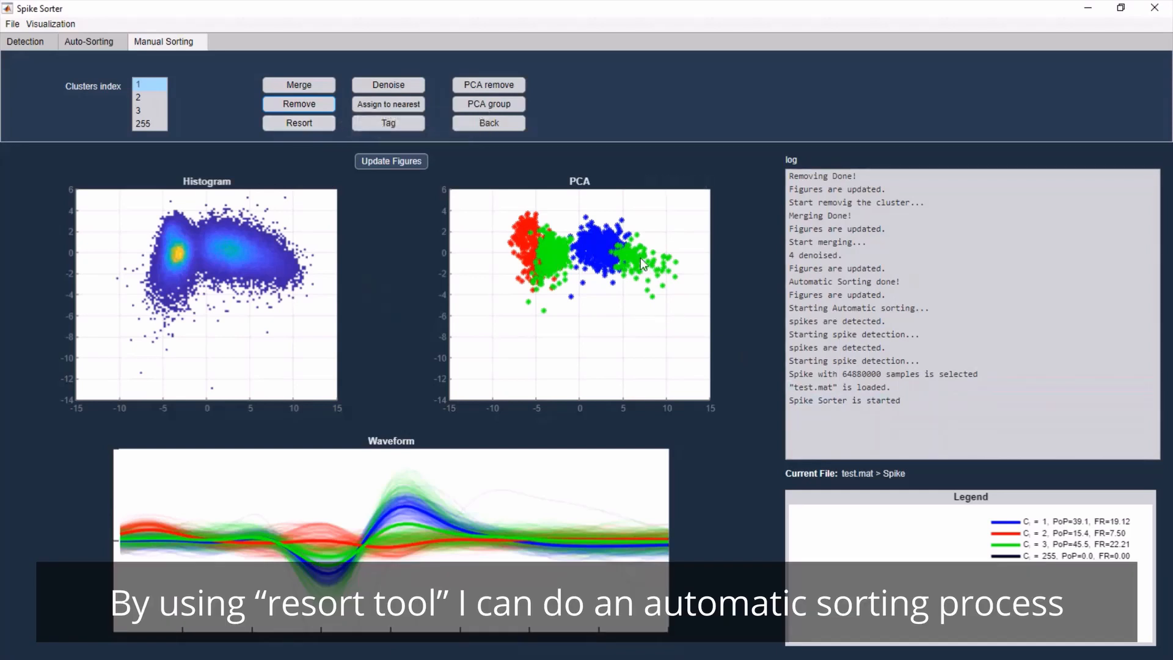
pyautogui.moveTo(614, 305)
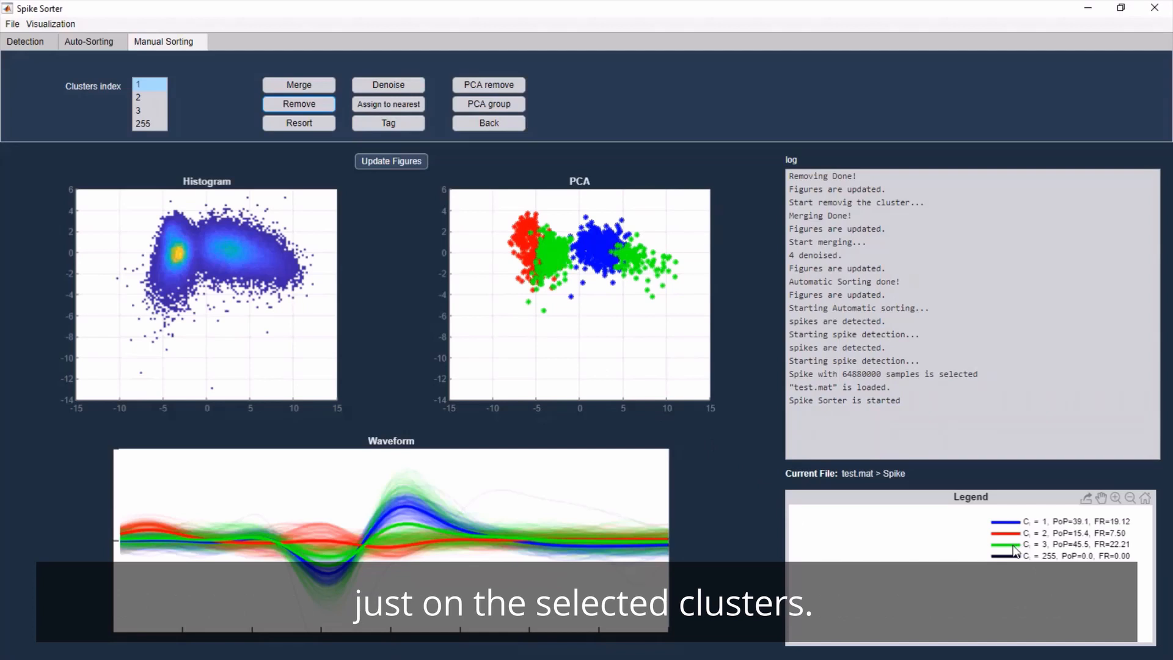
# - Resort the green cluster 3 so it splits into three new clusters
pyautogui.click(149, 110)
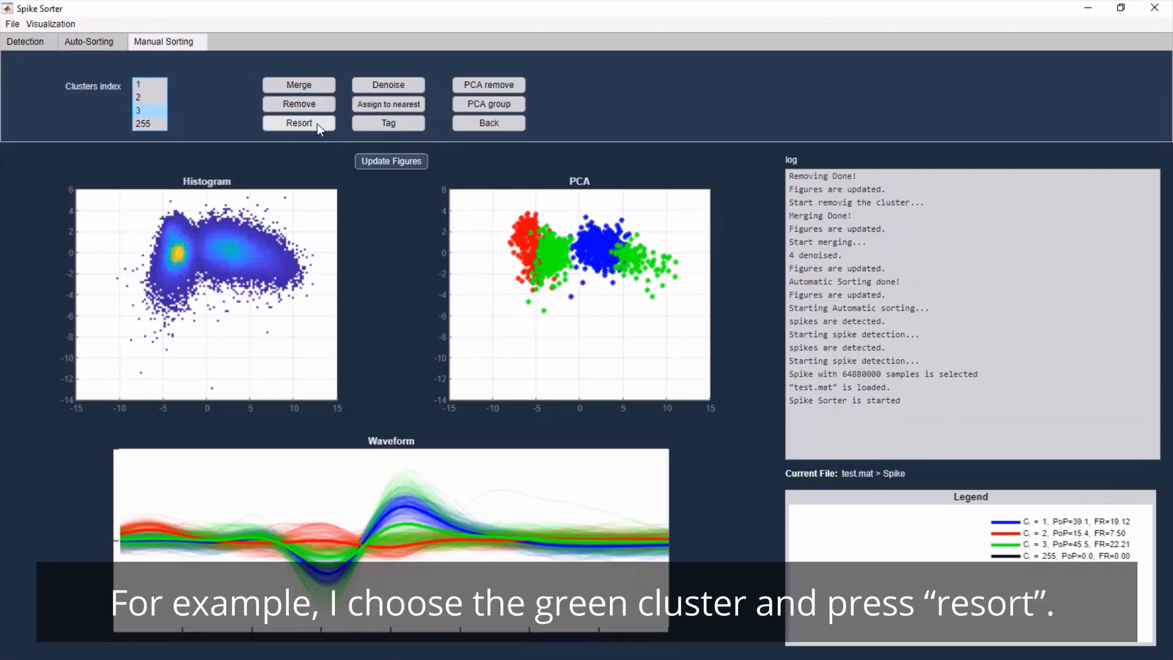
pyautogui.click(298, 122)
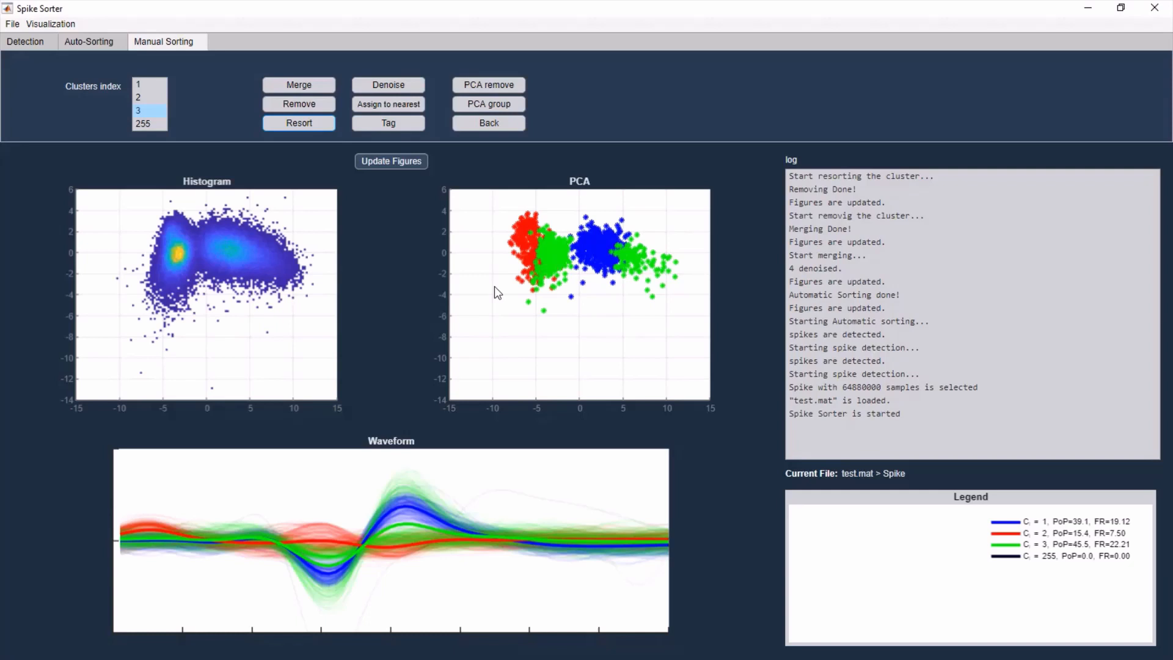
pyautogui.moveTo(611, 285)
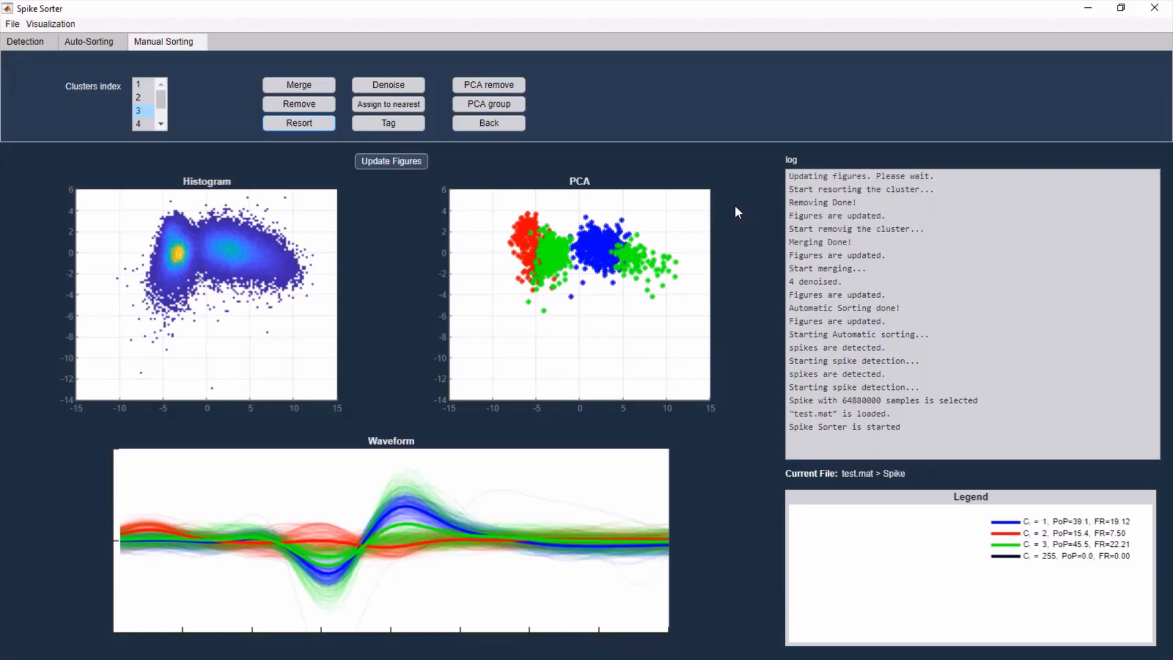
pyautogui.click(298, 122)
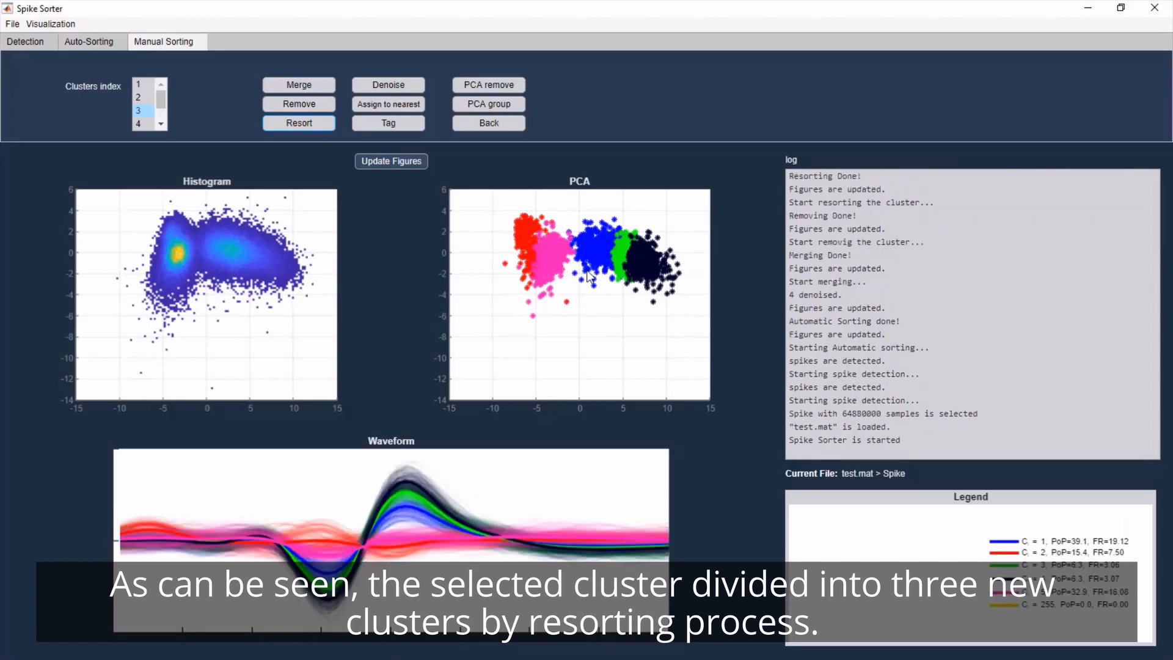
pyautogui.moveTo(520, 303)
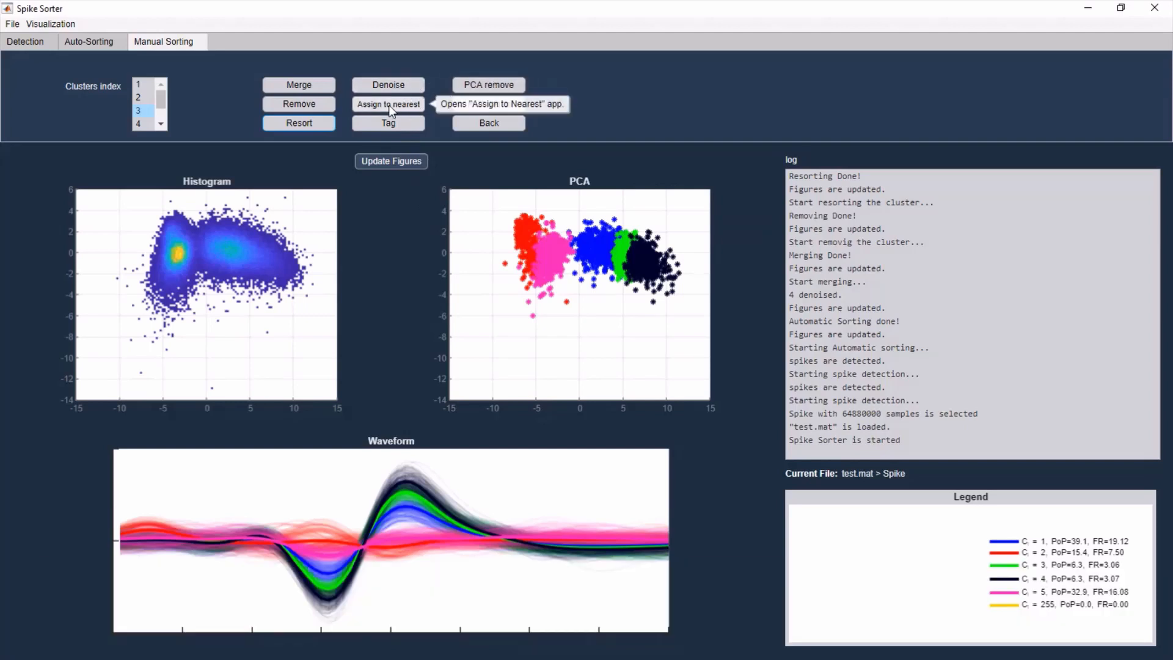
# - Assign cluster 1 samples to their nearest of target clusters 3 and 5
pyautogui.click(387, 104)
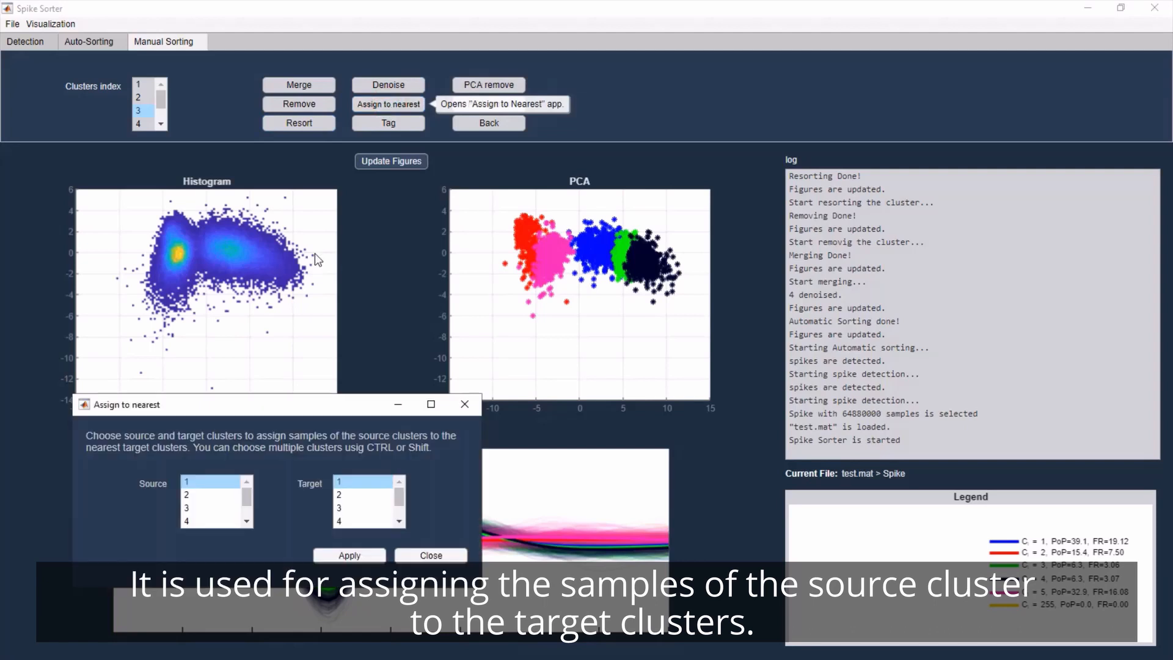
pyautogui.click(205, 495)
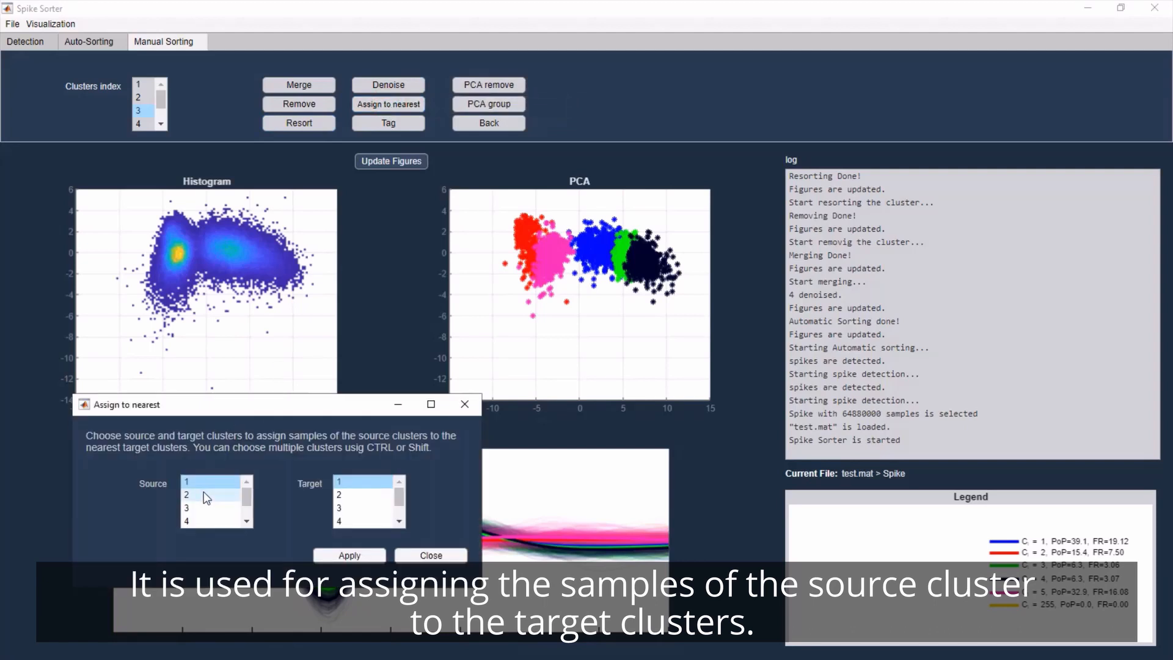
pyautogui.click(208, 481)
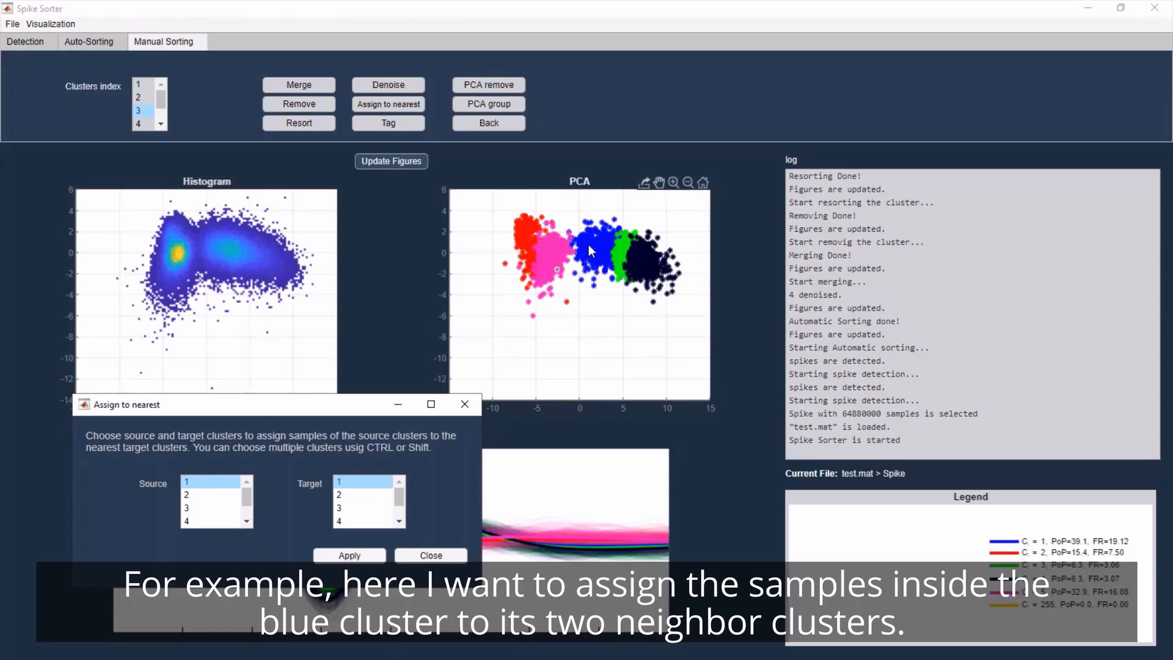
pyautogui.moveTo(550, 268)
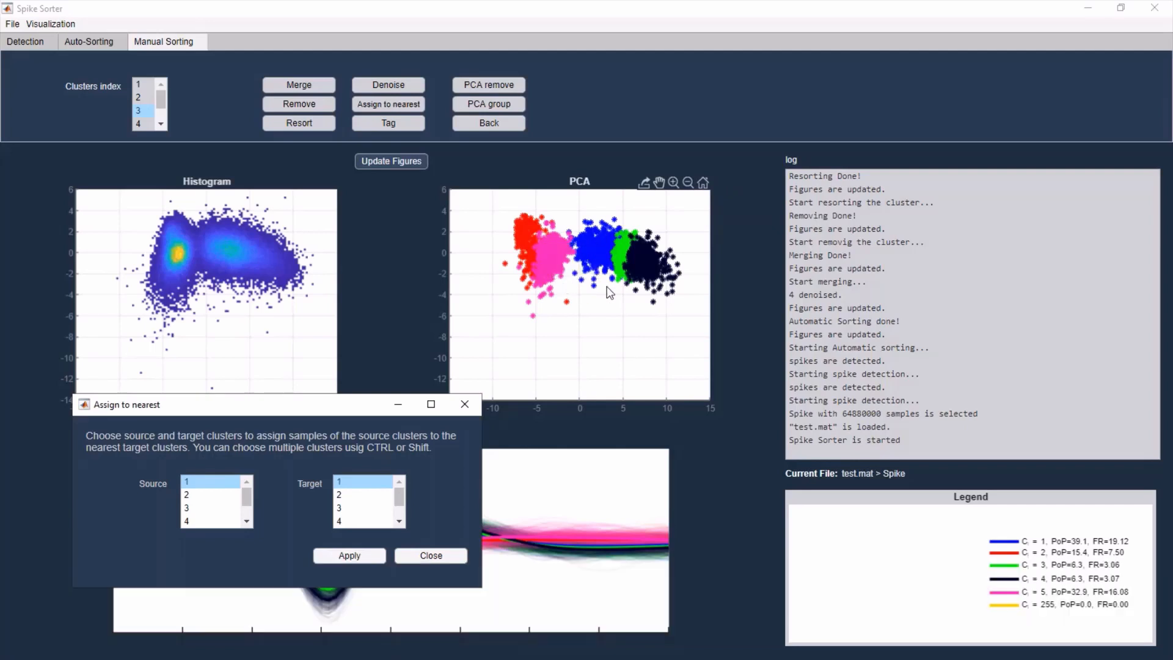
pyautogui.moveTo(1032, 604)
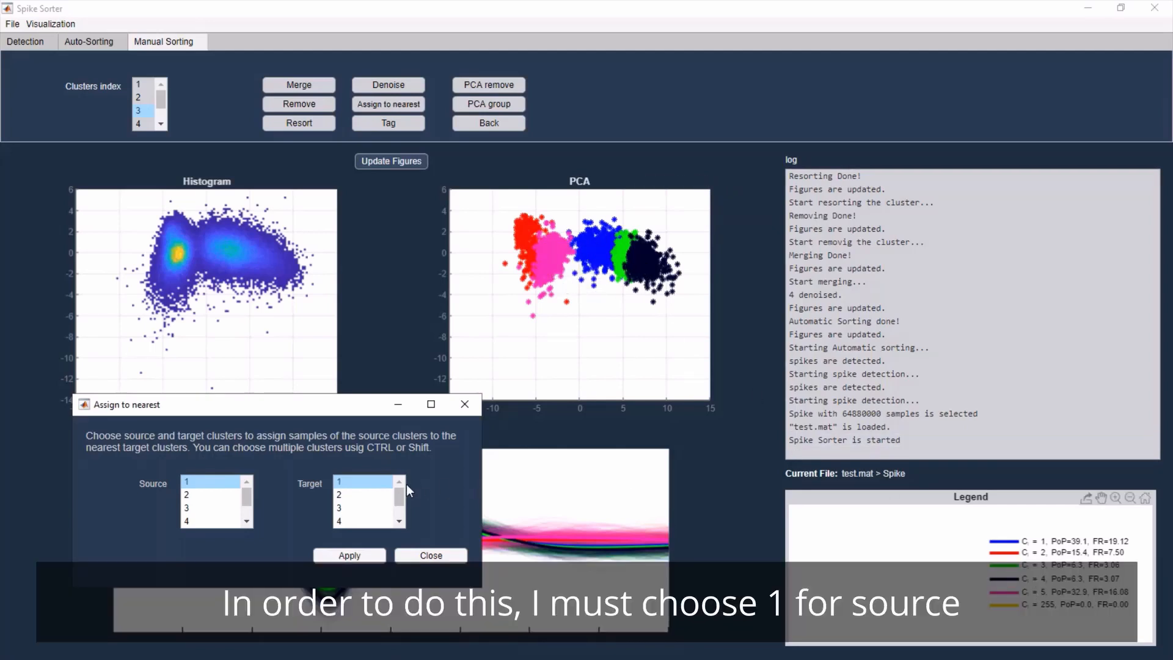
pyautogui.click(362, 507)
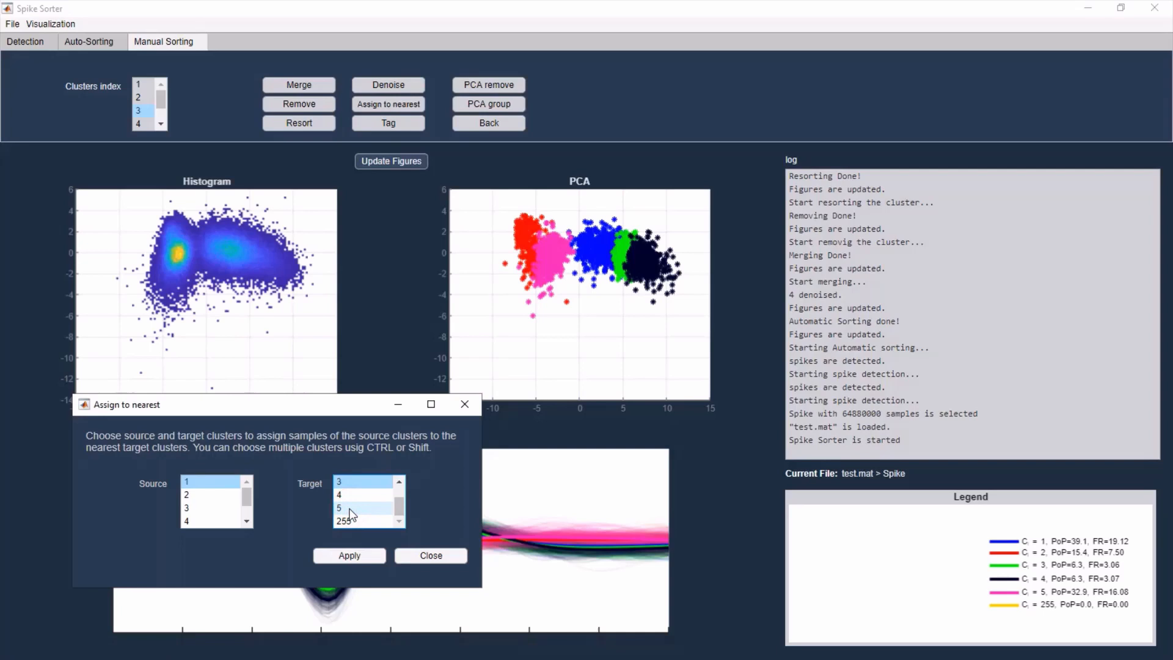
pyautogui.click(345, 521)
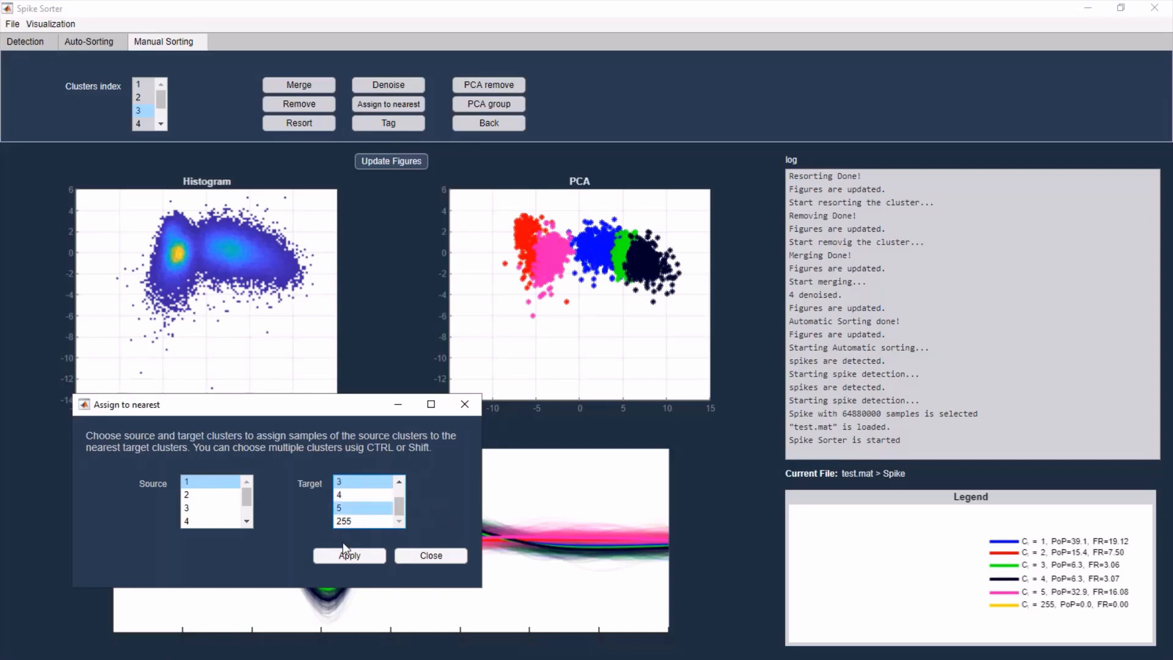
pyautogui.click(348, 554)
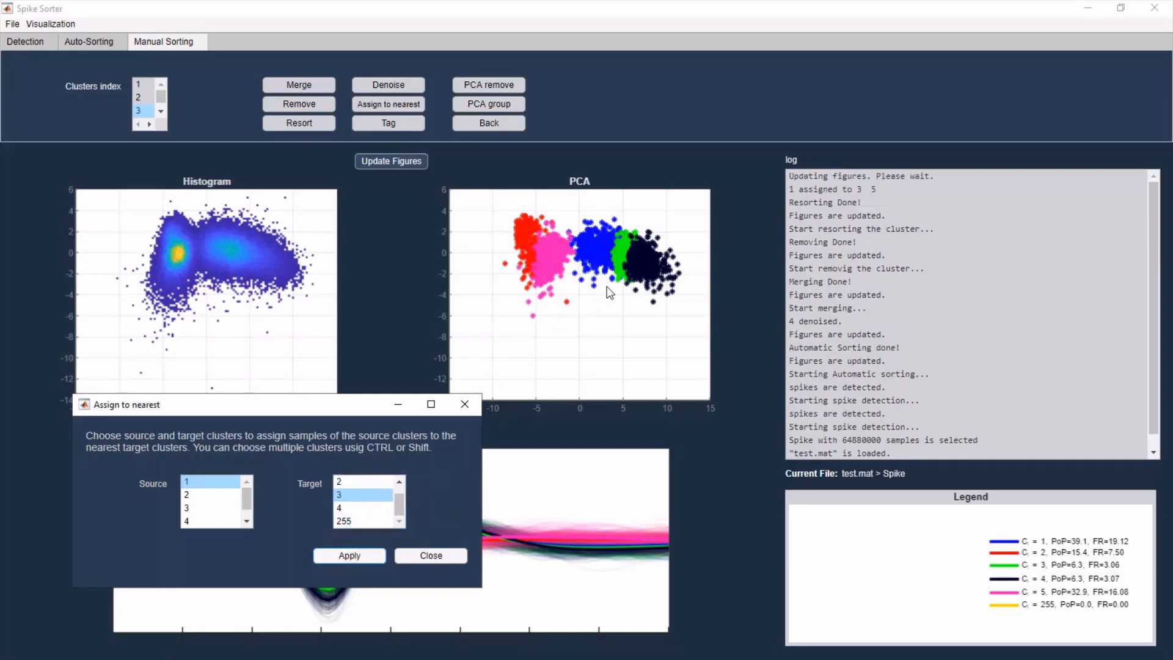
pyautogui.click(349, 555)
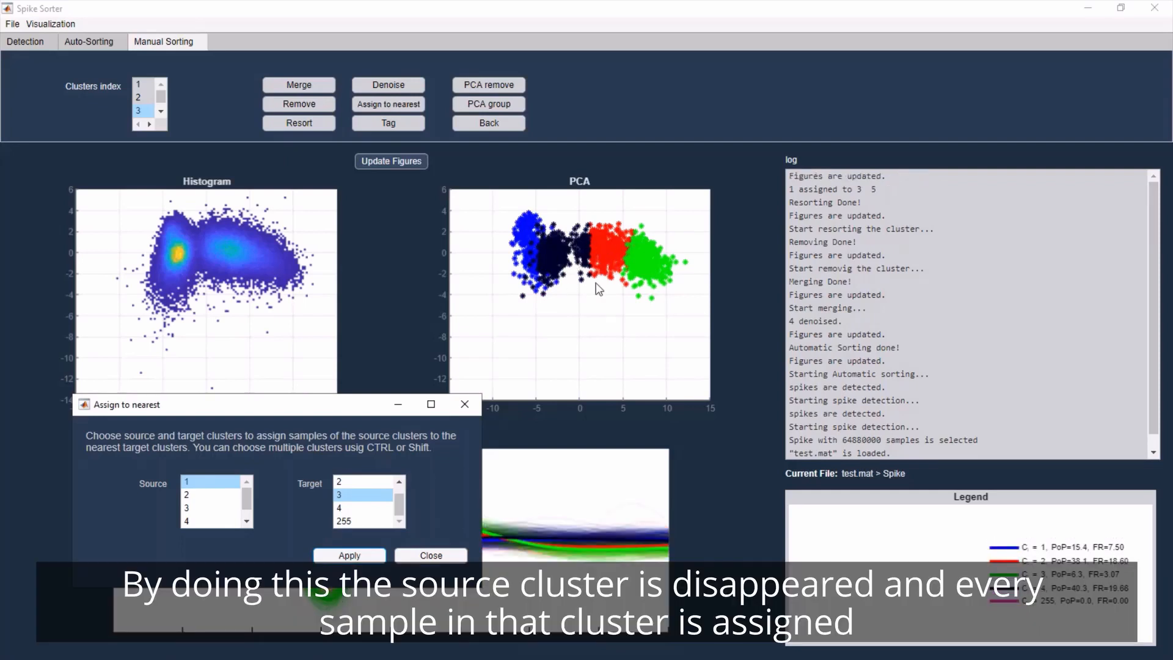
# - Assign the remaining cluster 1 samples to cluster 3 and close the assign-to-nearest window
pyautogui.click(348, 555)
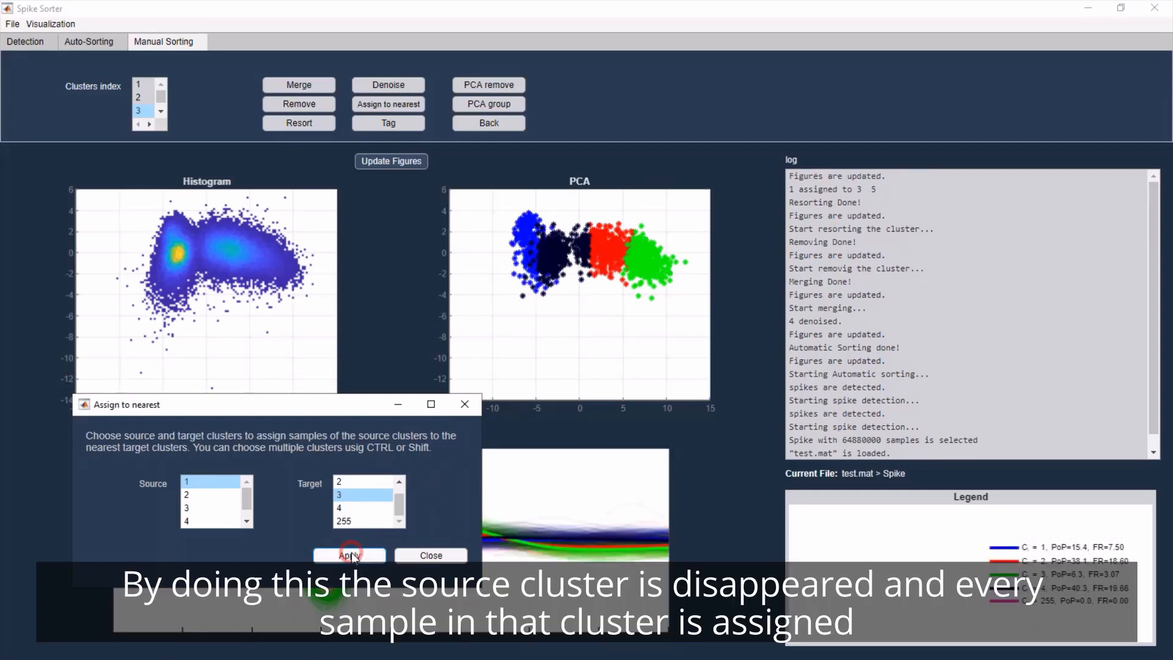
pyautogui.click(348, 555)
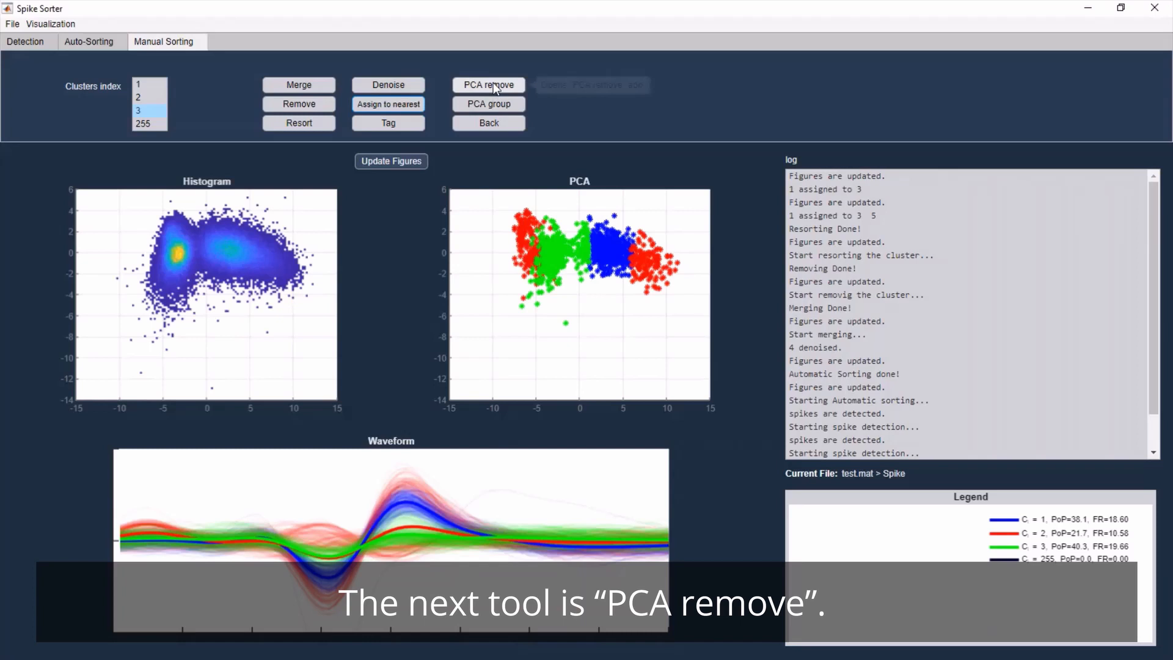
pyautogui.moveTo(489, 84)
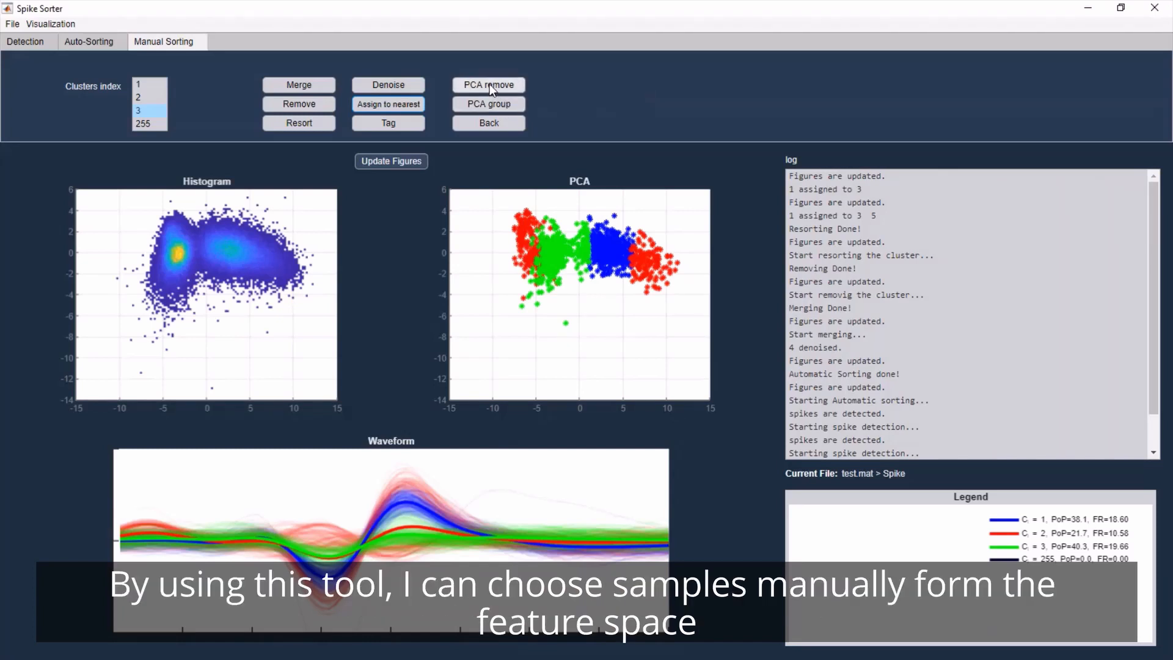
# - PCA-remove the unwanted feature-space samples so cluster 255 disappears
pyautogui.click(487, 84)
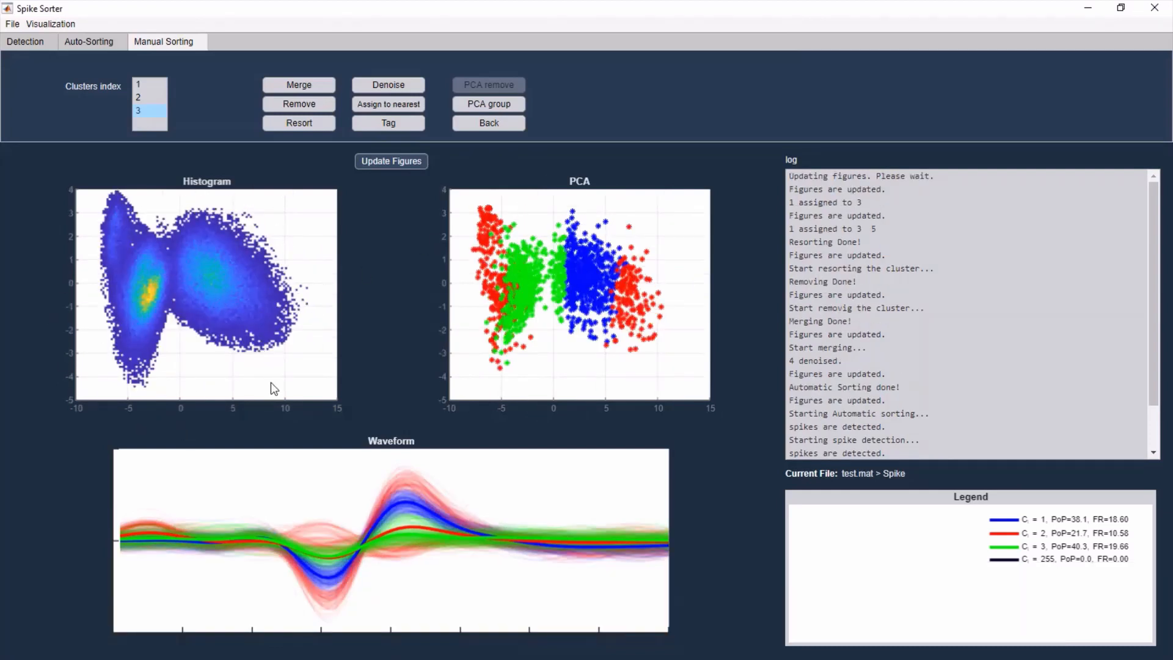
pyautogui.click(489, 84)
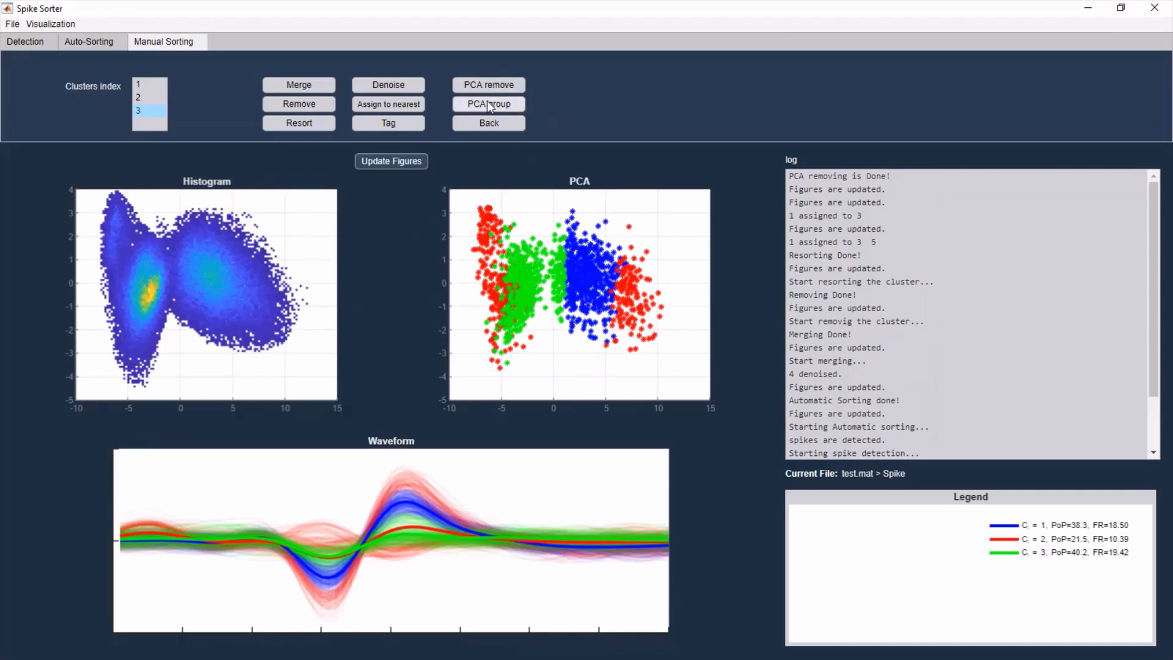
# - PCA-group the upper-left feature-space region into a new black cluster 4
pyautogui.click(487, 102)
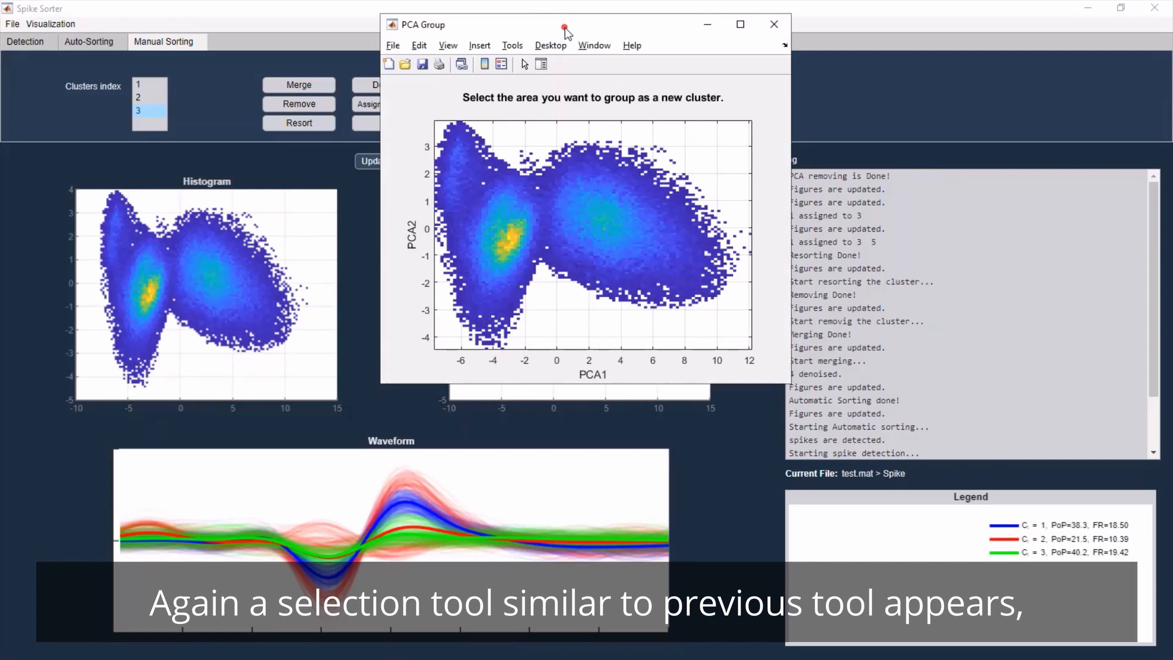
pyautogui.click(740, 25)
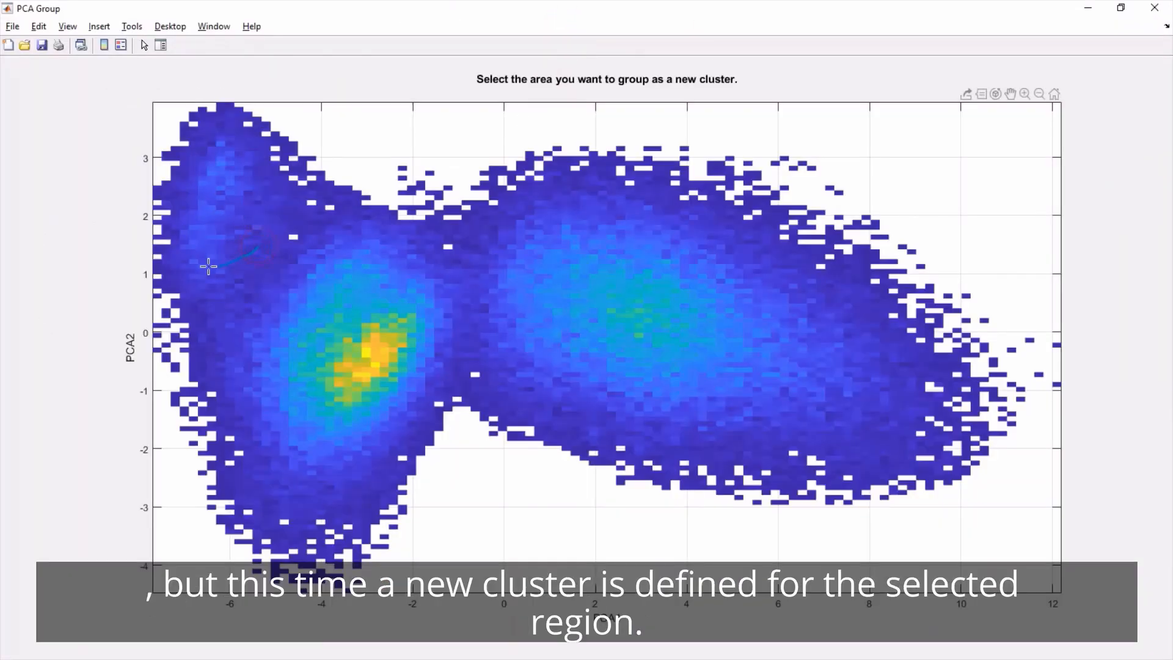
pyautogui.moveTo(209, 265); pyautogui.dragTo(310, 209)
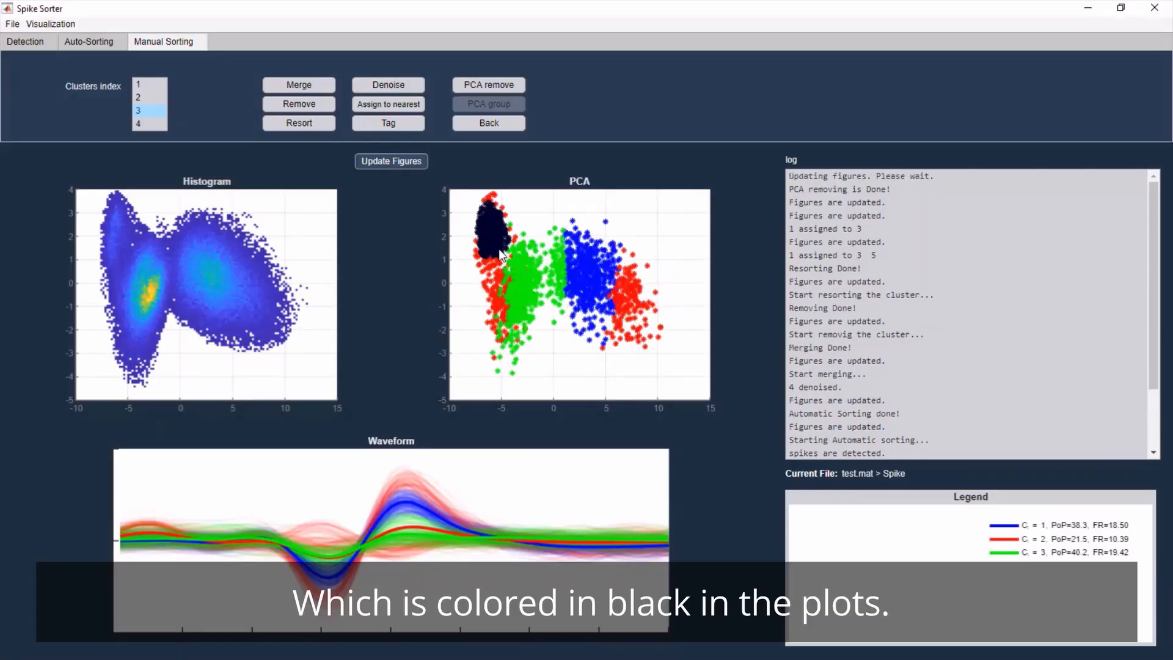
pyautogui.moveTo(519, 215)
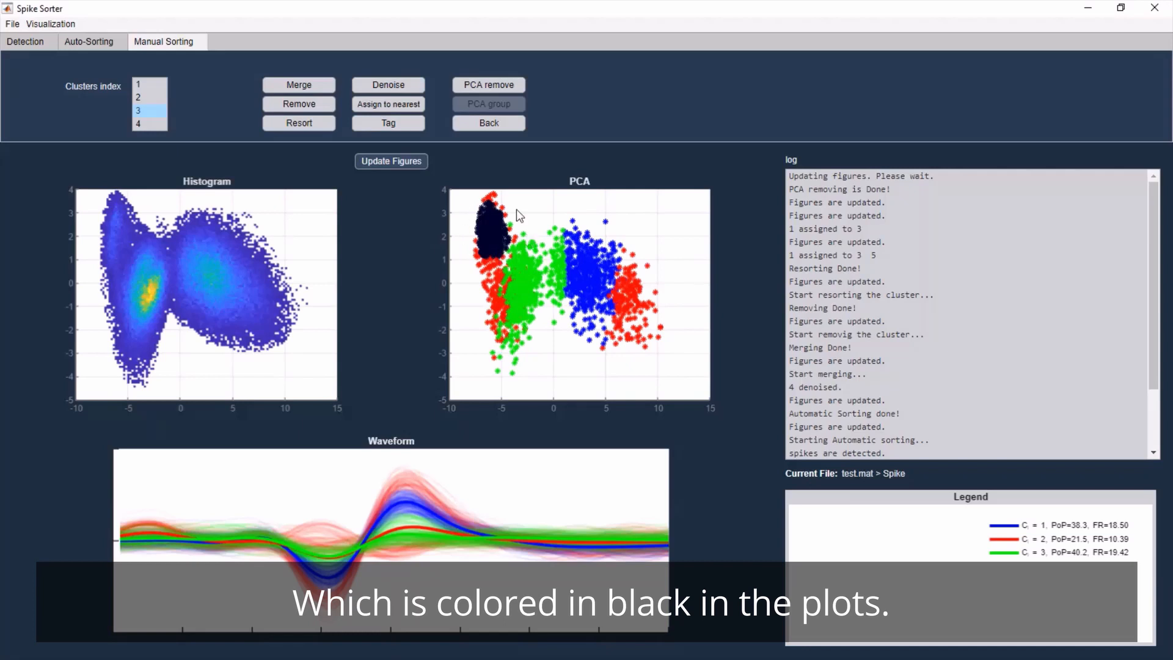
pyautogui.click(487, 103)
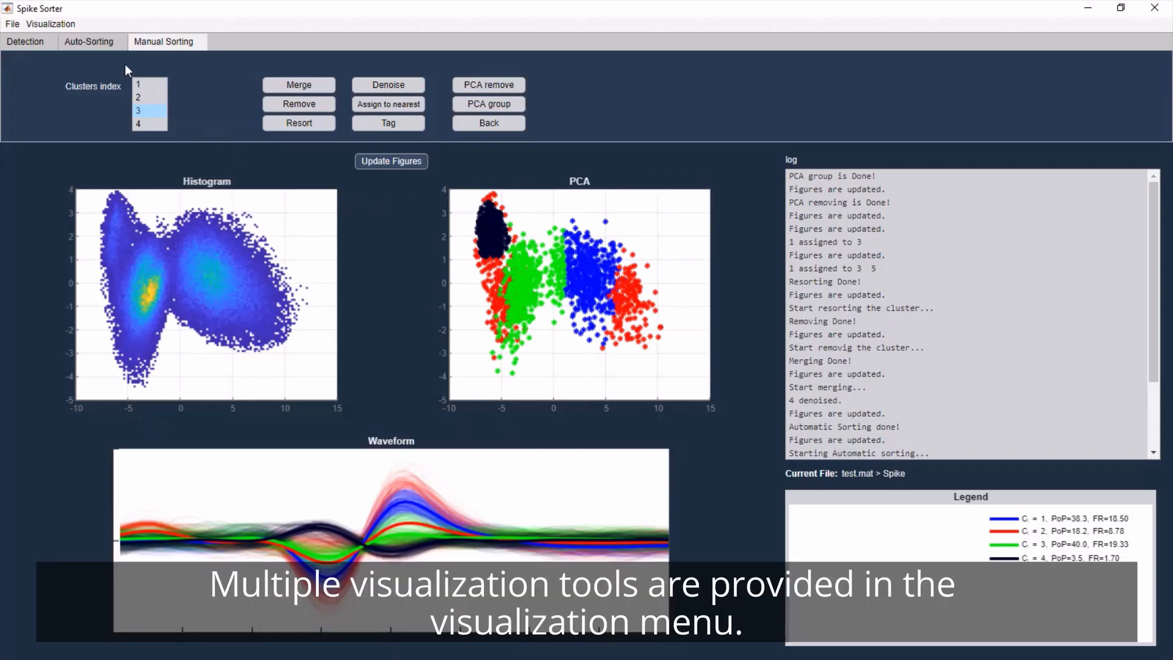
pyautogui.click(50, 24)
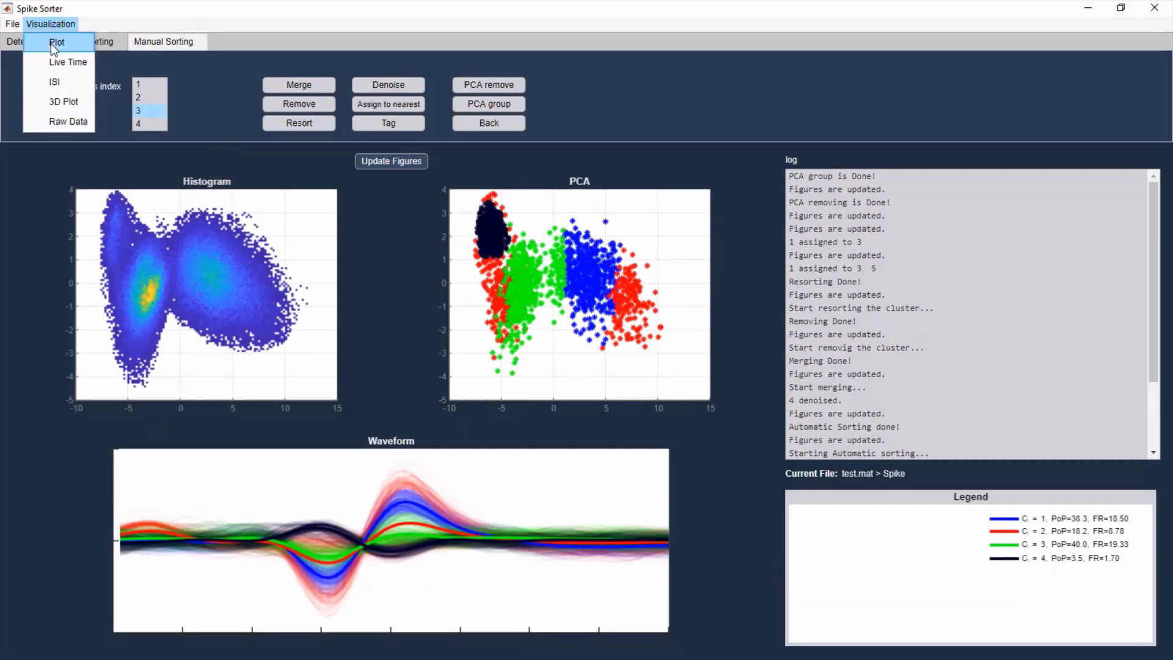
pyautogui.click(50, 24)
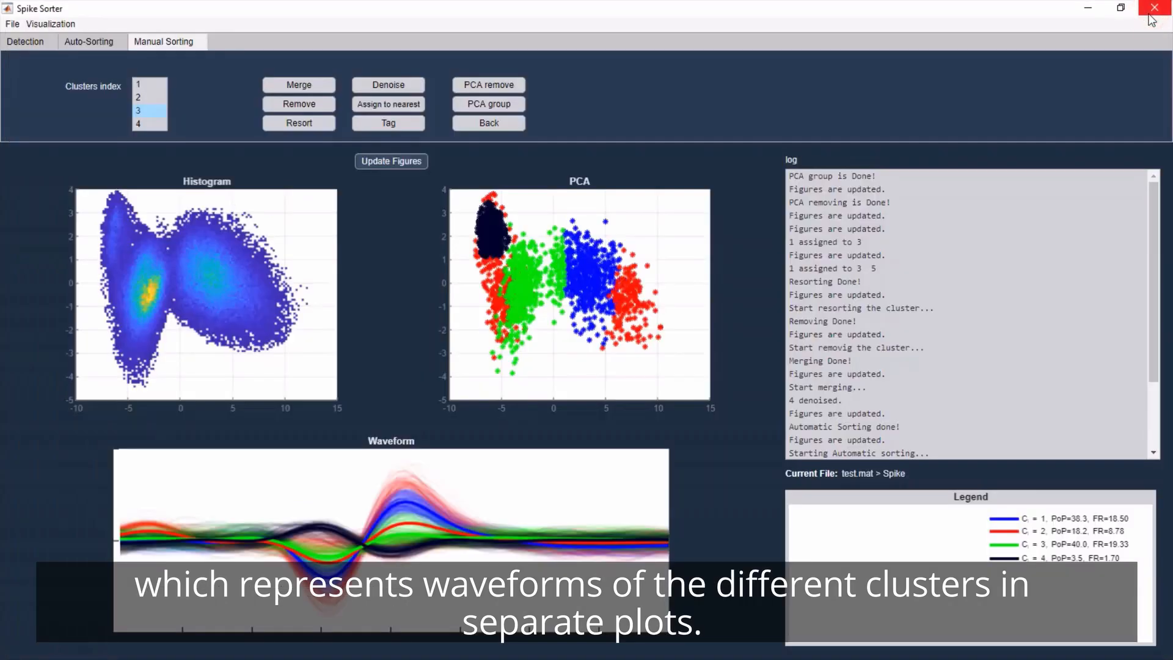
pyautogui.click(51, 24)
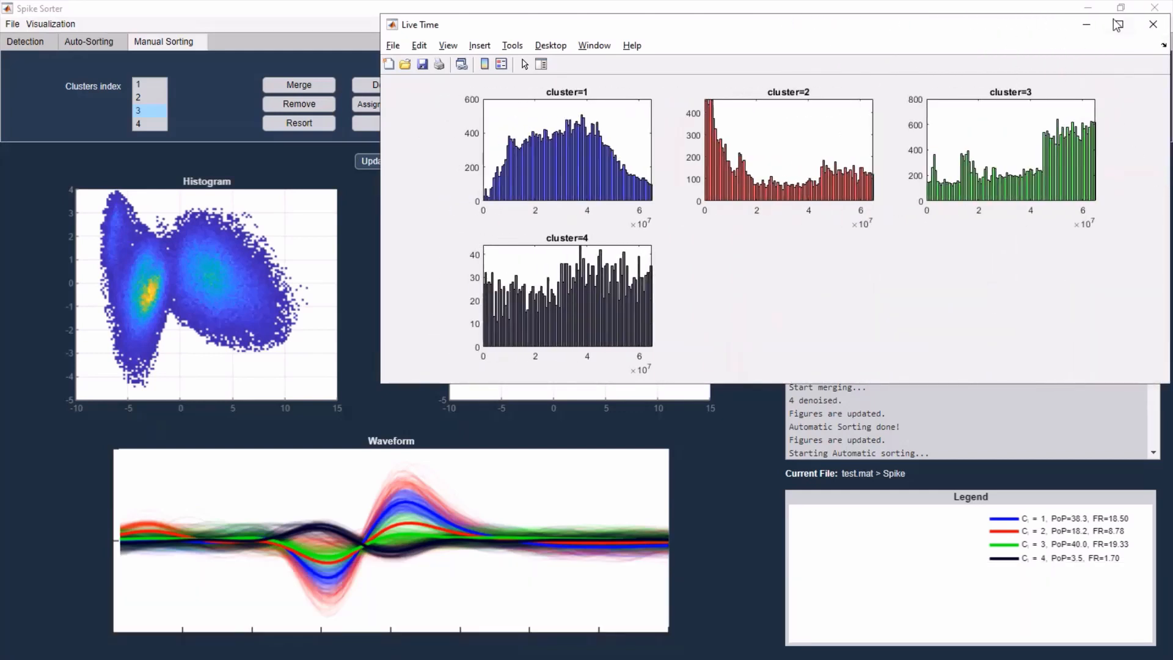
pyautogui.click(1152, 24)
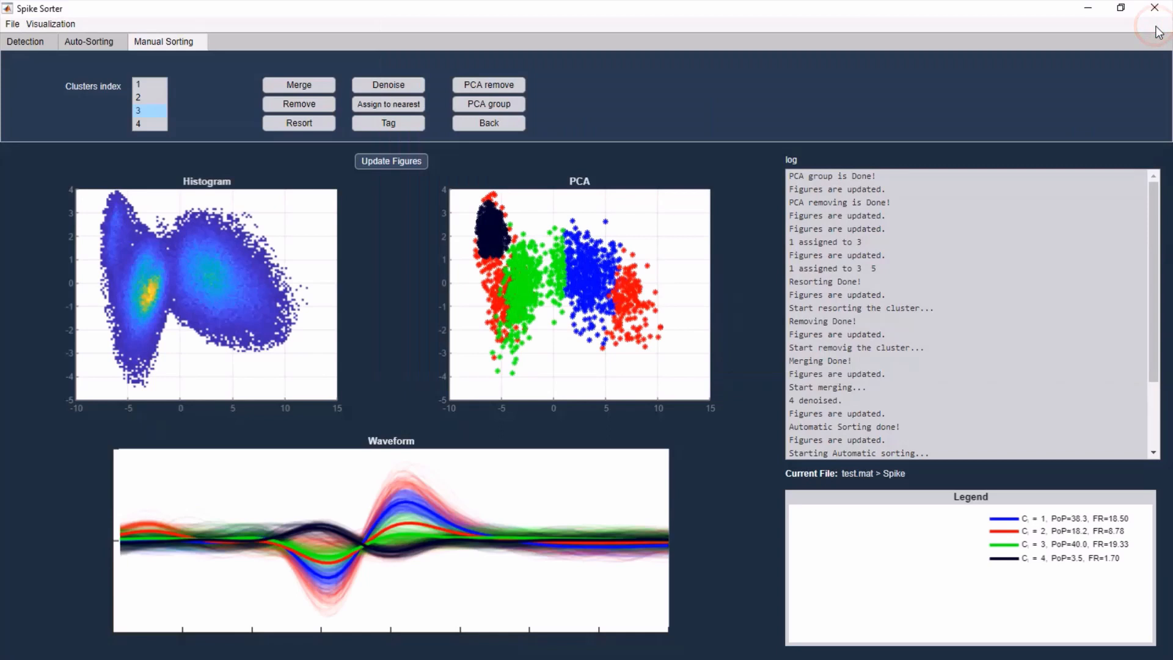
pyautogui.click(51, 24)
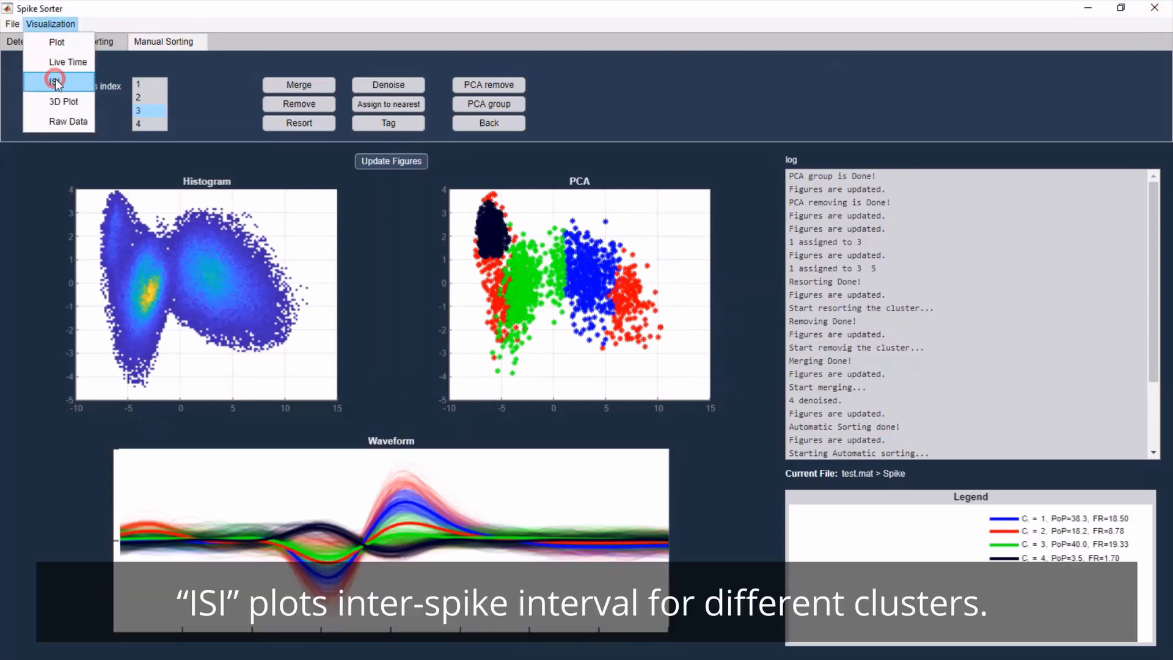
pyautogui.click(55, 81)
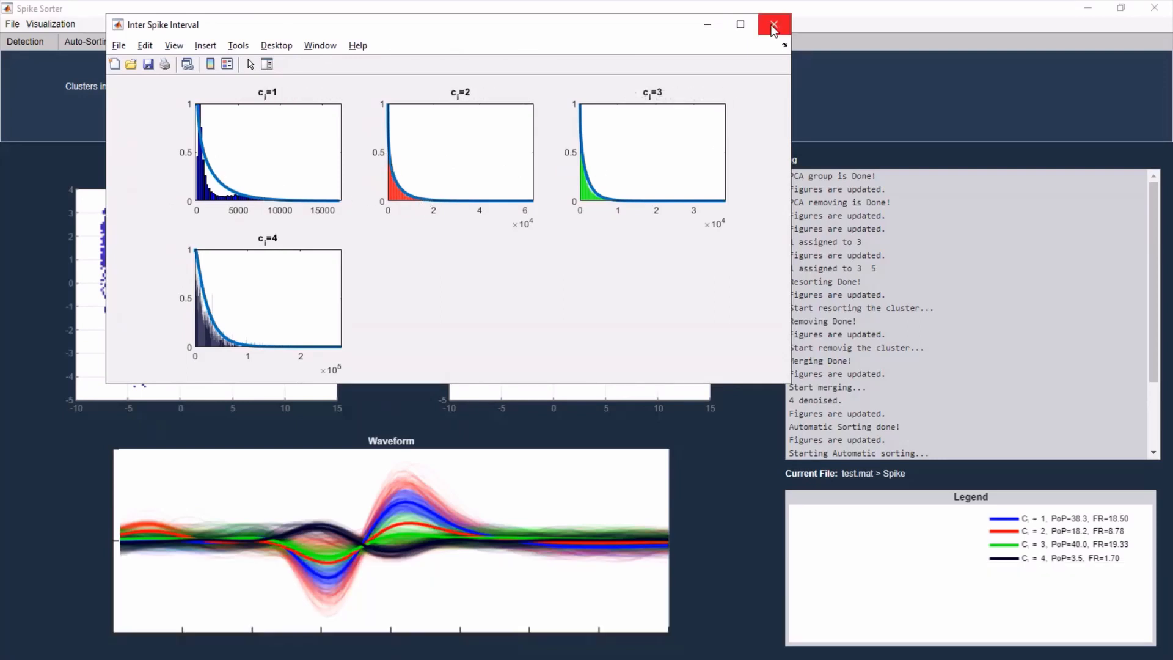
pyautogui.click(774, 24)
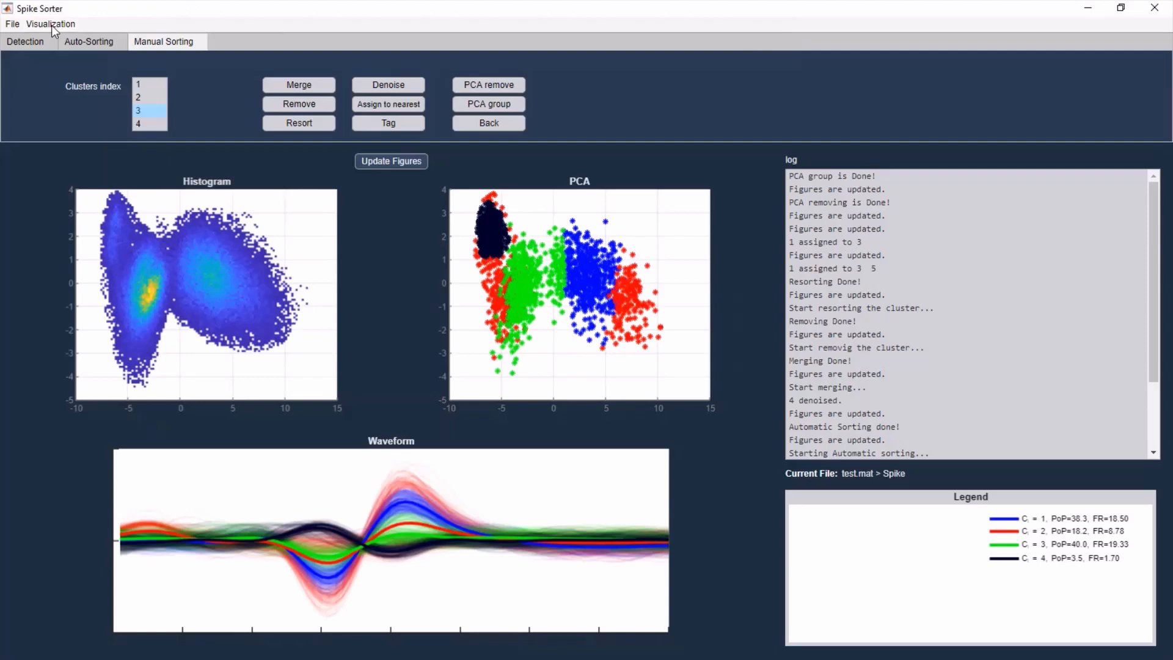
# - Plot the clusters in 3D on PCA1, PCA2, PCA3 and rotate into perspective
pyautogui.click(52, 23)
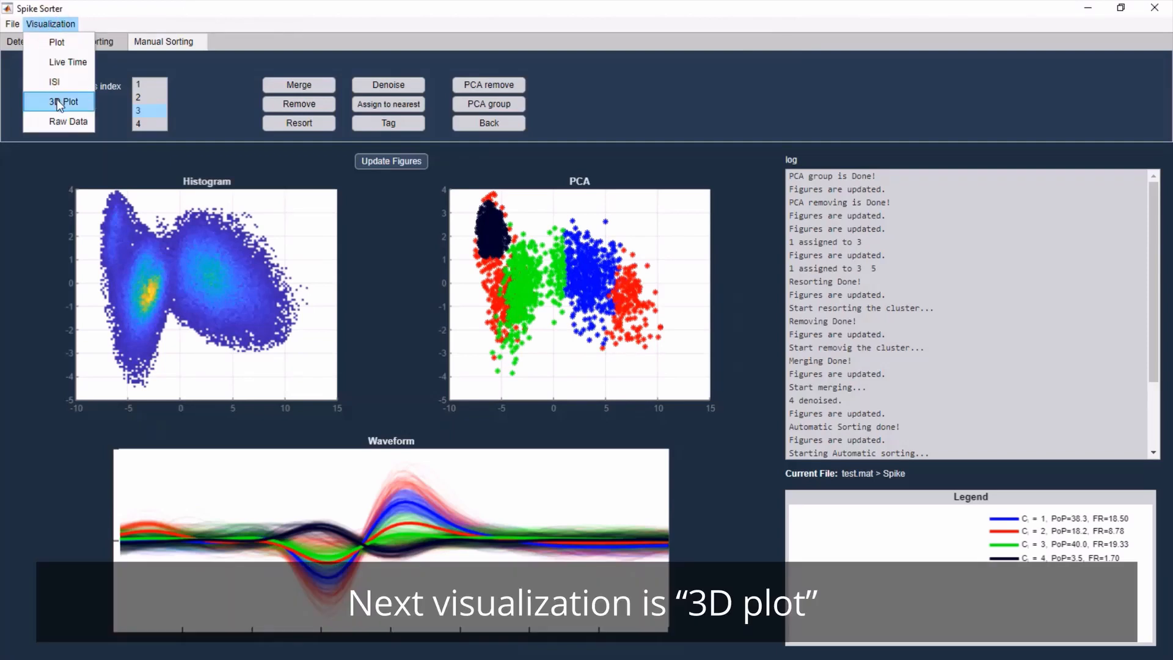
pyautogui.click(66, 101)
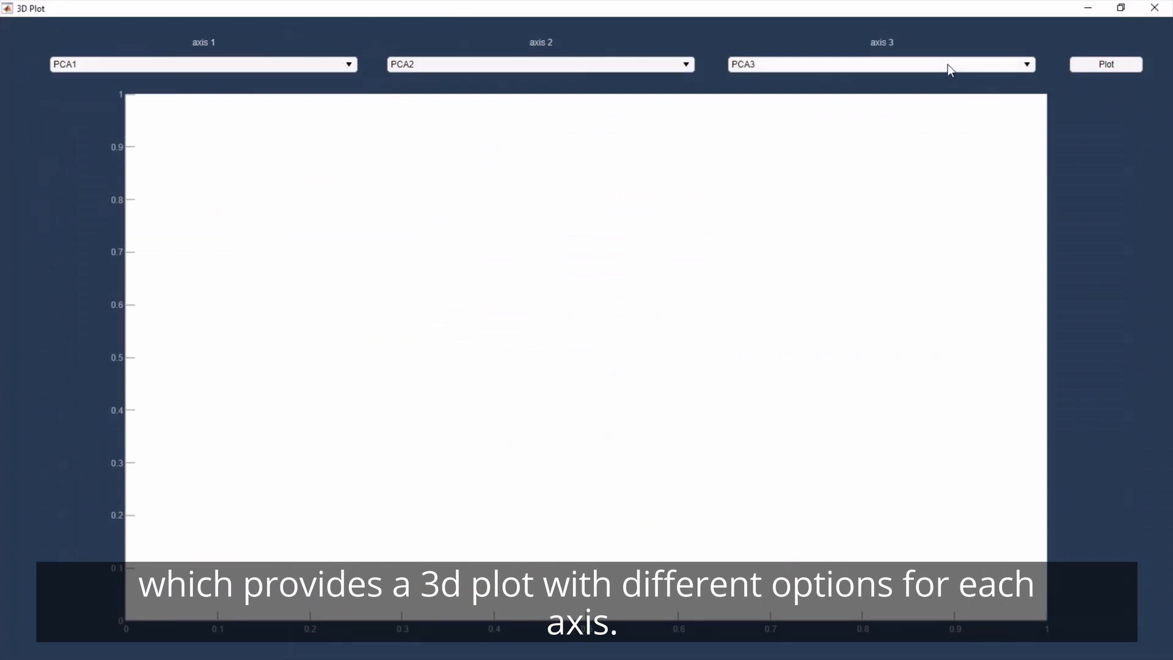
pyautogui.click(881, 64)
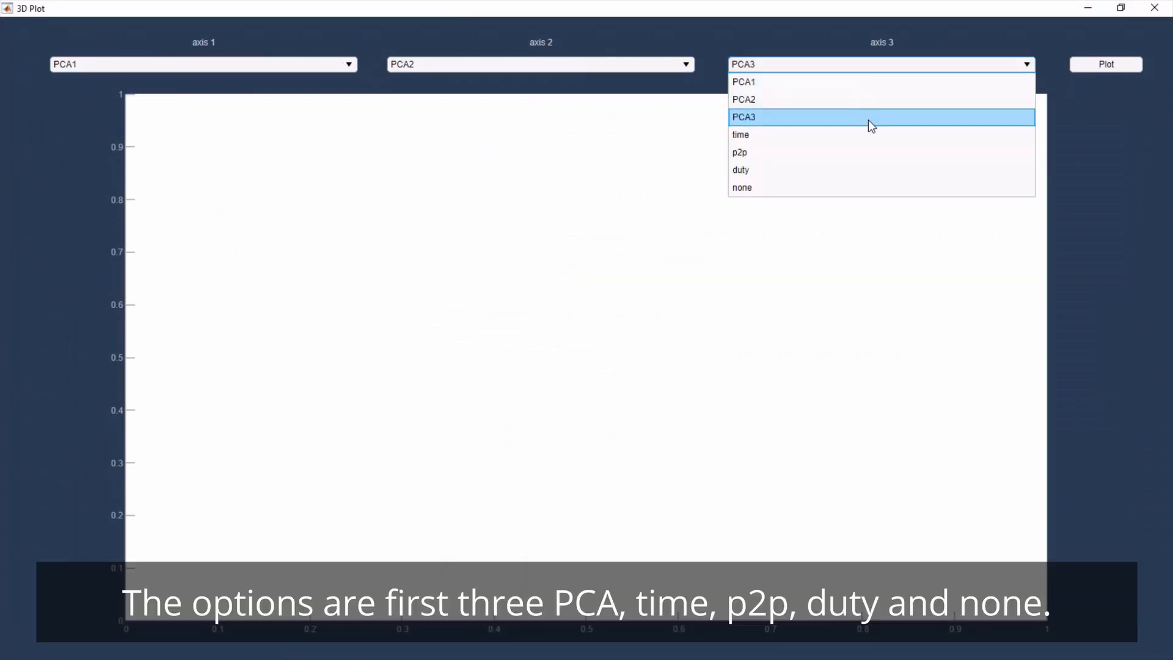
pyautogui.moveTo(846, 134)
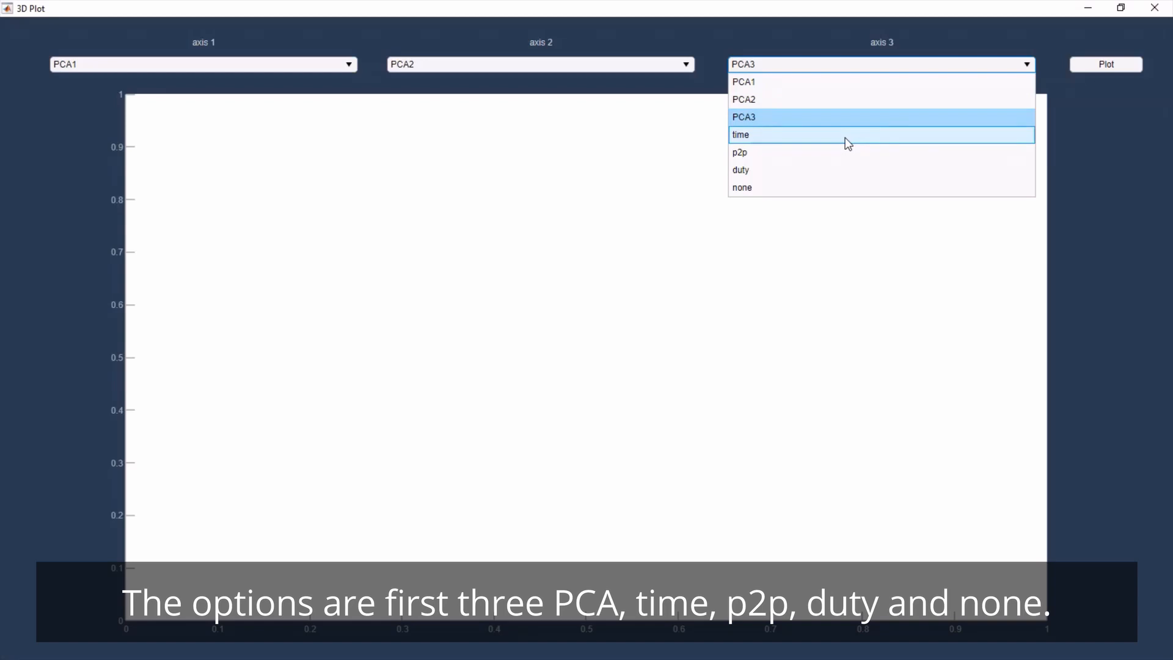
pyautogui.moveTo(789, 170)
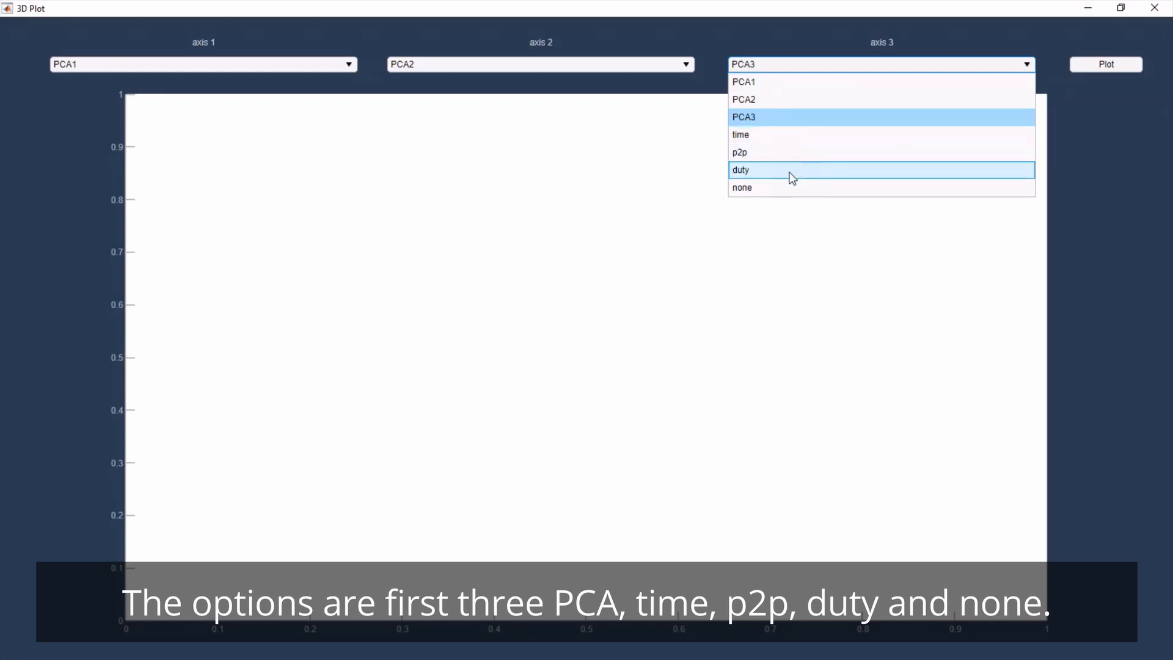
pyautogui.moveTo(775, 187)
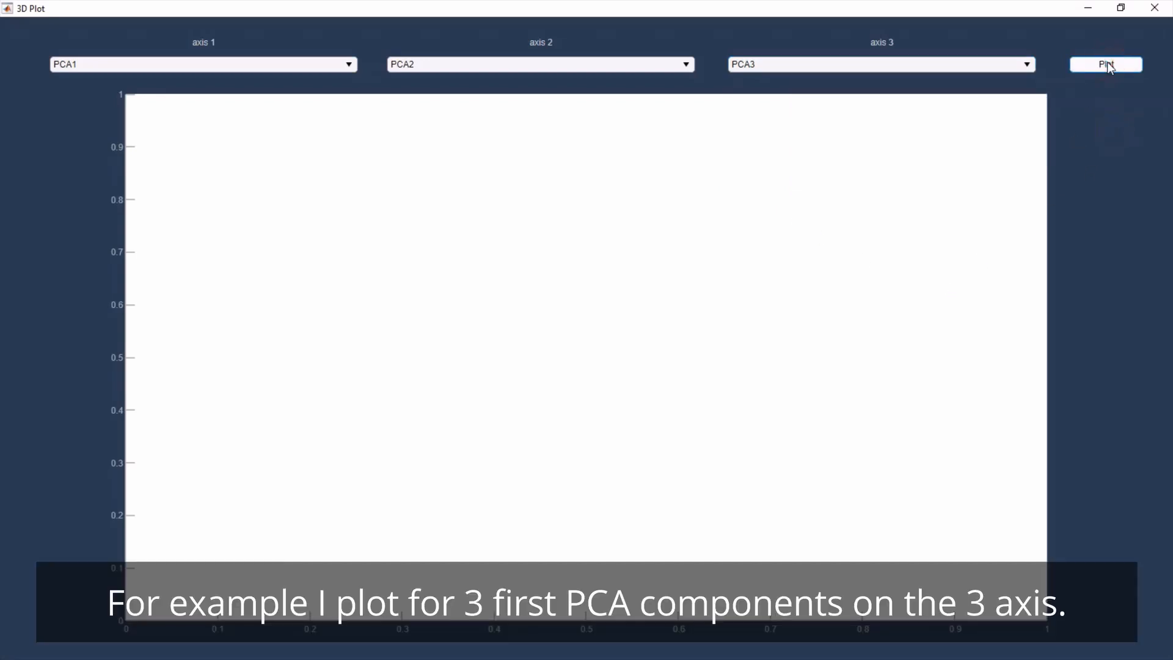
pyautogui.click(1106, 64)
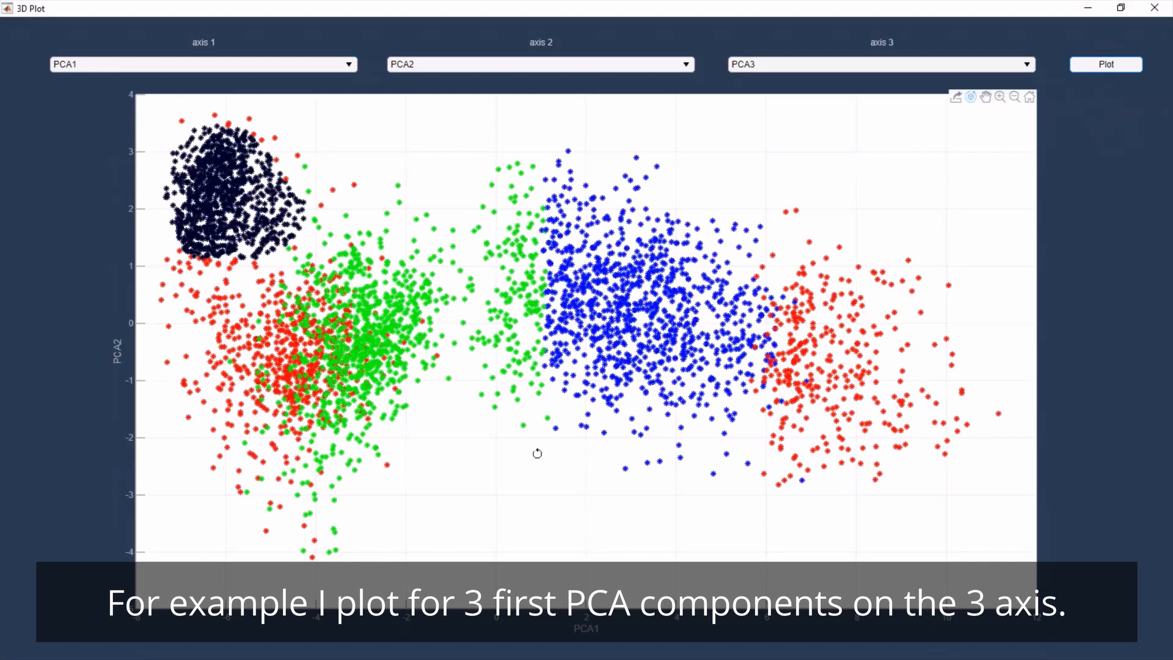
pyautogui.moveTo(538, 452); pyautogui.dragTo(567, 212)
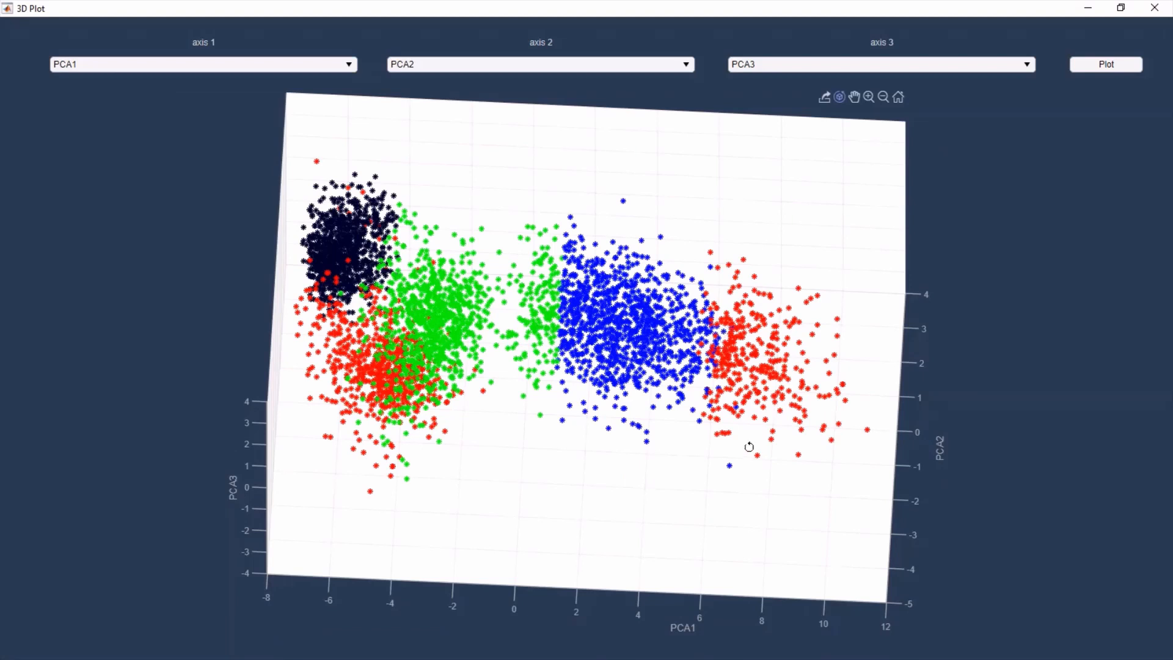
pyautogui.moveTo(584, 332)
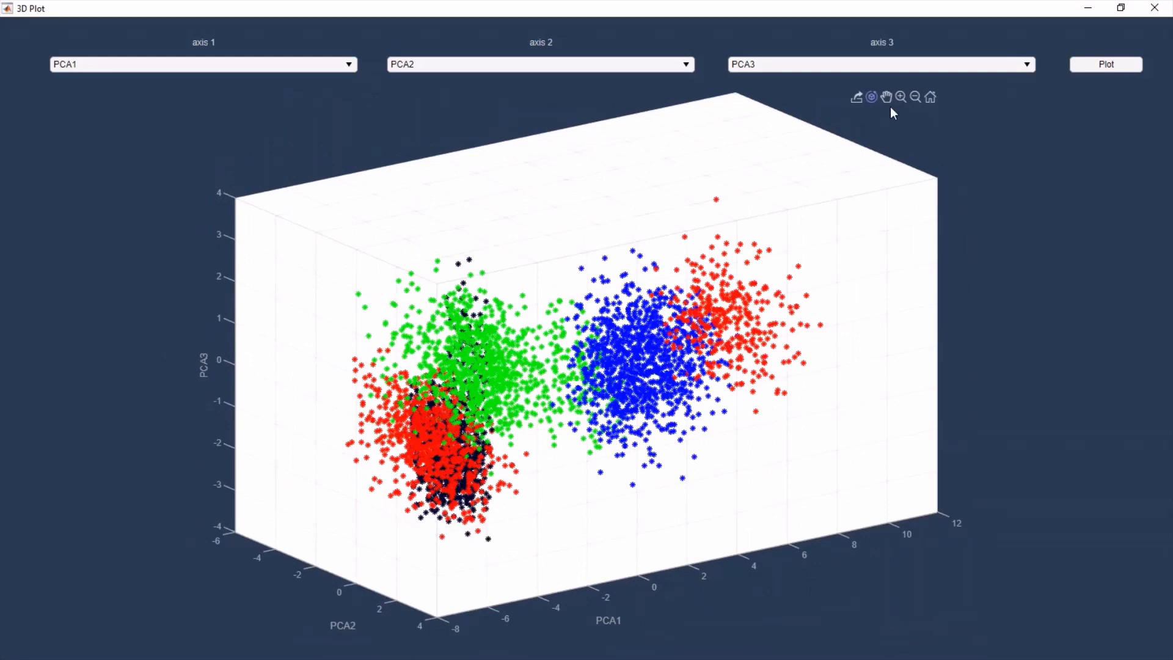
# - Replot the clusters with time, then p2p, then duty as the third axis
pyautogui.click(879, 64)
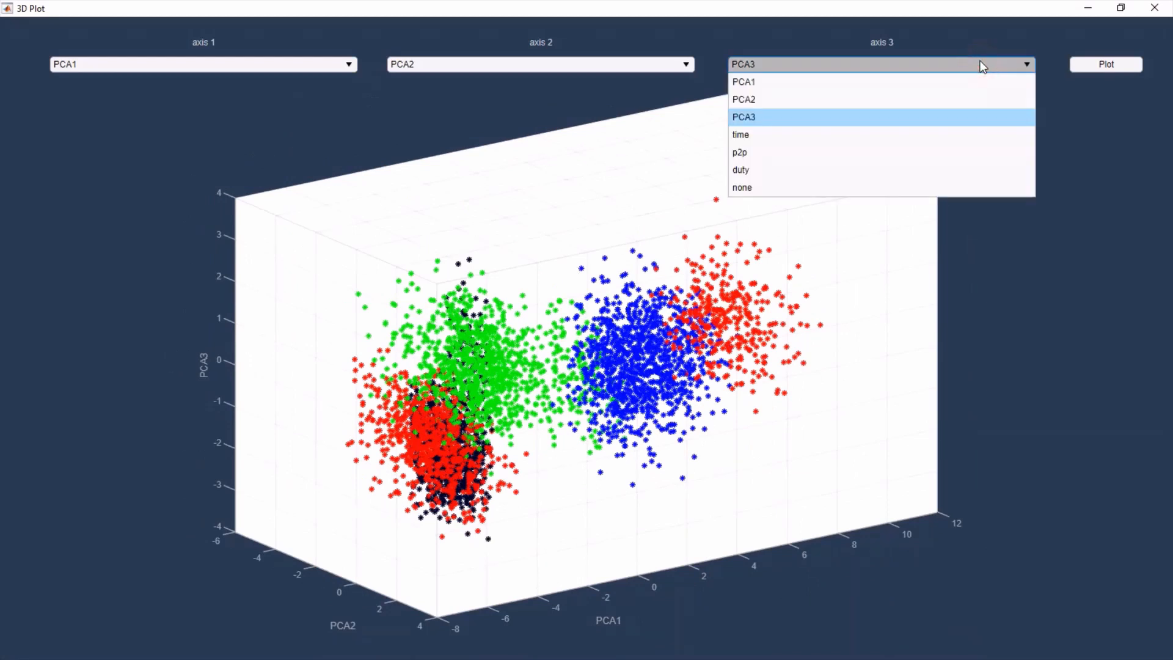
pyautogui.click(740, 135)
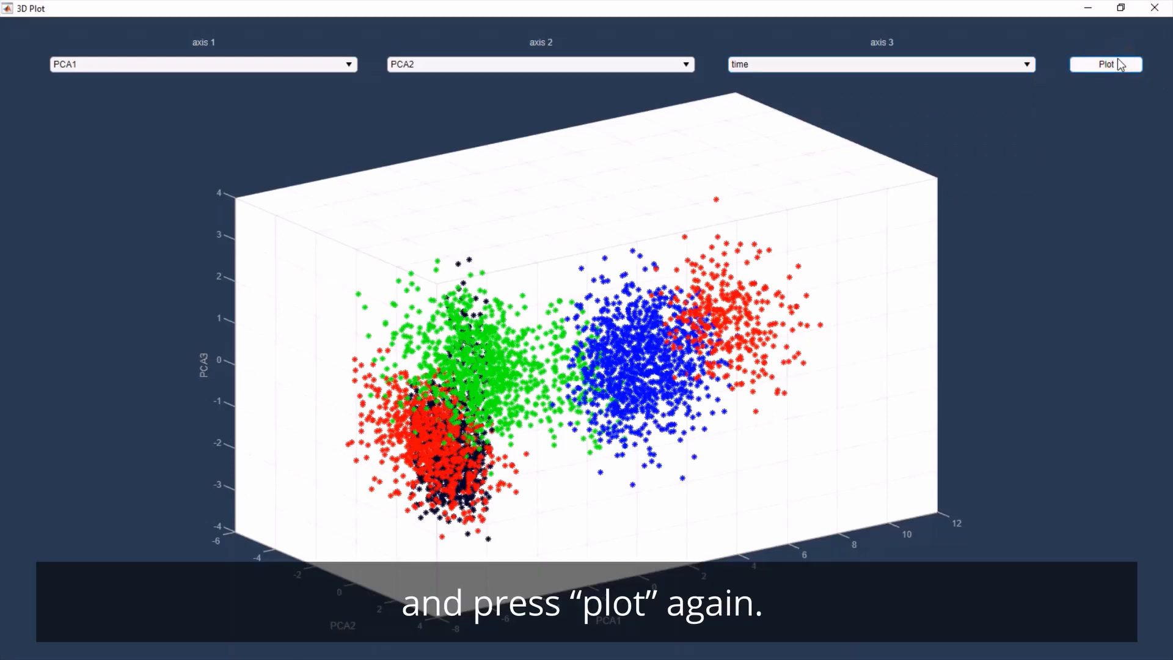
pyautogui.click(1105, 65)
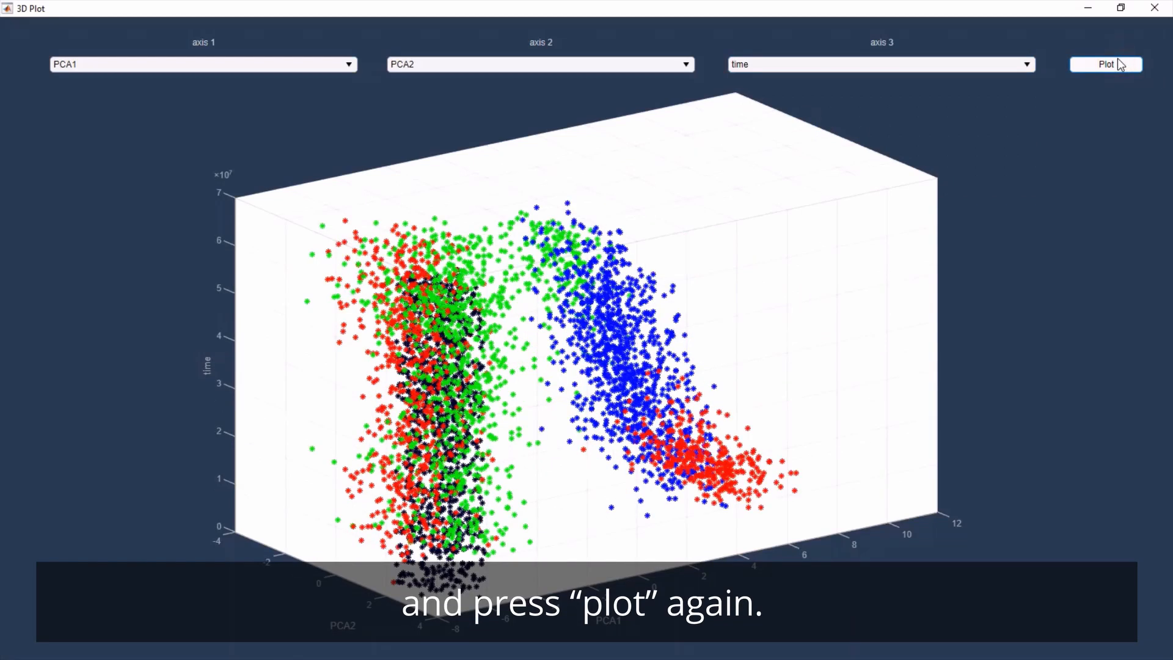
pyautogui.click(878, 64)
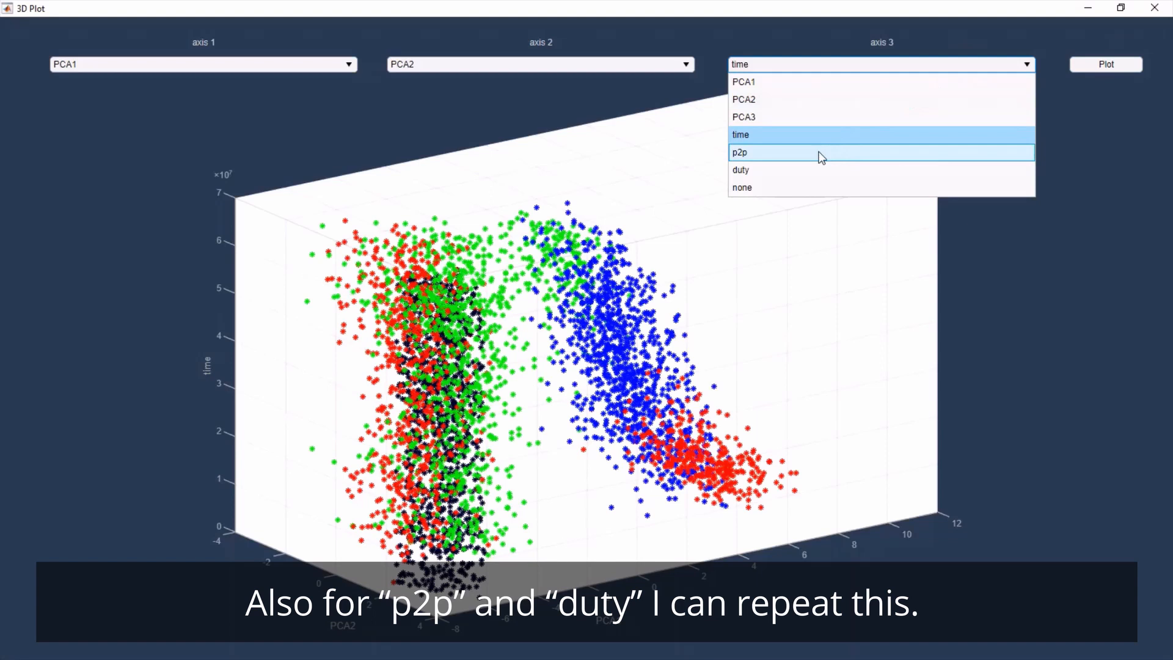
pyautogui.click(740, 153)
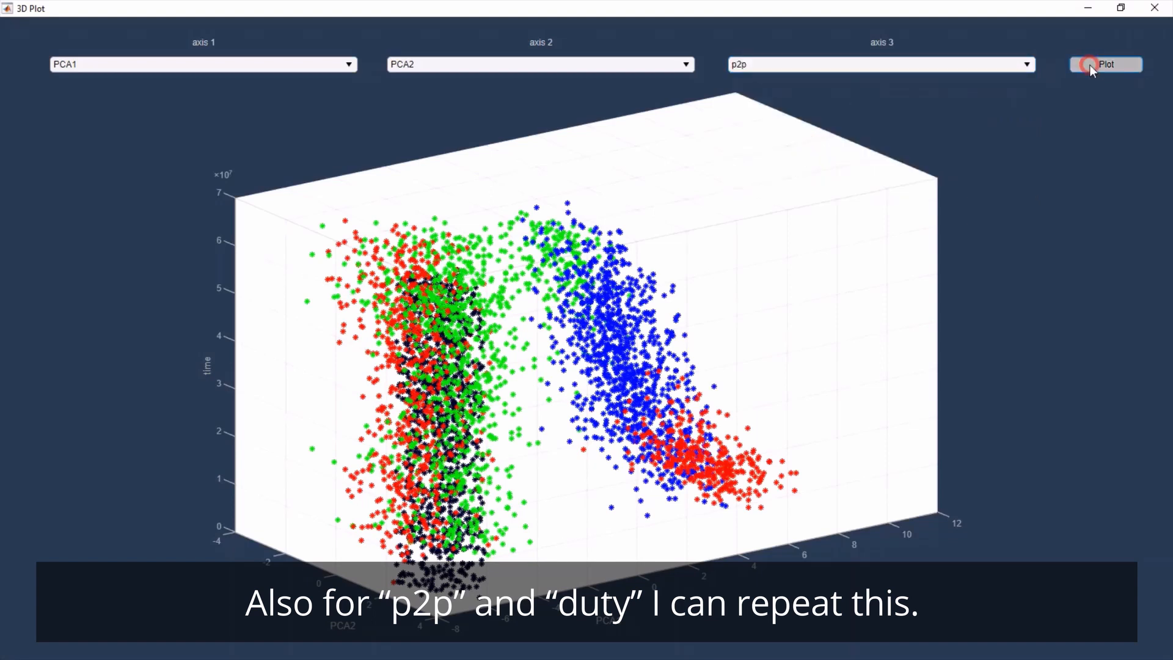
pyautogui.click(1105, 63)
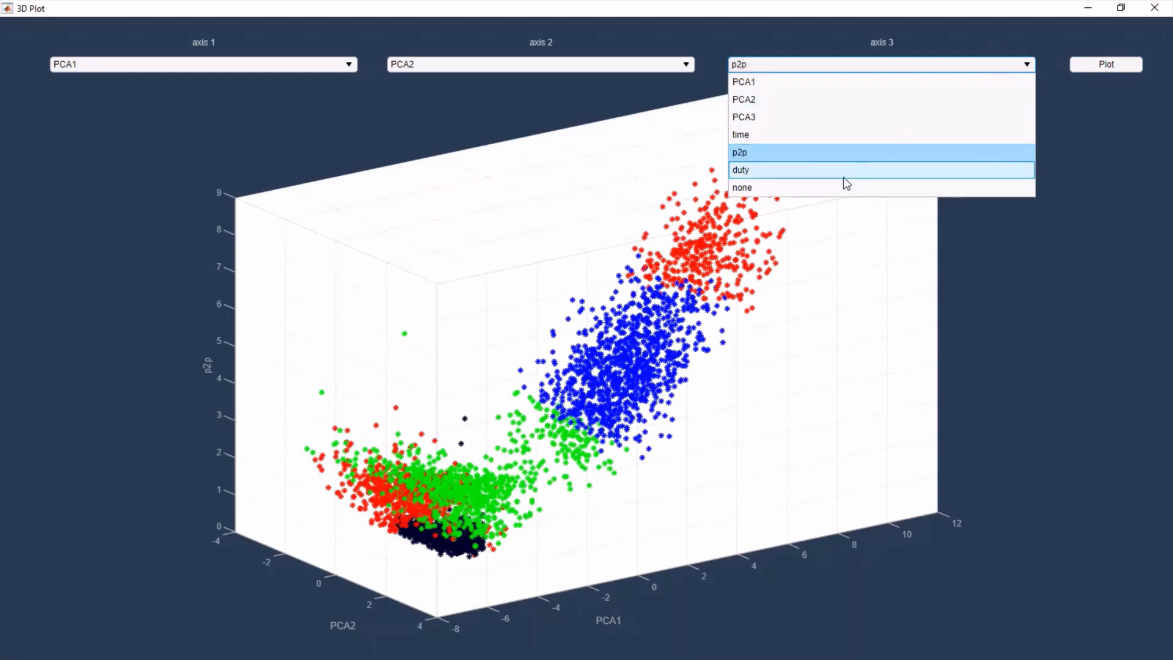
pyautogui.click(741, 170)
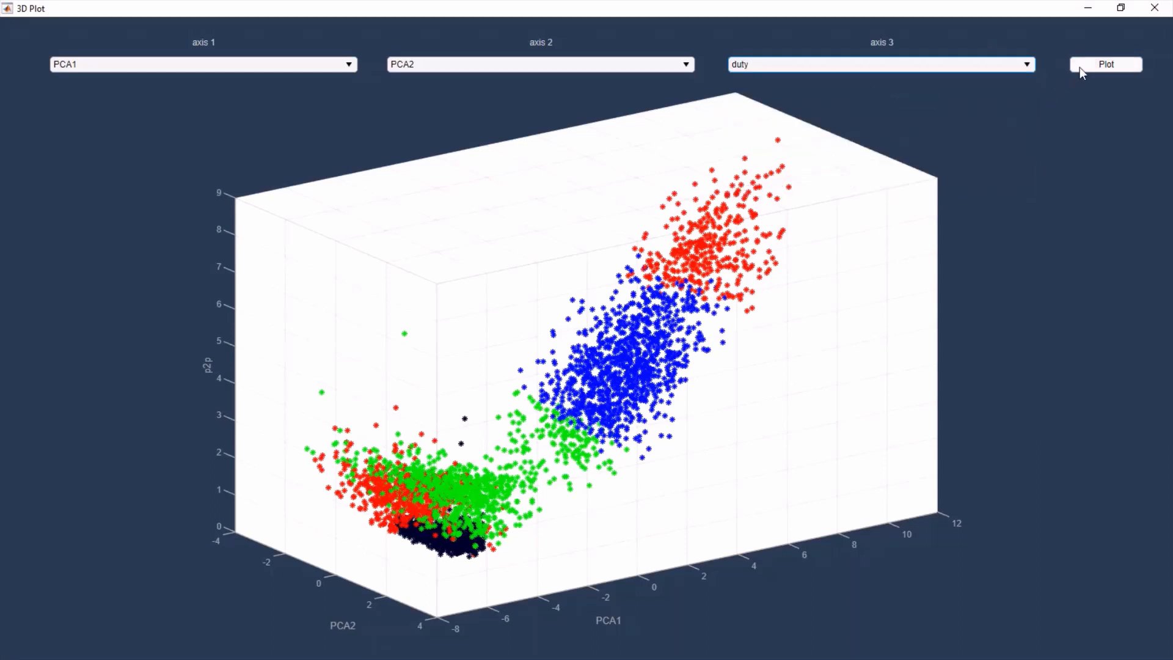
pyautogui.click(1105, 65)
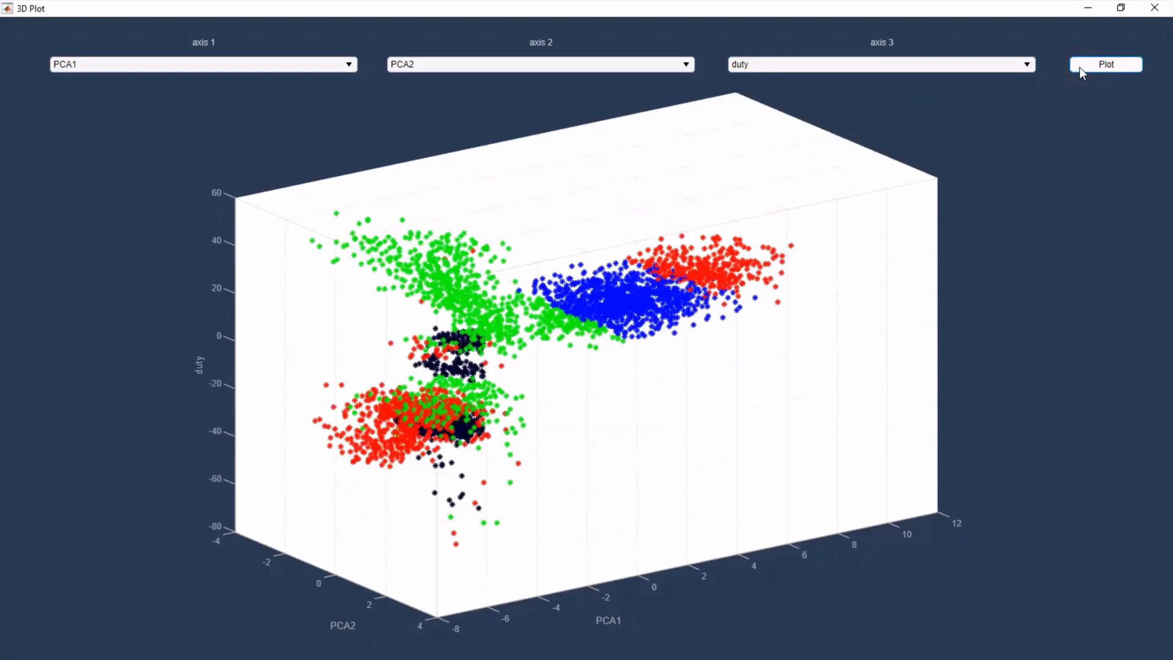
pyautogui.moveTo(1154, 9)
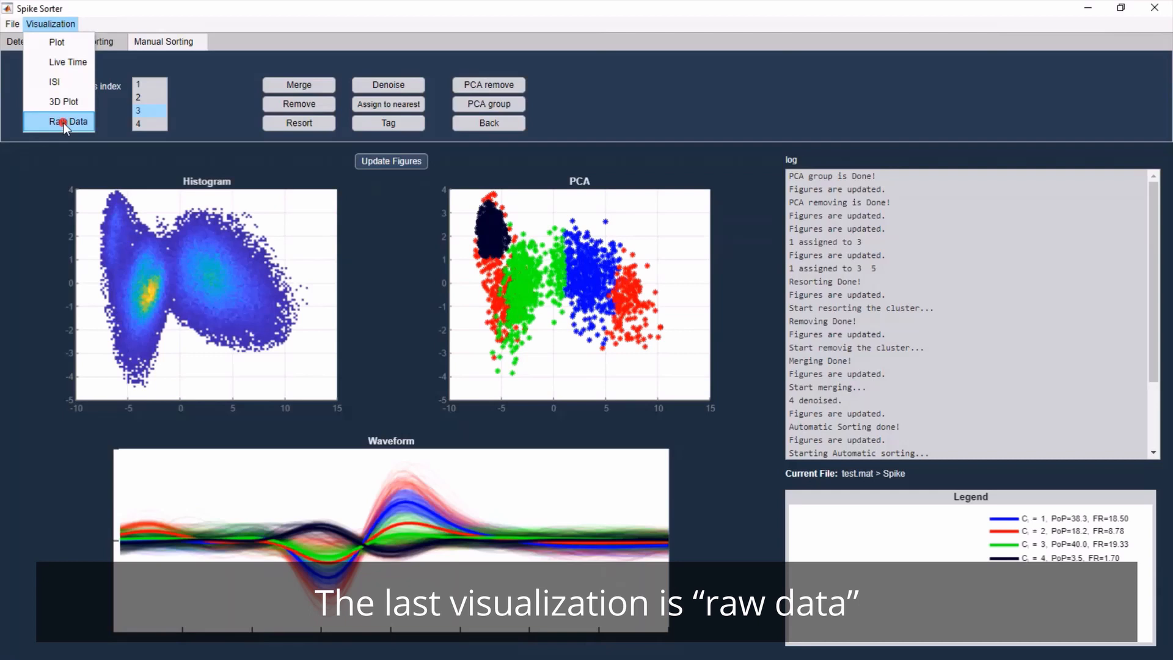
# - Show detected spikes on the raw data and zoom to the span around 4 to 4.6 ×10^7
pyautogui.click(70, 121)
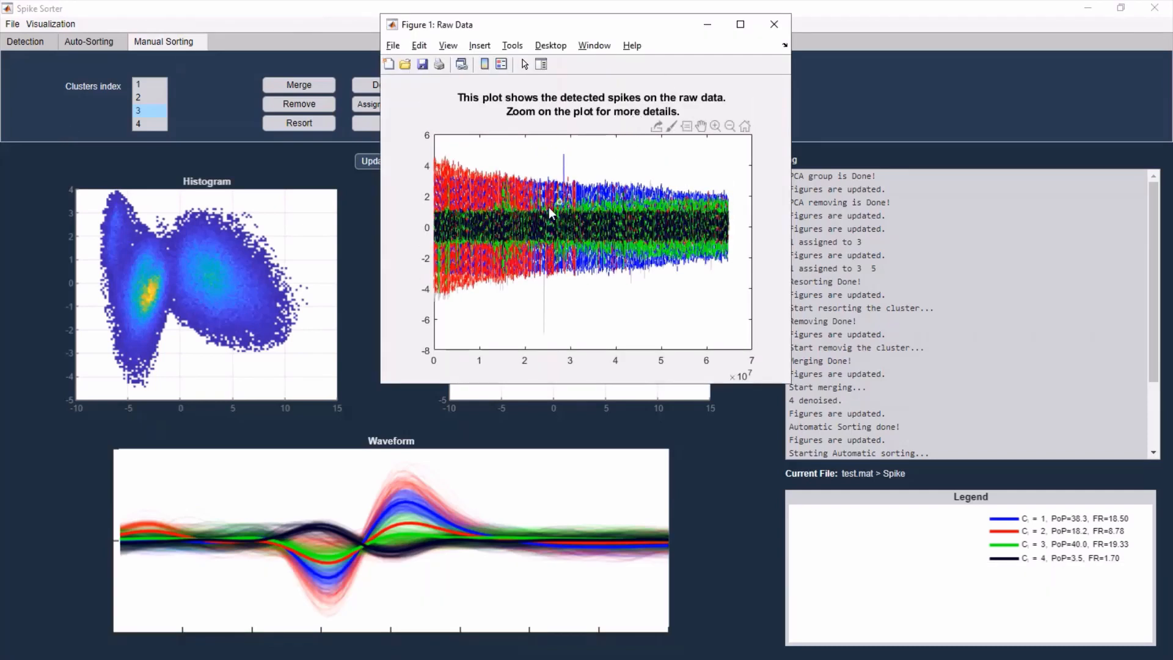
pyautogui.moveTo(525, 221)
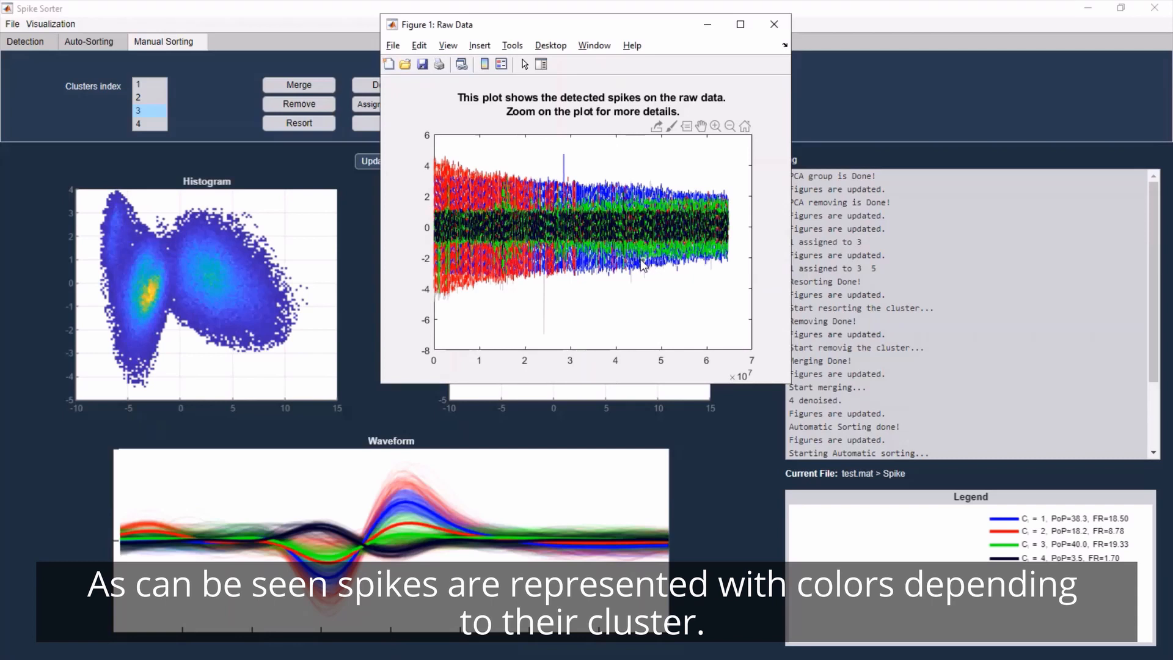
pyautogui.moveTo(408, 521)
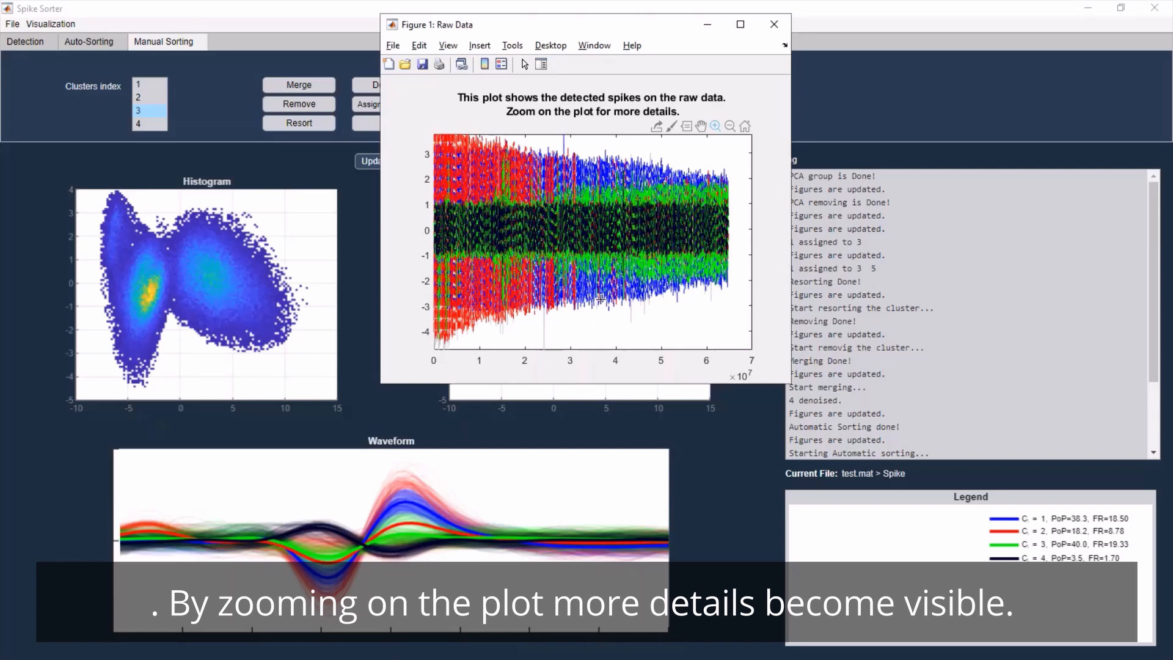
pyautogui.moveTo(606, 138); pyautogui.dragTo(649, 323)
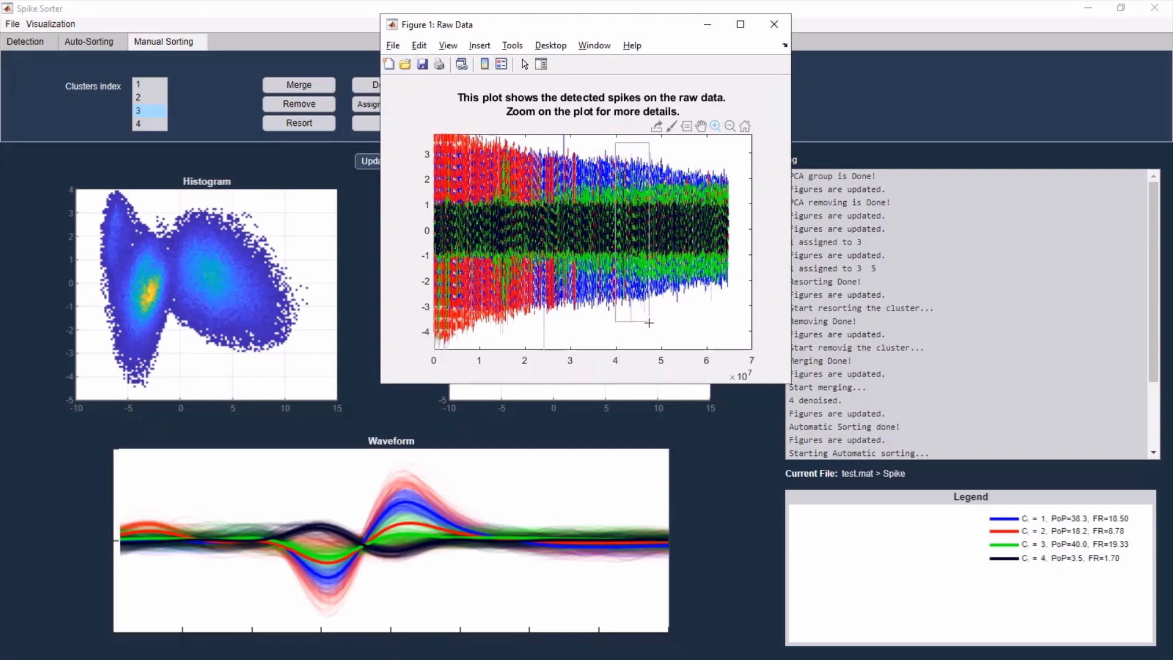
pyautogui.moveTo(619, 138); pyautogui.dragTo(649, 322)
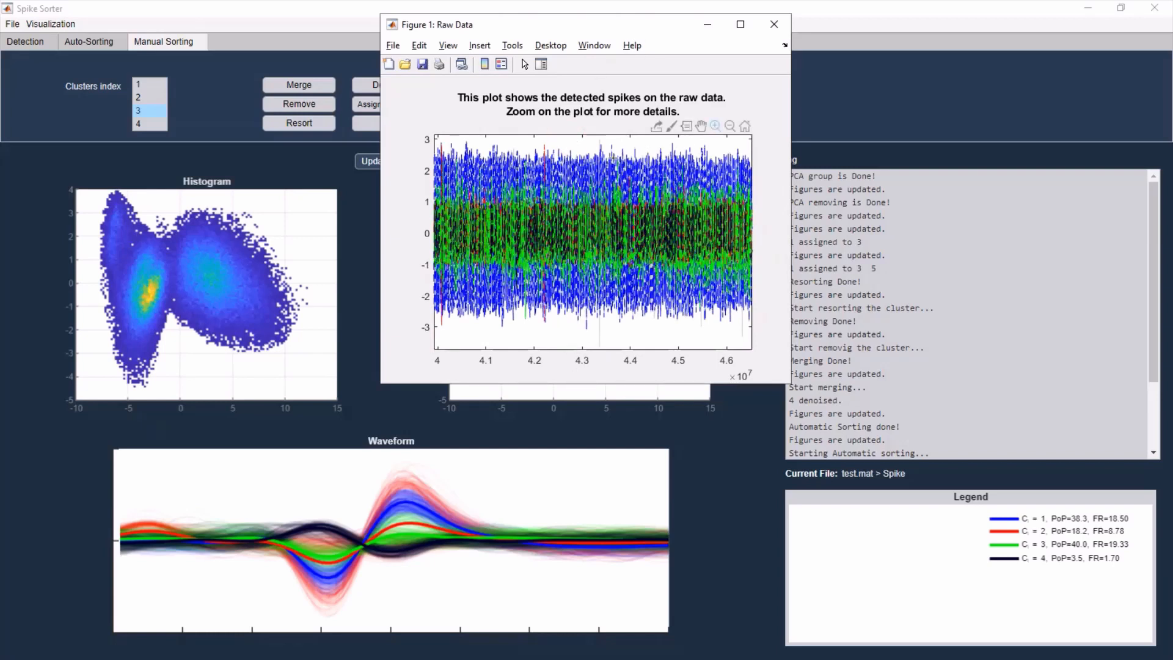
pyautogui.moveTo(610, 146); pyautogui.dragTo(624, 342)
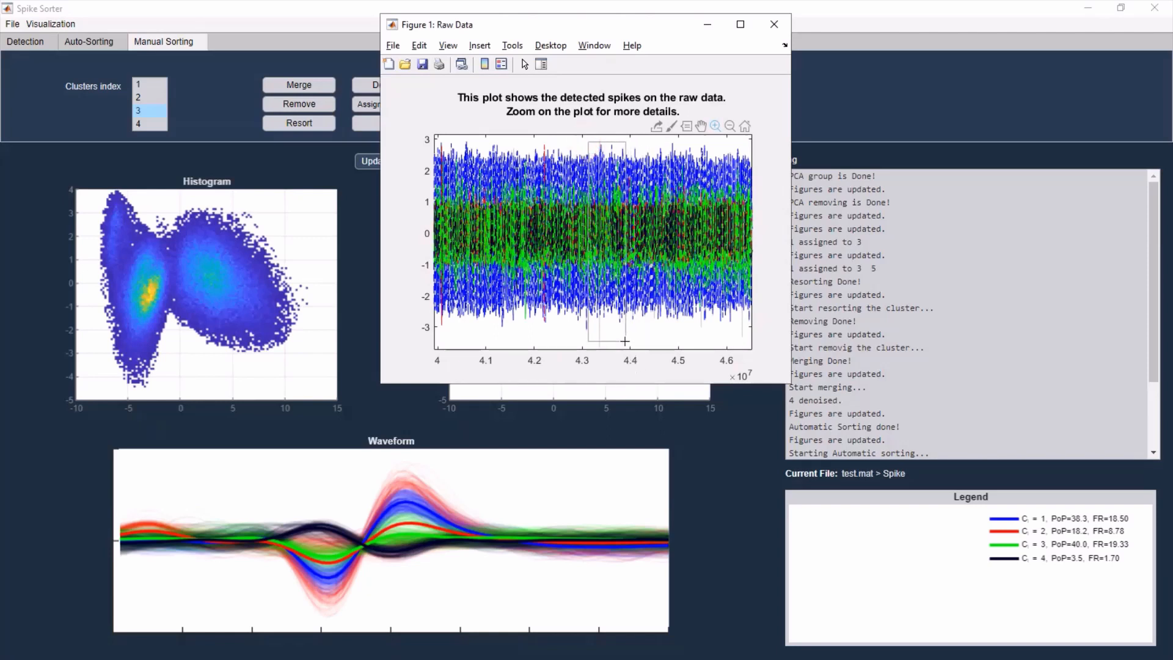
# - Zoom in around 4.35 ×10^7 to individual spike waveforms, then close the raw data figure
pyautogui.moveTo(588, 146); pyautogui.dragTo(624, 341)
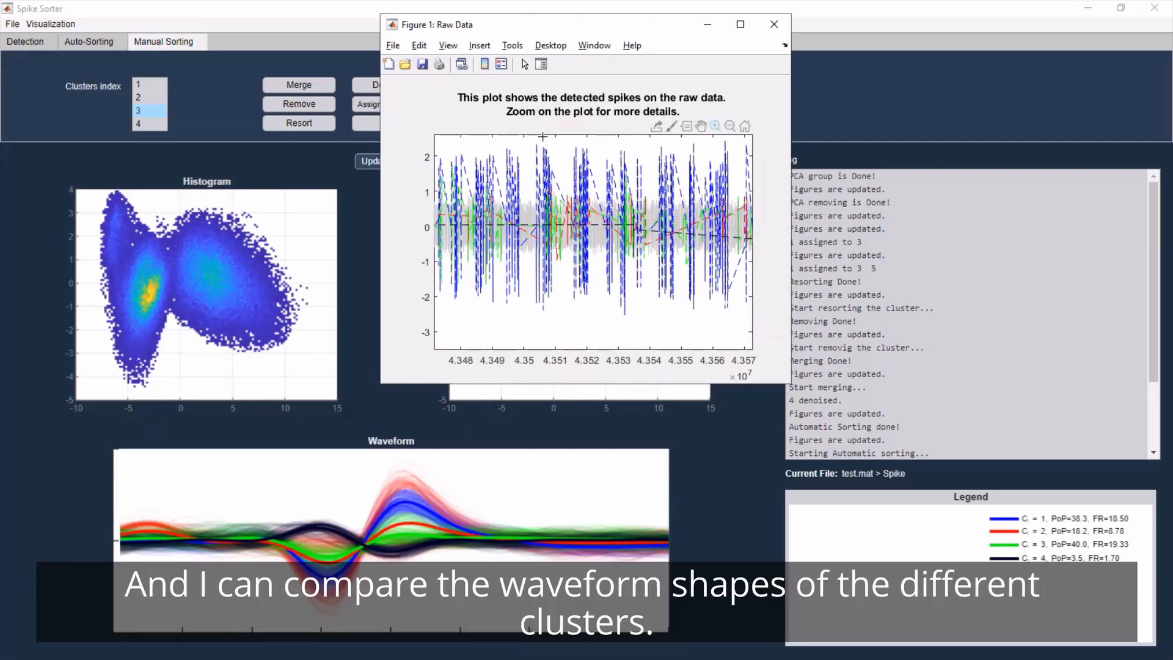
pyautogui.moveTo(543, 135); pyautogui.dragTo(613, 337)
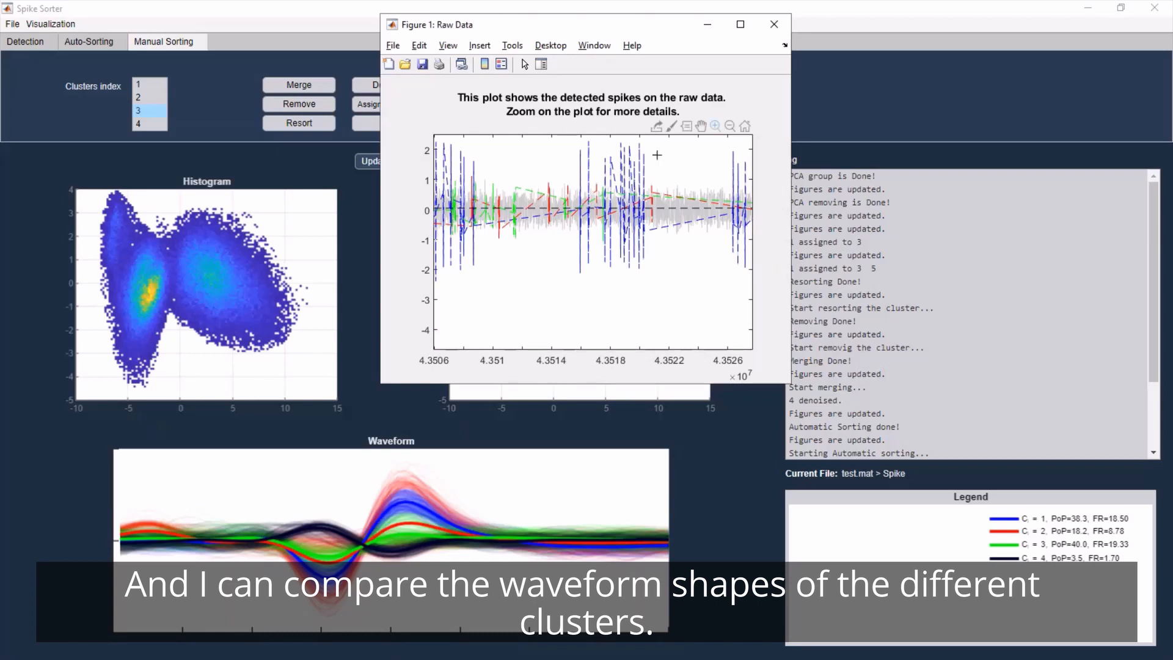
pyautogui.click(774, 25)
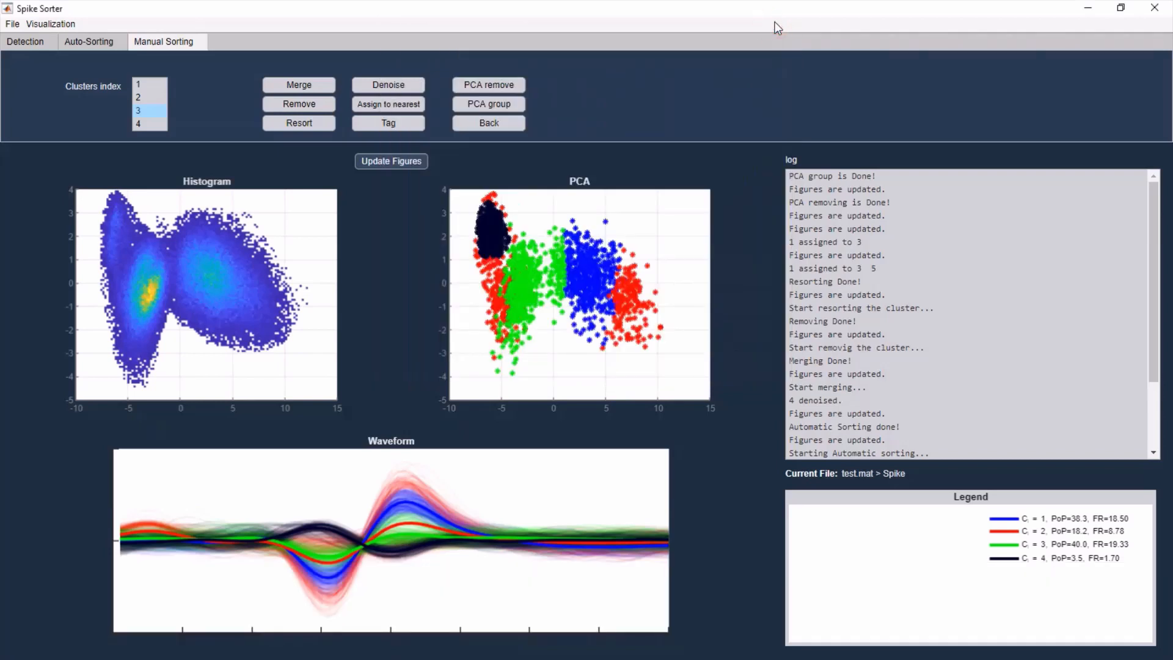
# - Save the detection results via File > Save > Detection Result
pyautogui.click(12, 25)
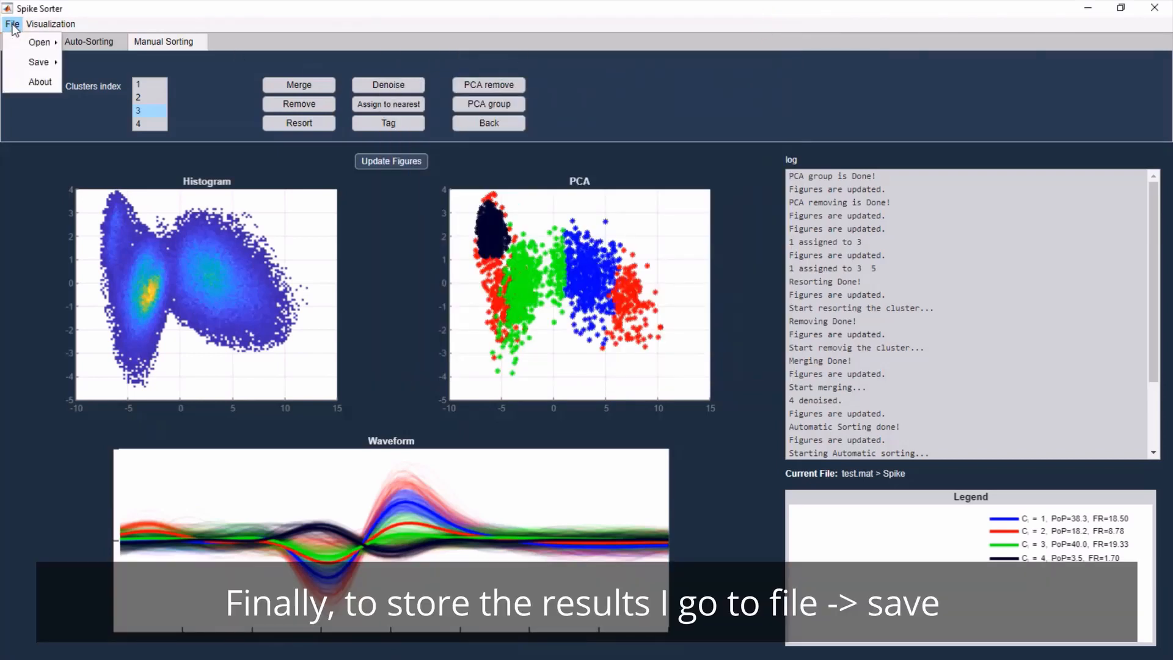
pyautogui.click(39, 61)
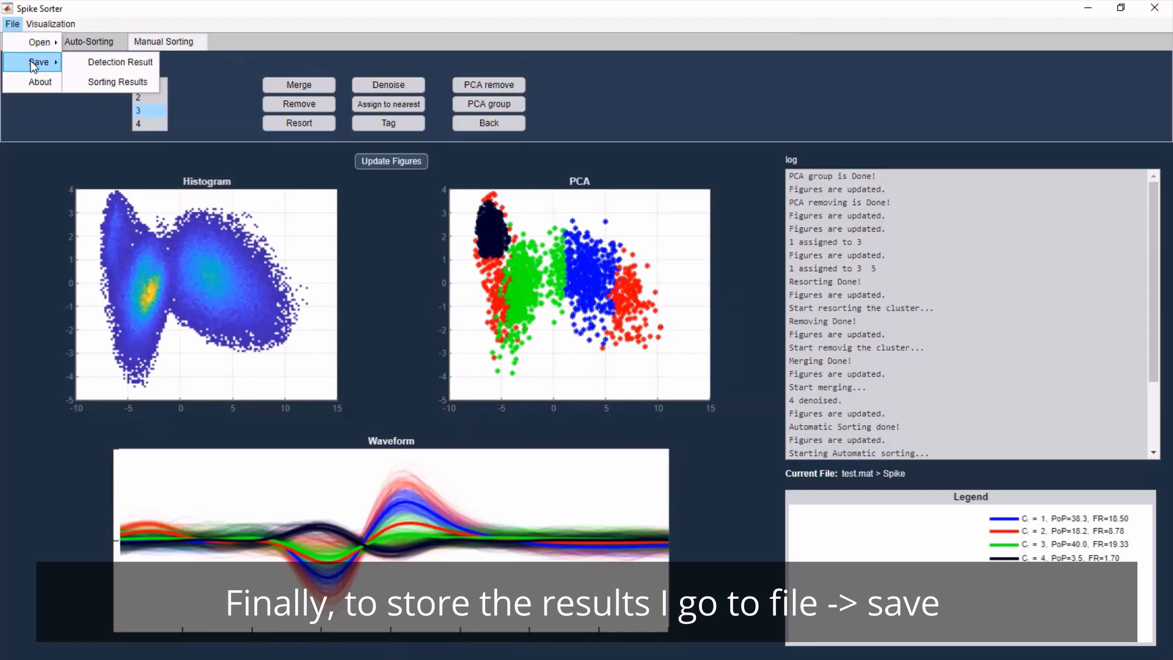
pyautogui.moveTo(118, 63)
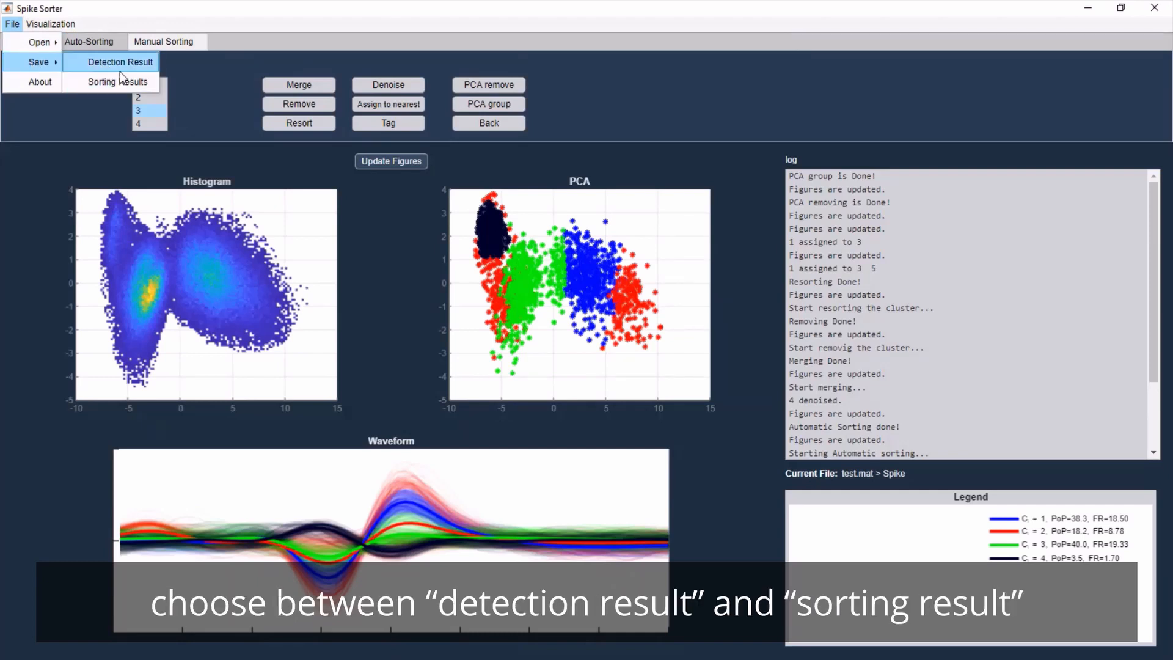
pyautogui.click(119, 62)
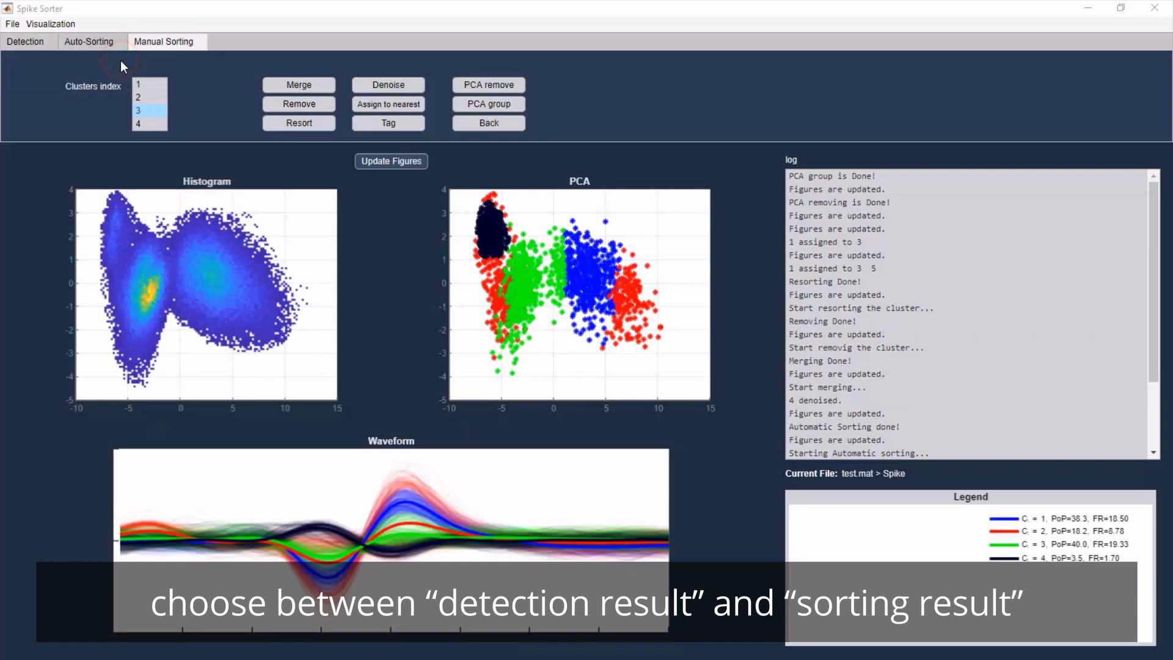